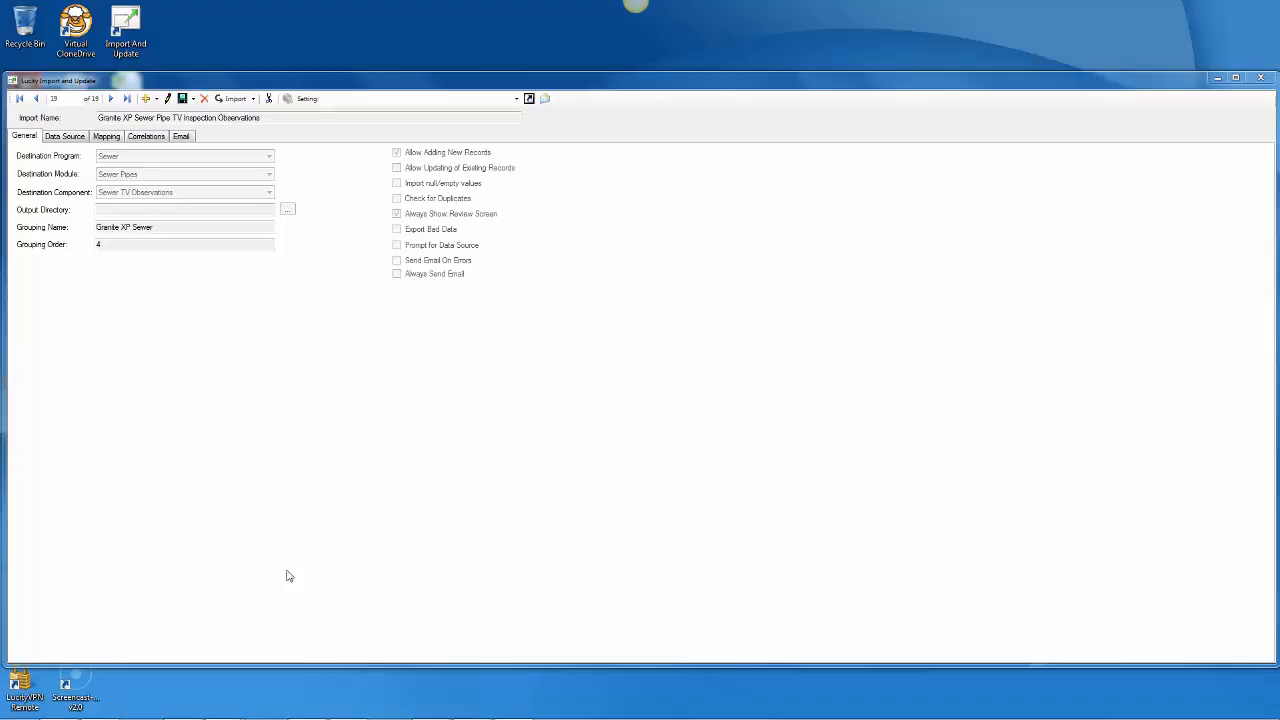
mouse_move(312, 588)
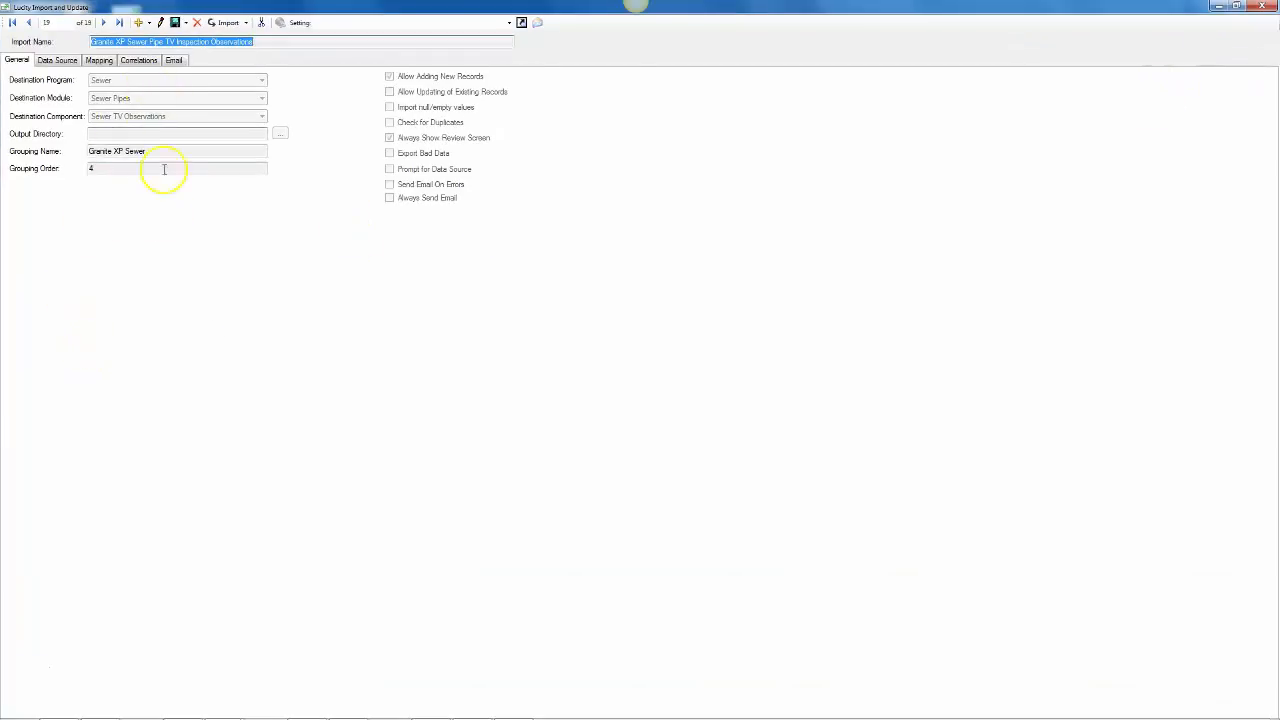
mouse_move(200, 348)
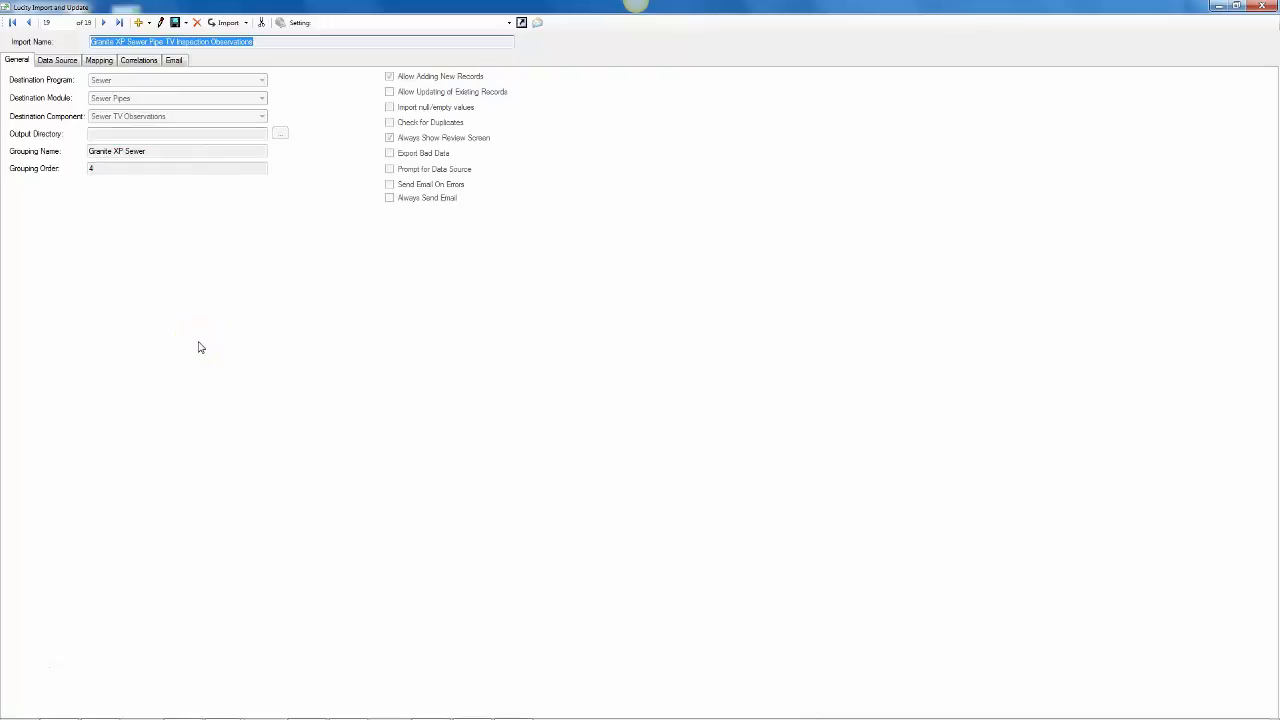
mouse_move(172, 108)
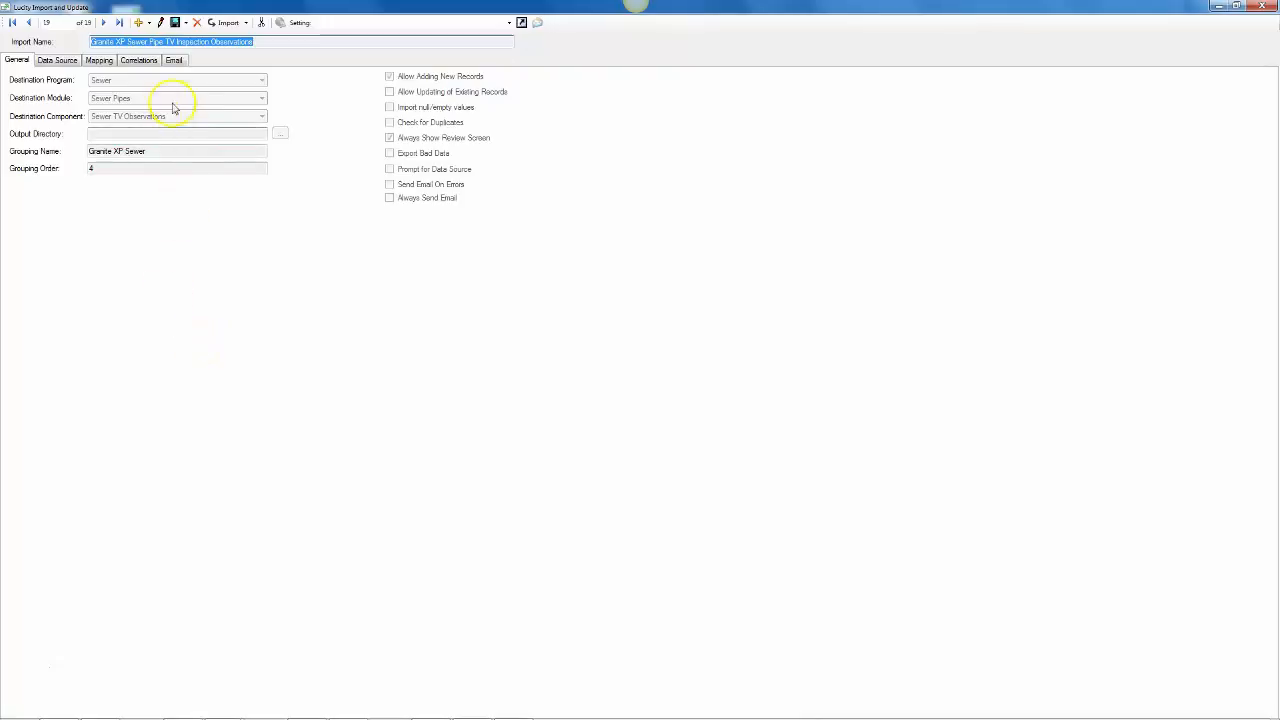
mouse_move(138, 22)
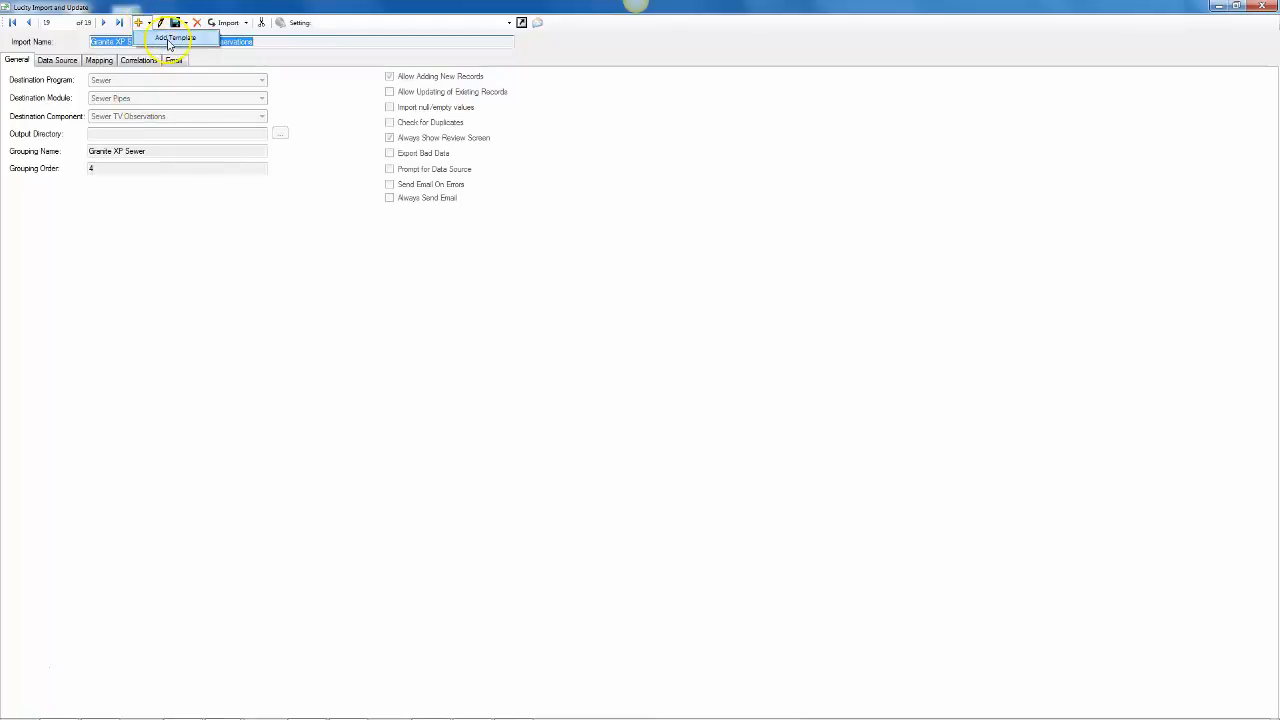
Load the WinCan Sewer Pipe TV Inspection template from the saved templates list.
click(176, 38)
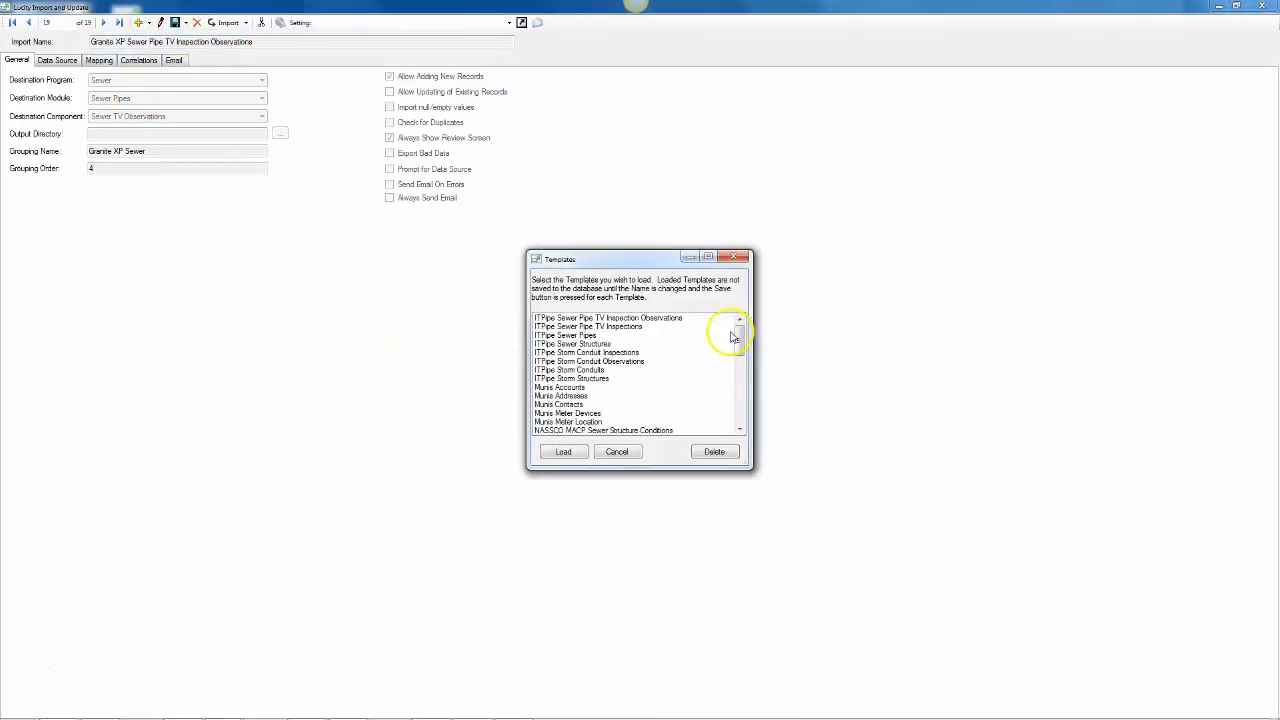
scroll(down, 3)
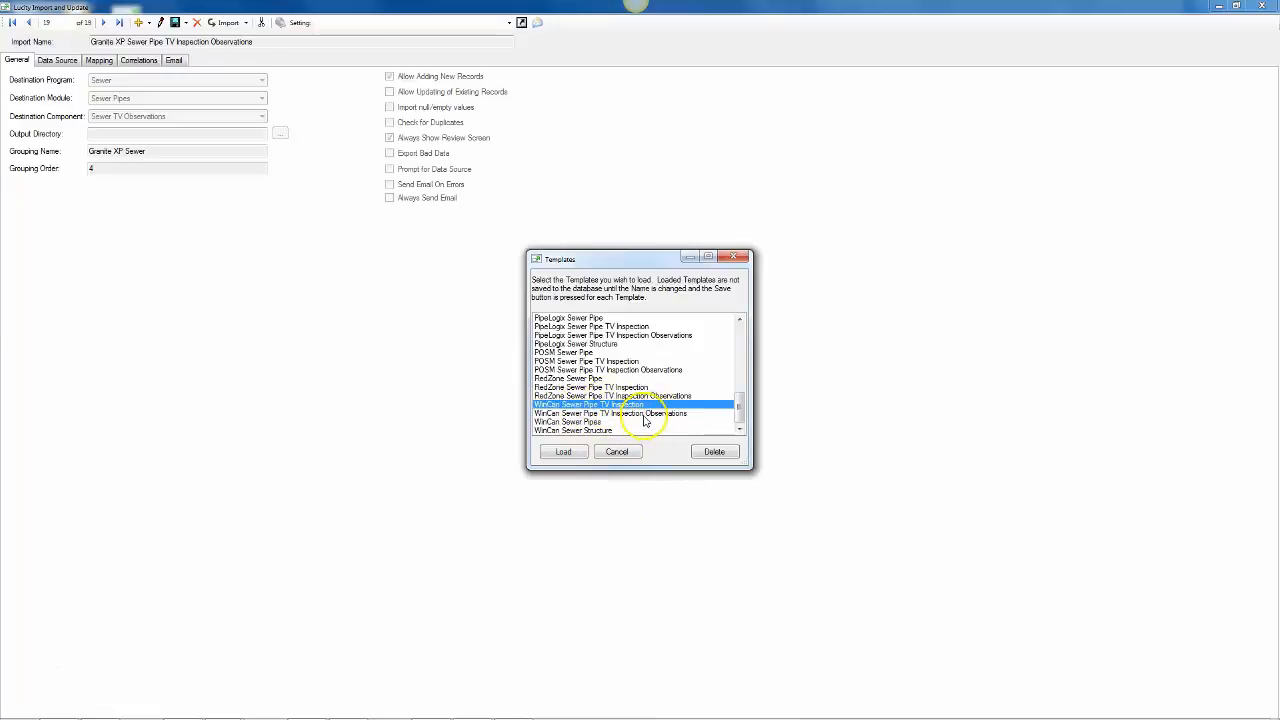
click(610, 412)
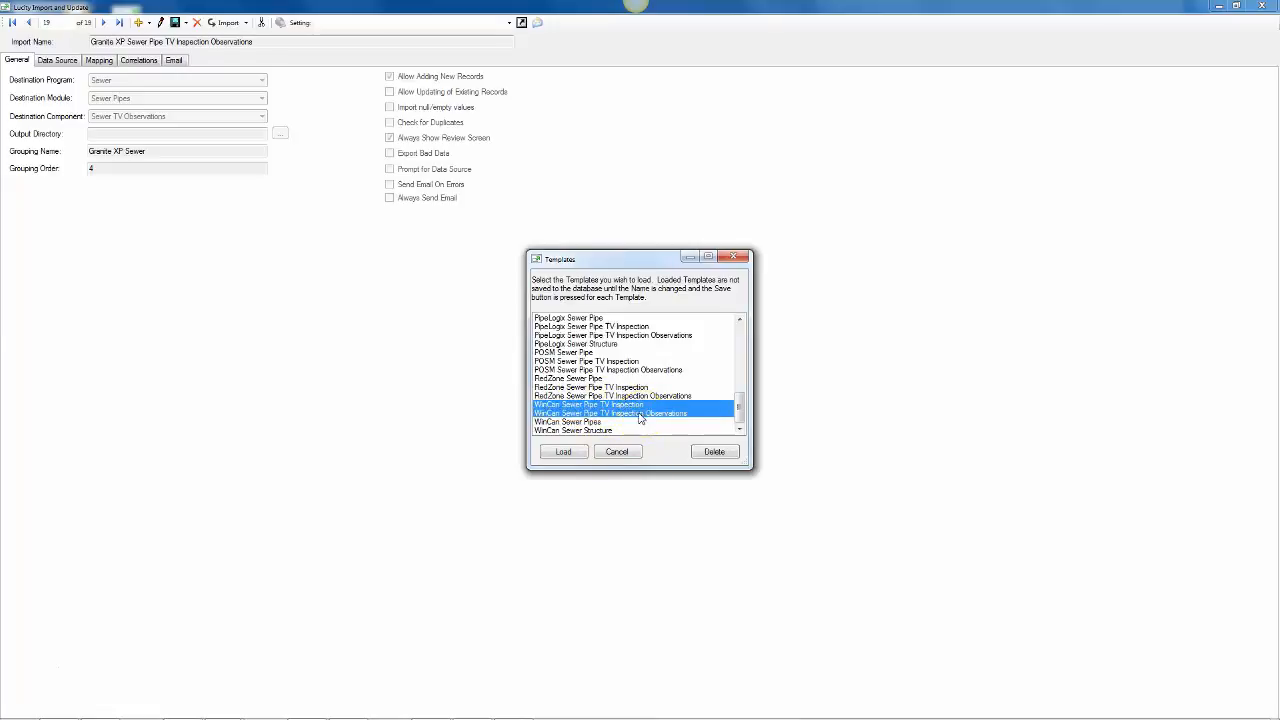
mouse_move(656, 430)
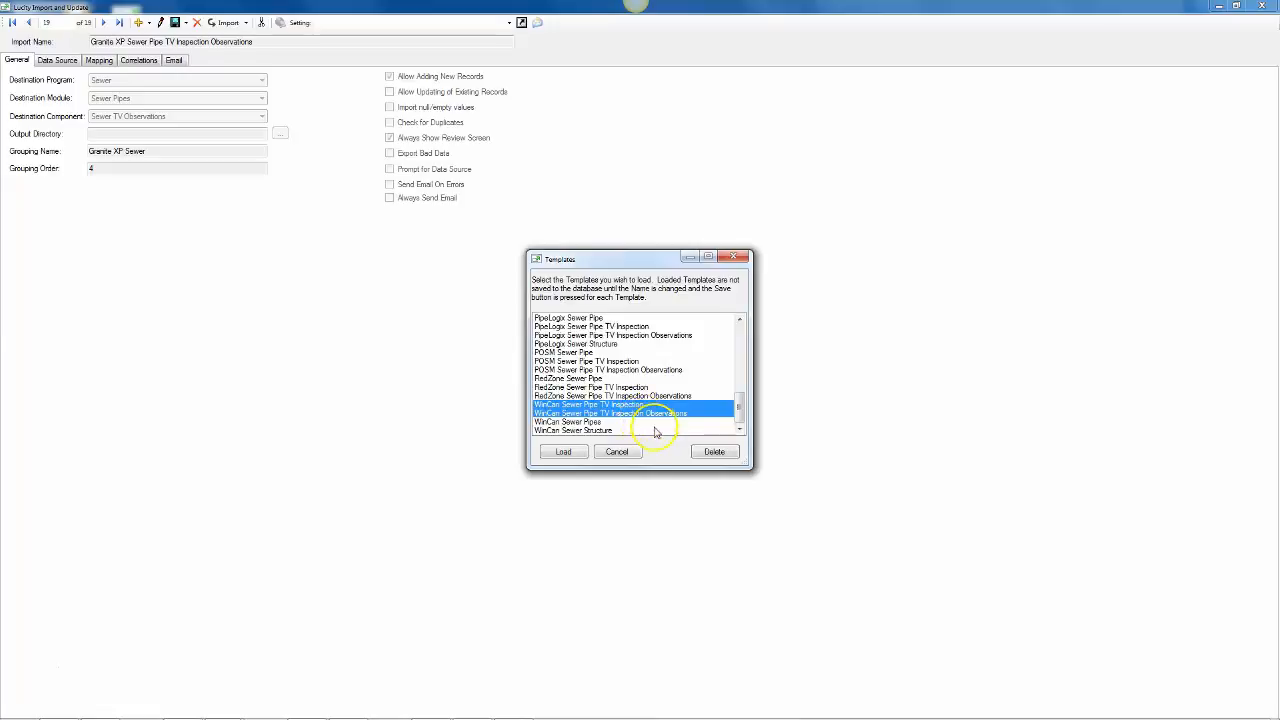
click(564, 452)
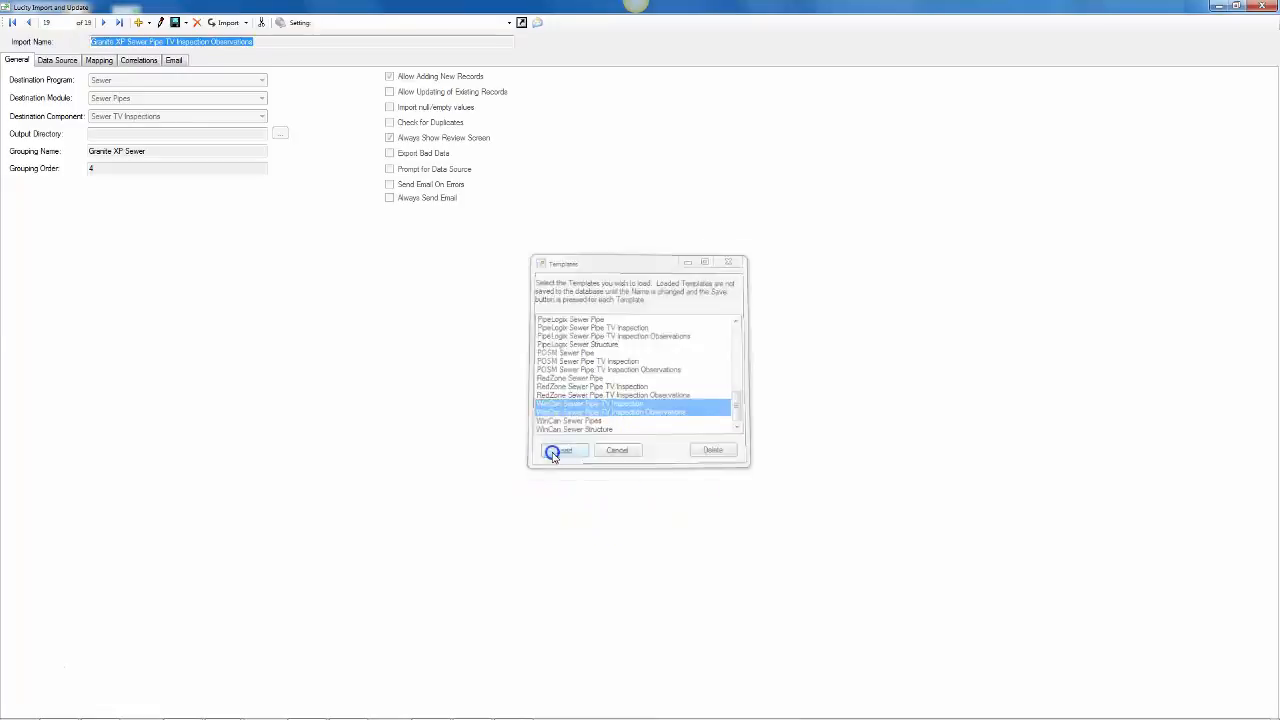
click(562, 450)
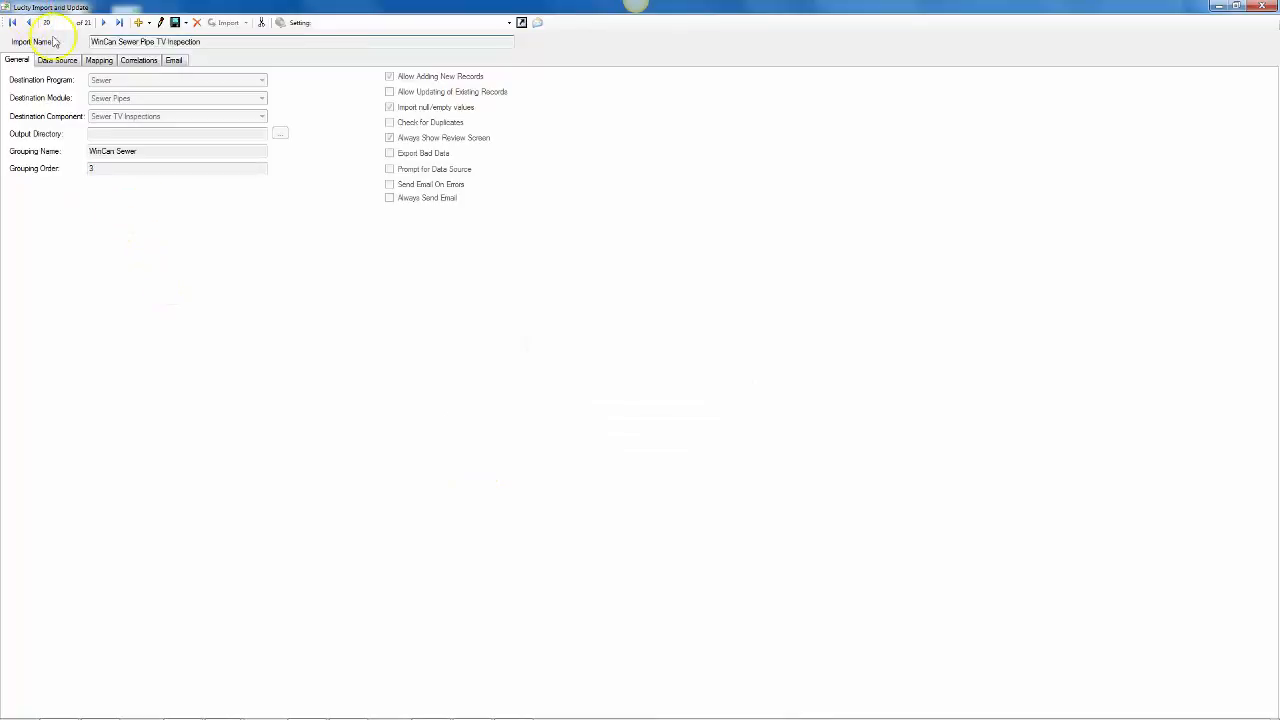
Rename the import to 'WinCan Inspection', save it and acknowledge the Information Saved message.
click(300, 40)
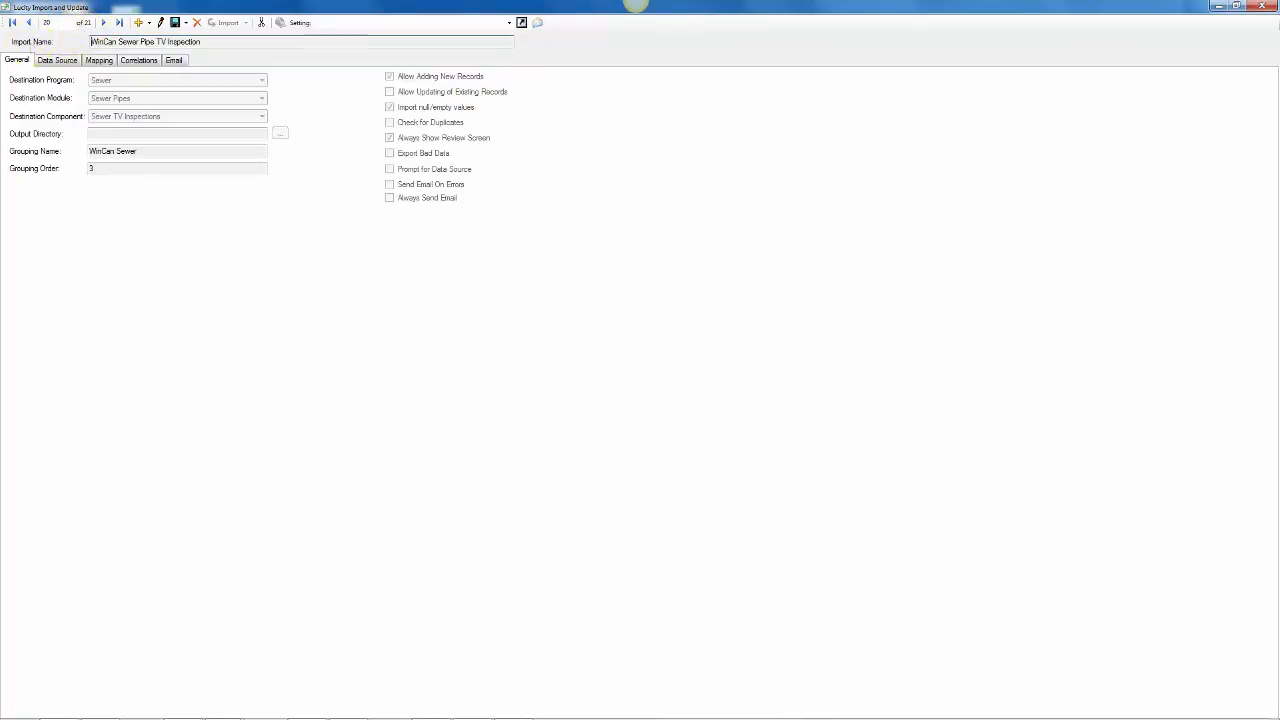
mouse_move(168, 268)
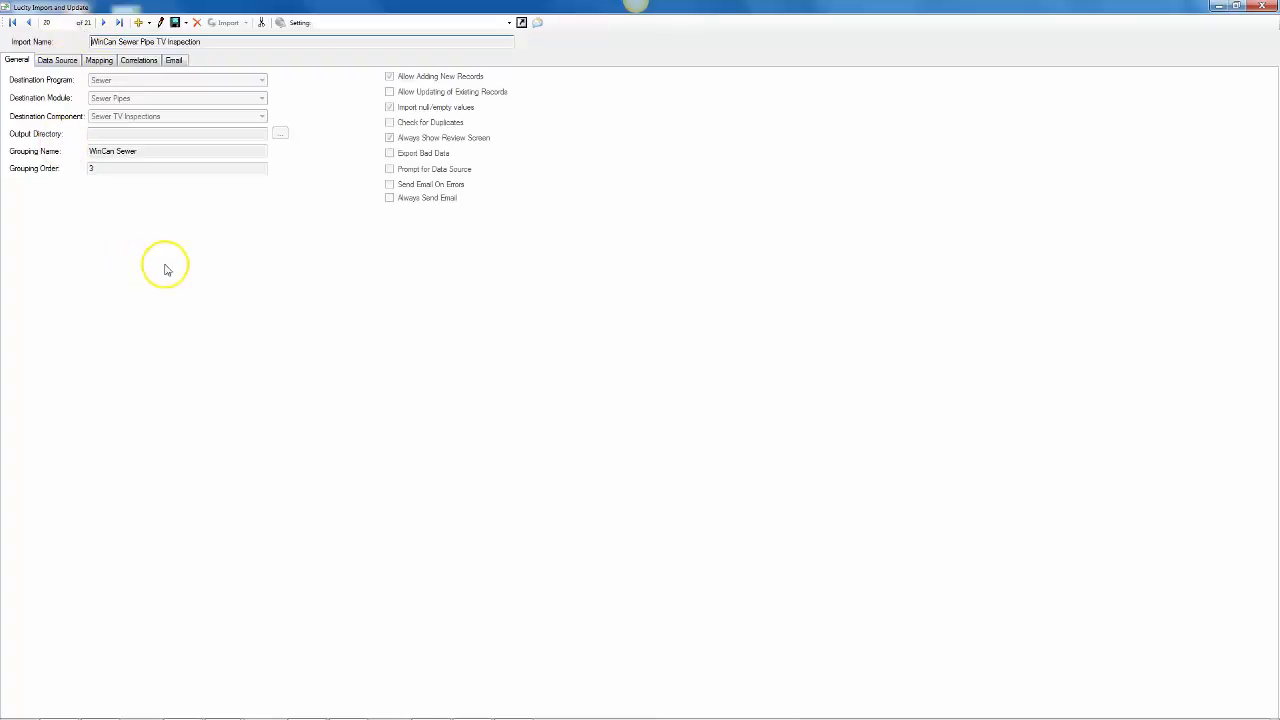
mouse_move(168, 246)
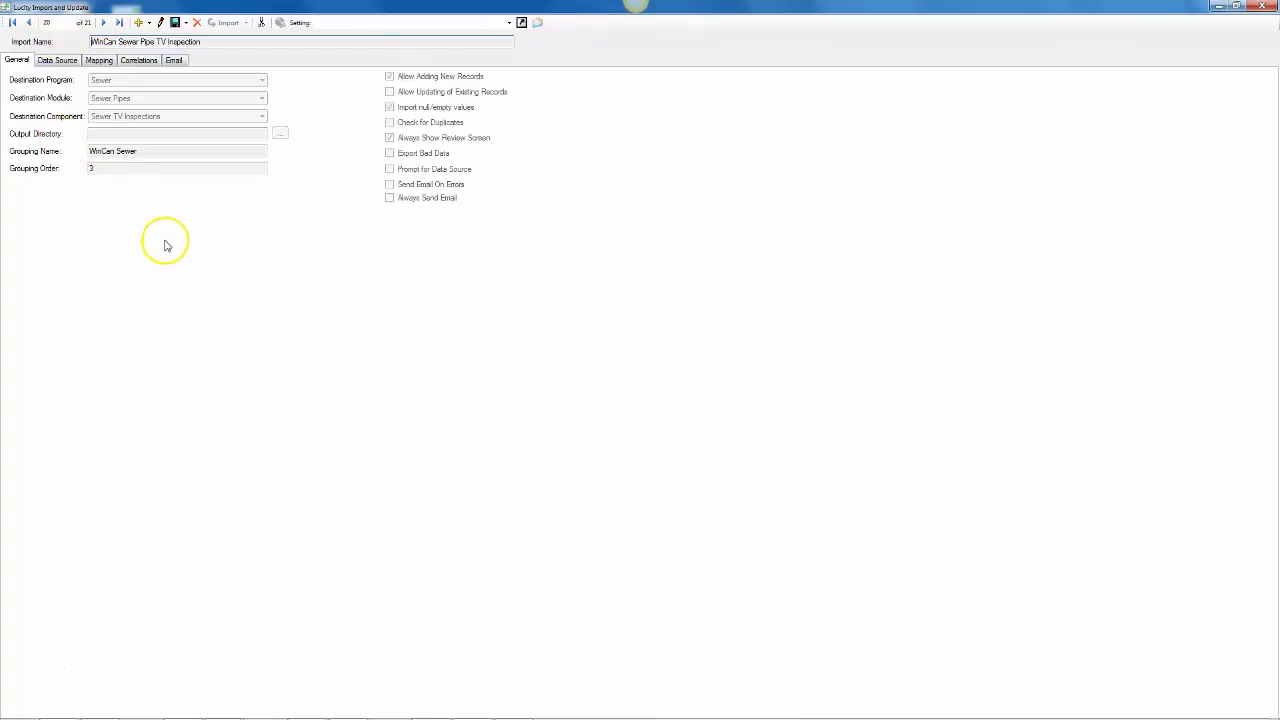
mouse_move(170, 238)
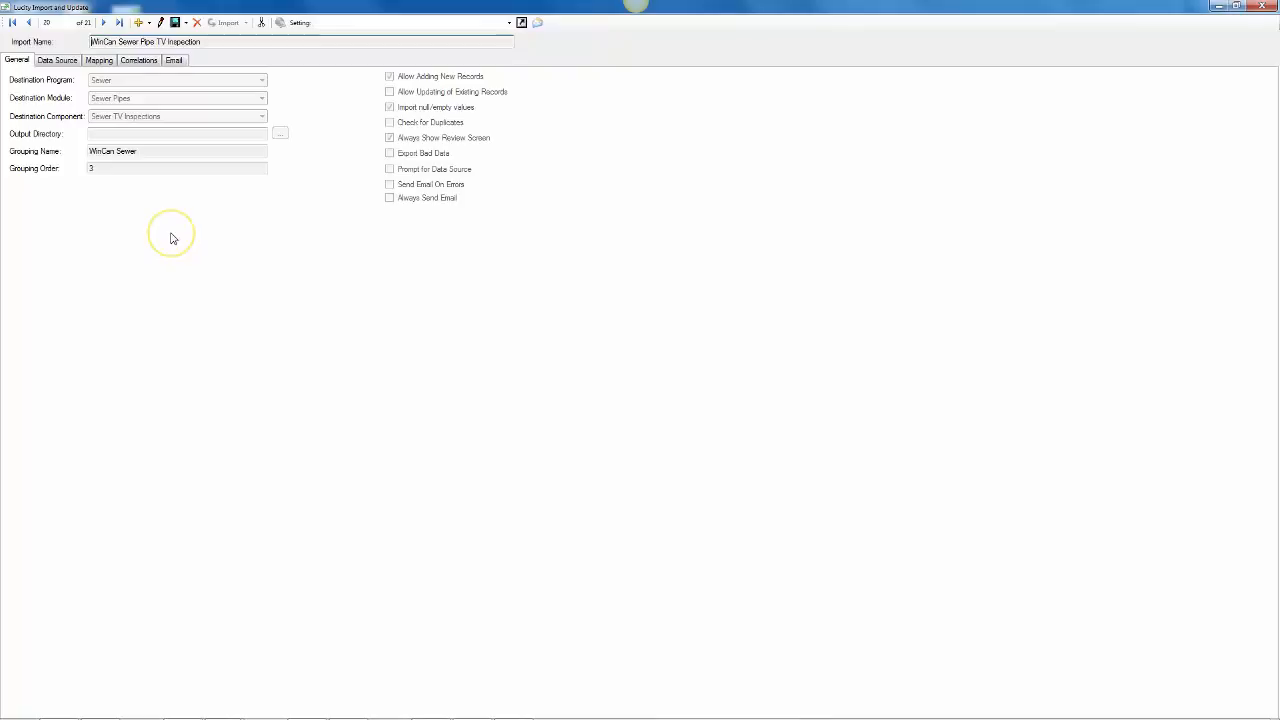
mouse_move(224, 240)
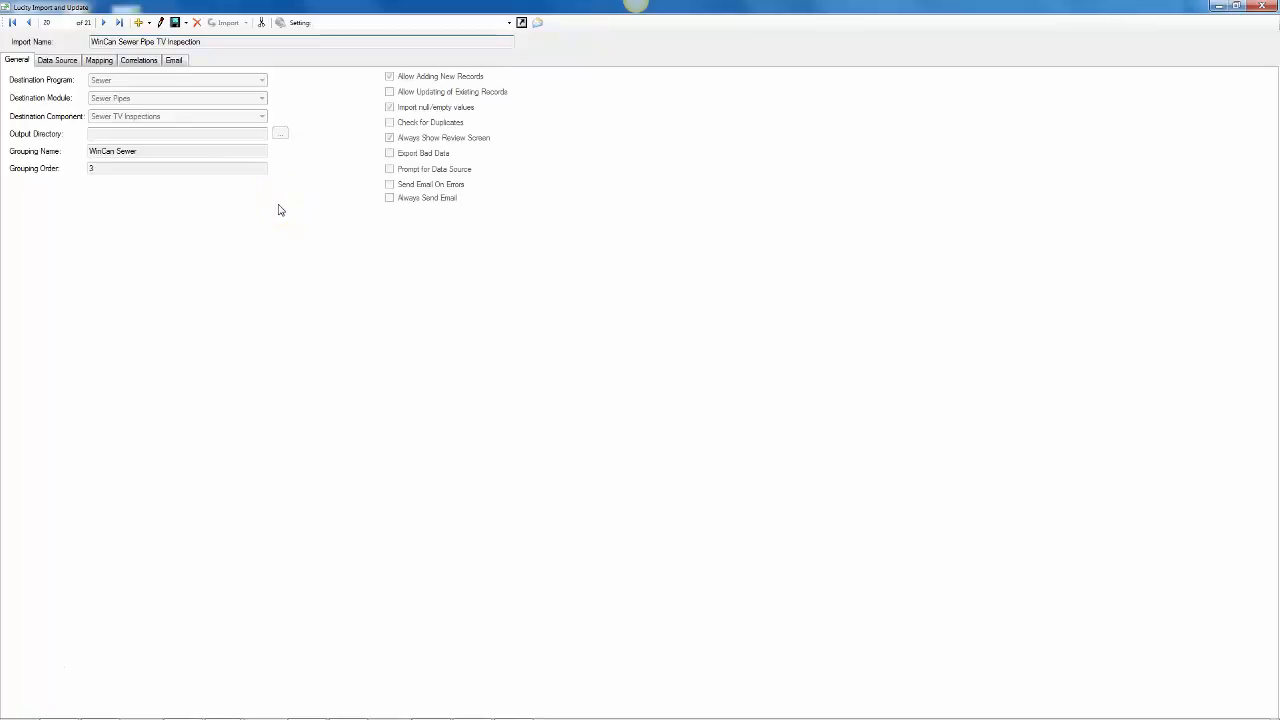
mouse_move(168, 78)
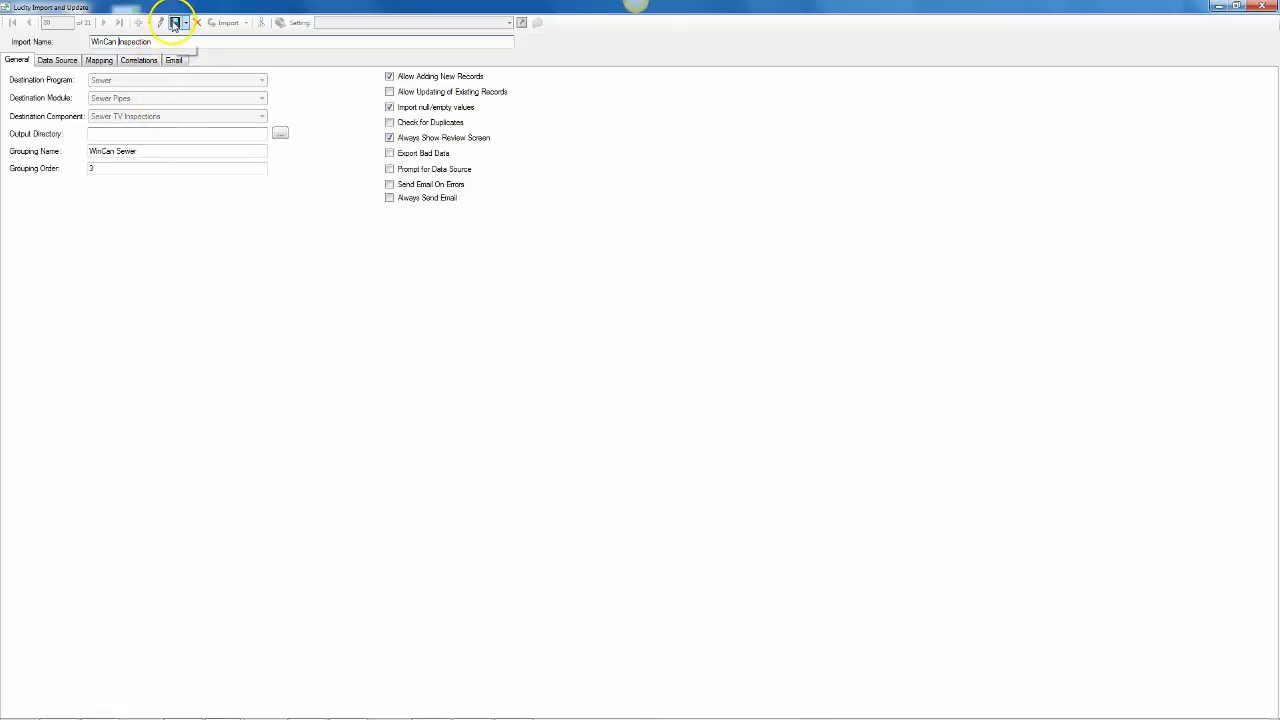
click(176, 22)
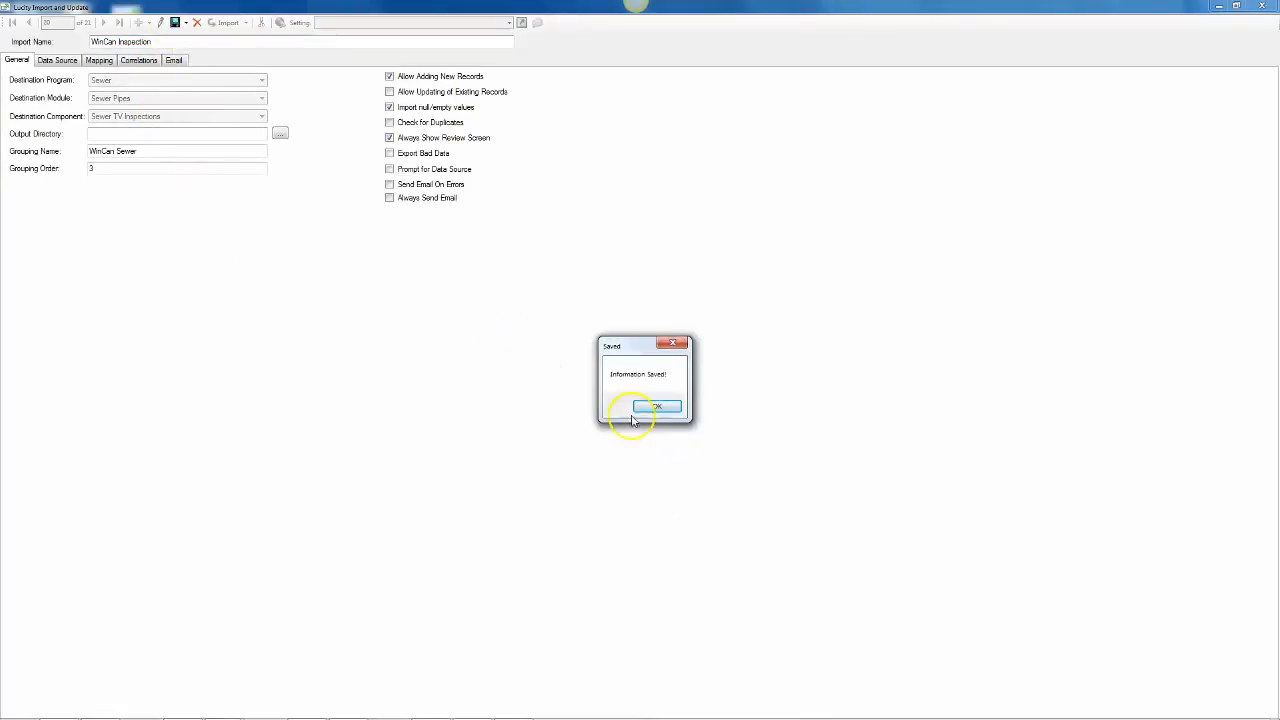
click(658, 406)
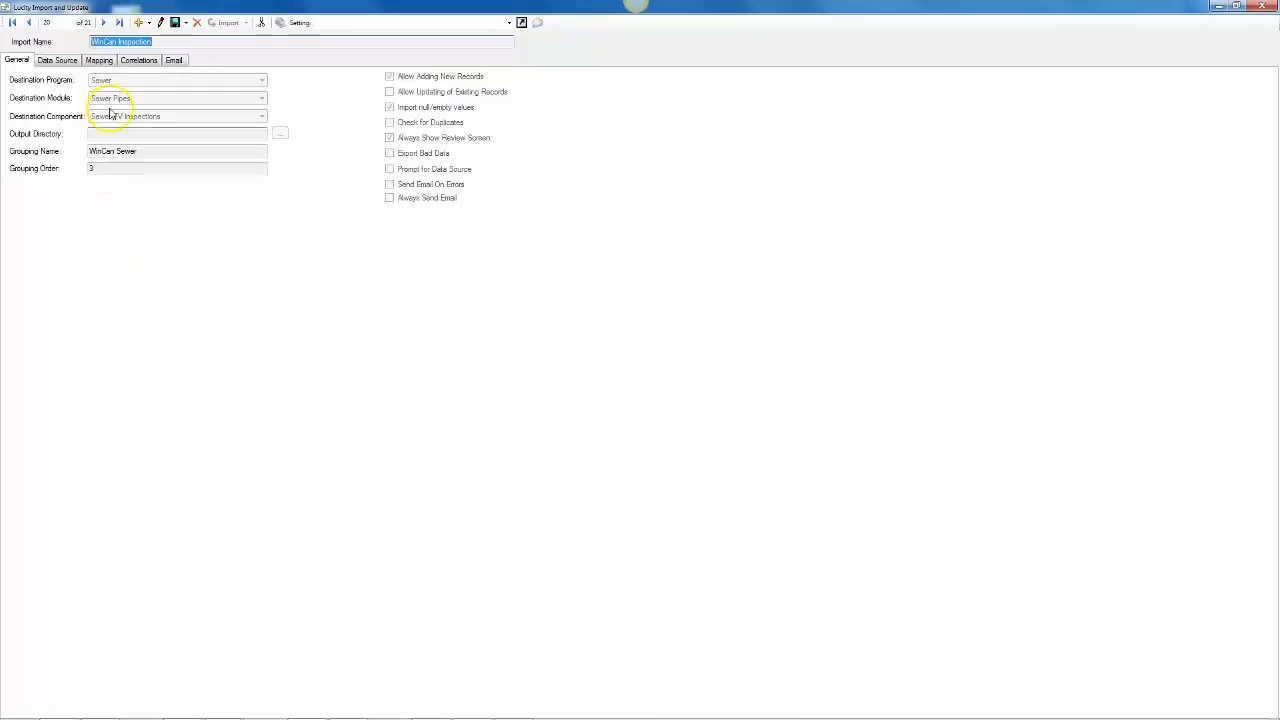
On the next record, trim the name to 'WinCan Observations' and save it.
click(104, 22)
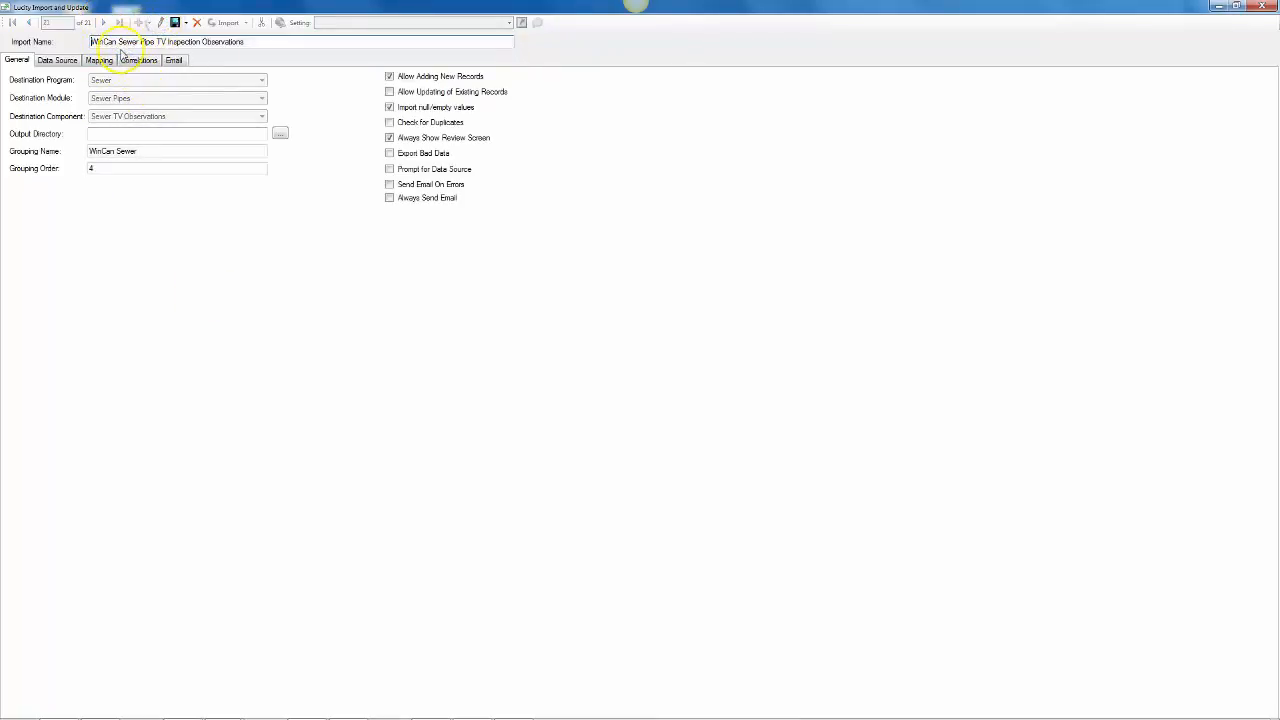
double_click(150, 40)
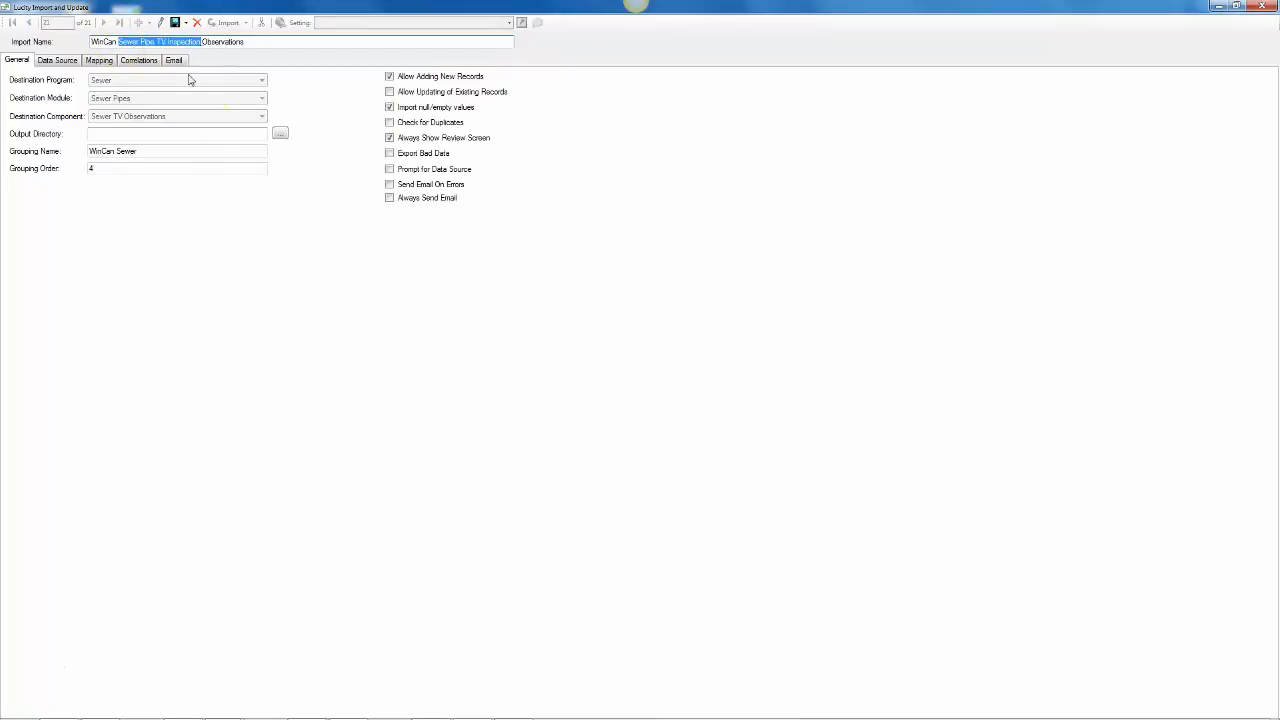
key(Delete)
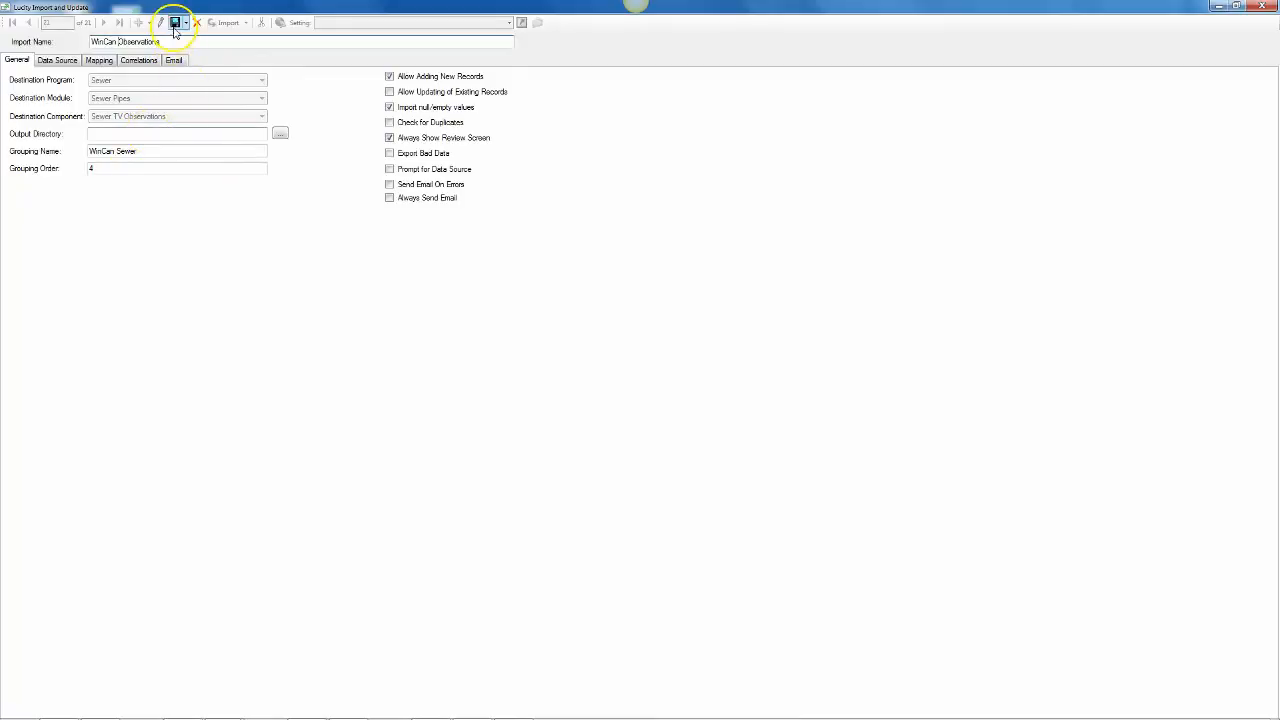
click(176, 22)
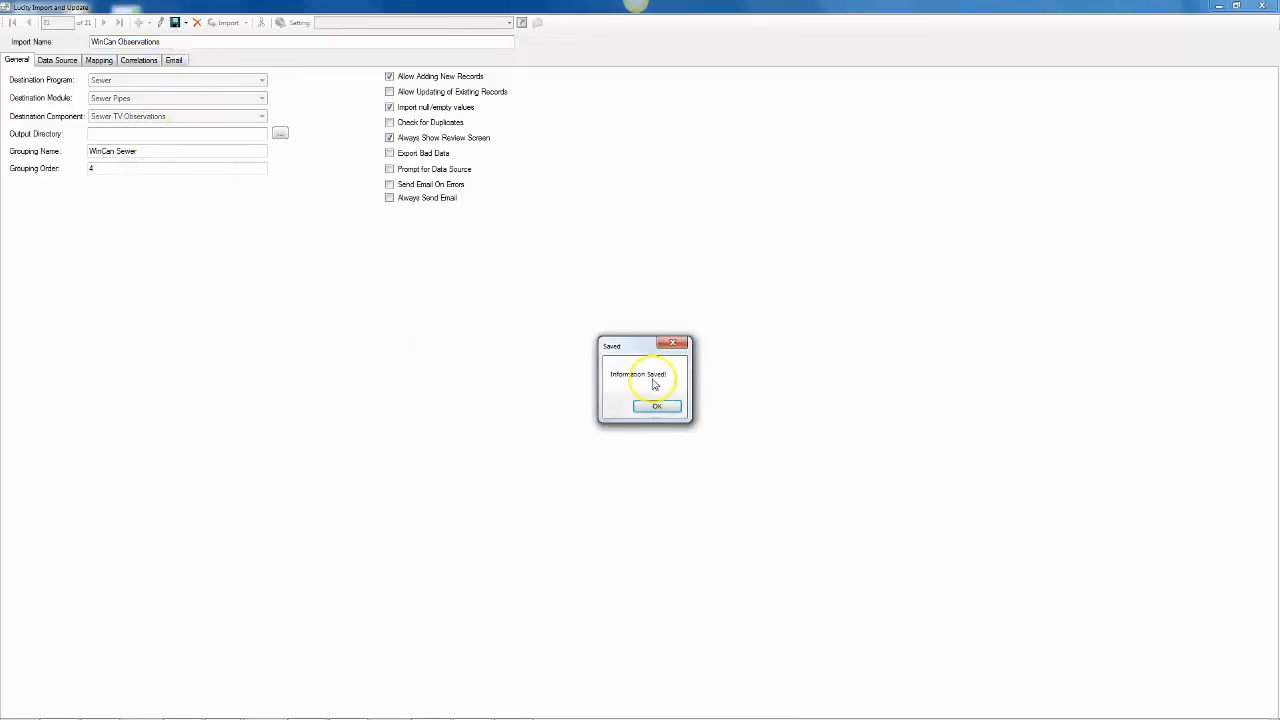
click(656, 406)
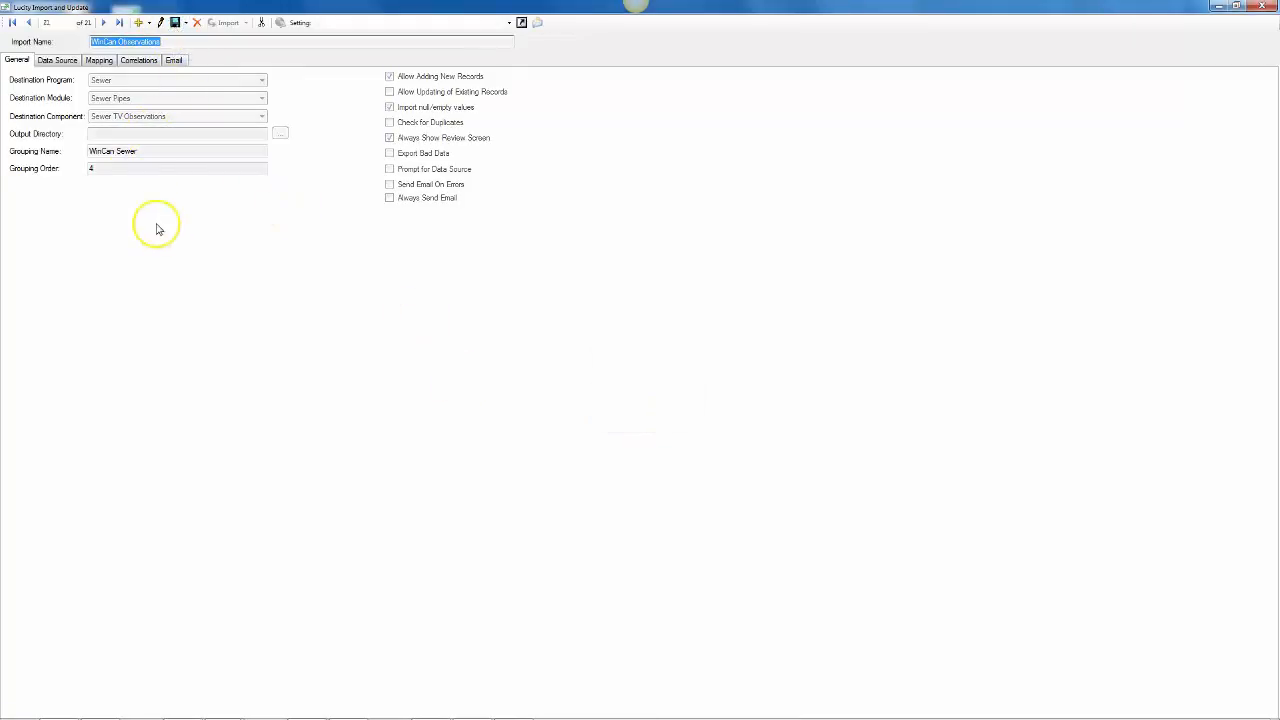
Browse between the two saved WinCan imports, ending on WinCan Inspection.
click(28, 24)
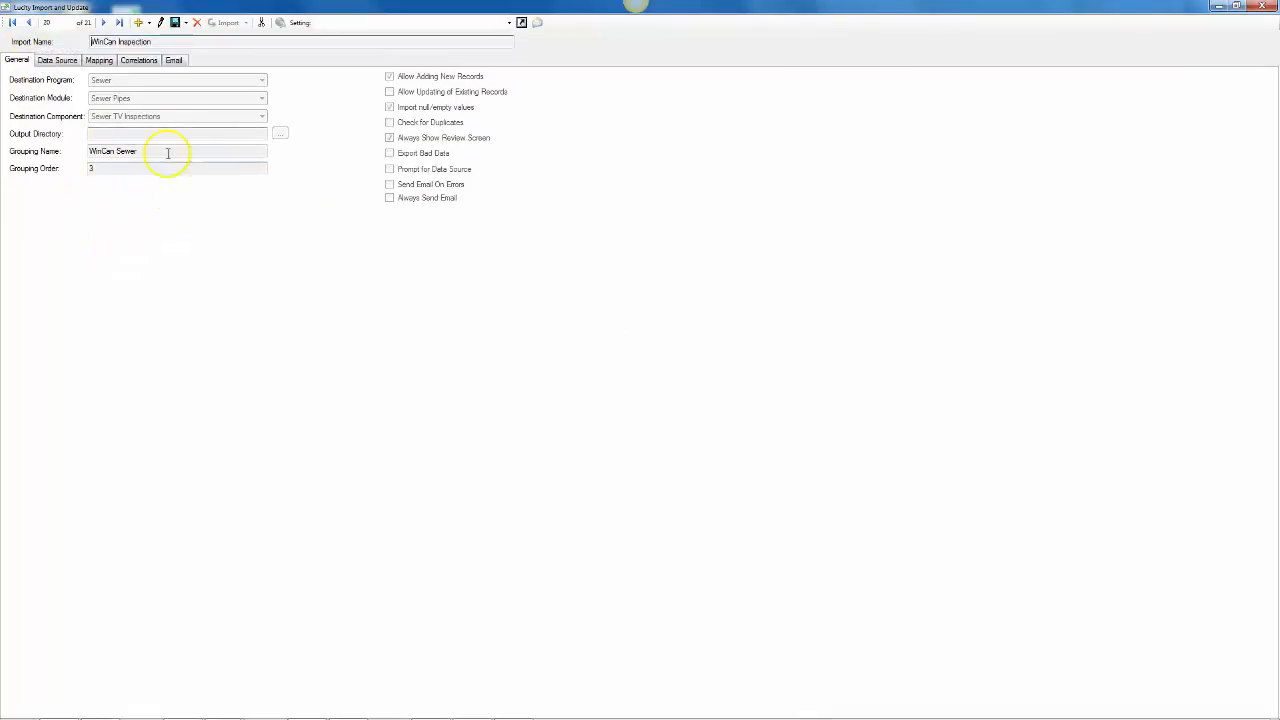
click(90, 22)
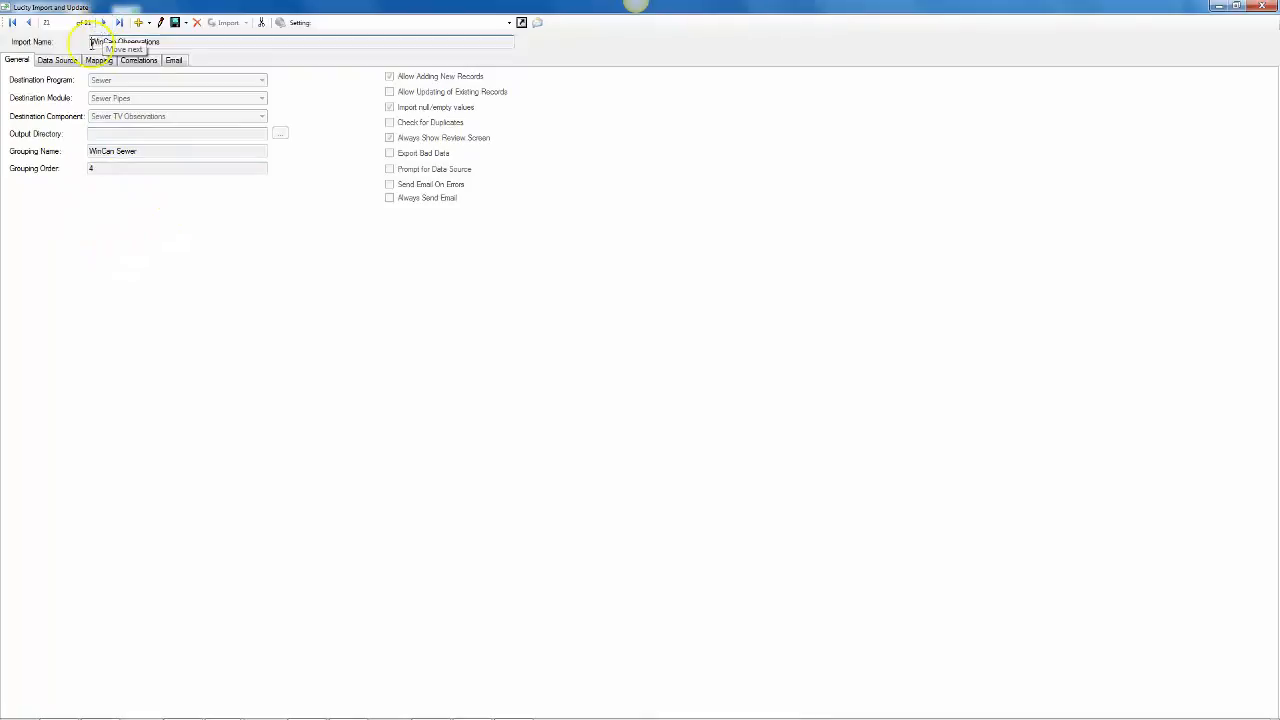
click(104, 22)
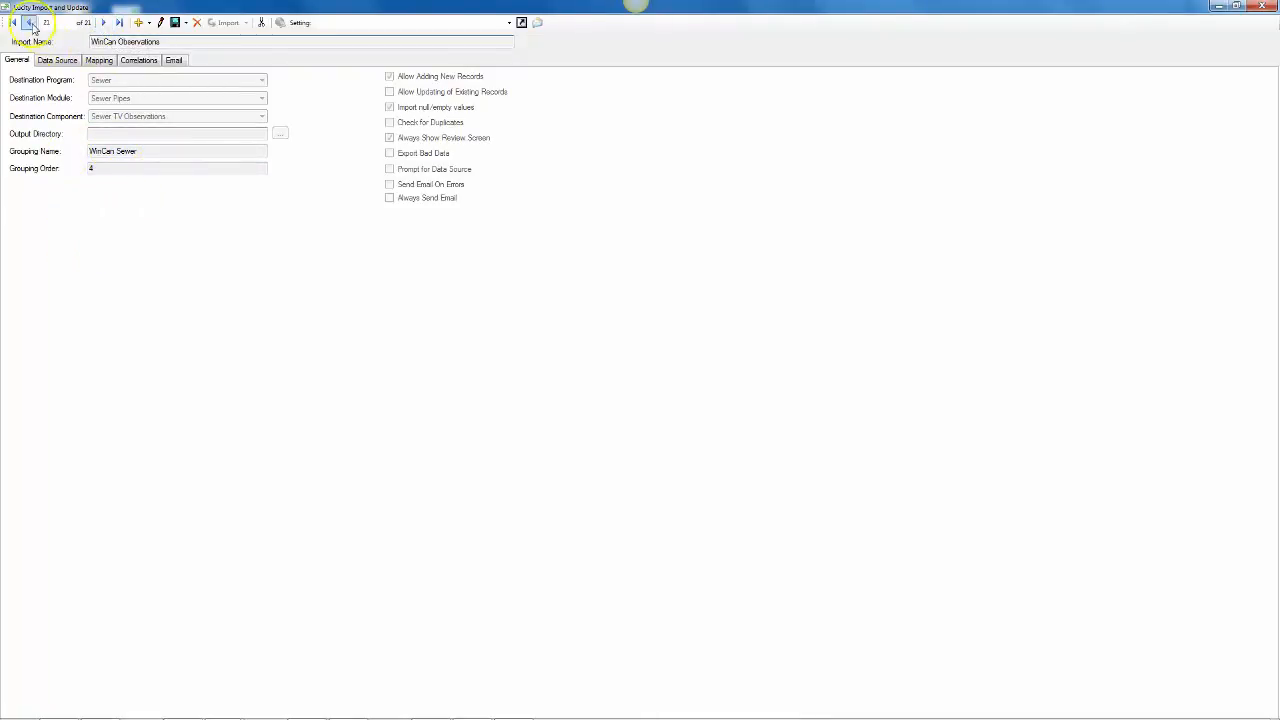
click(28, 22)
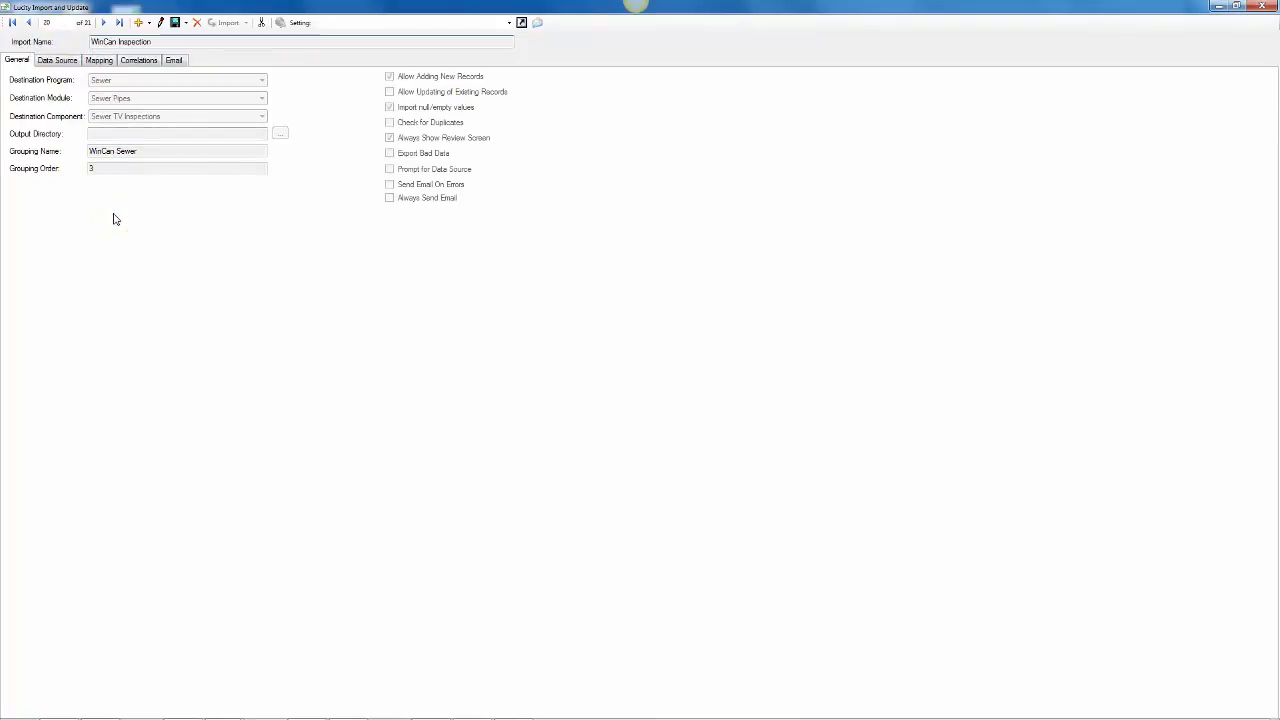
mouse_move(108, 224)
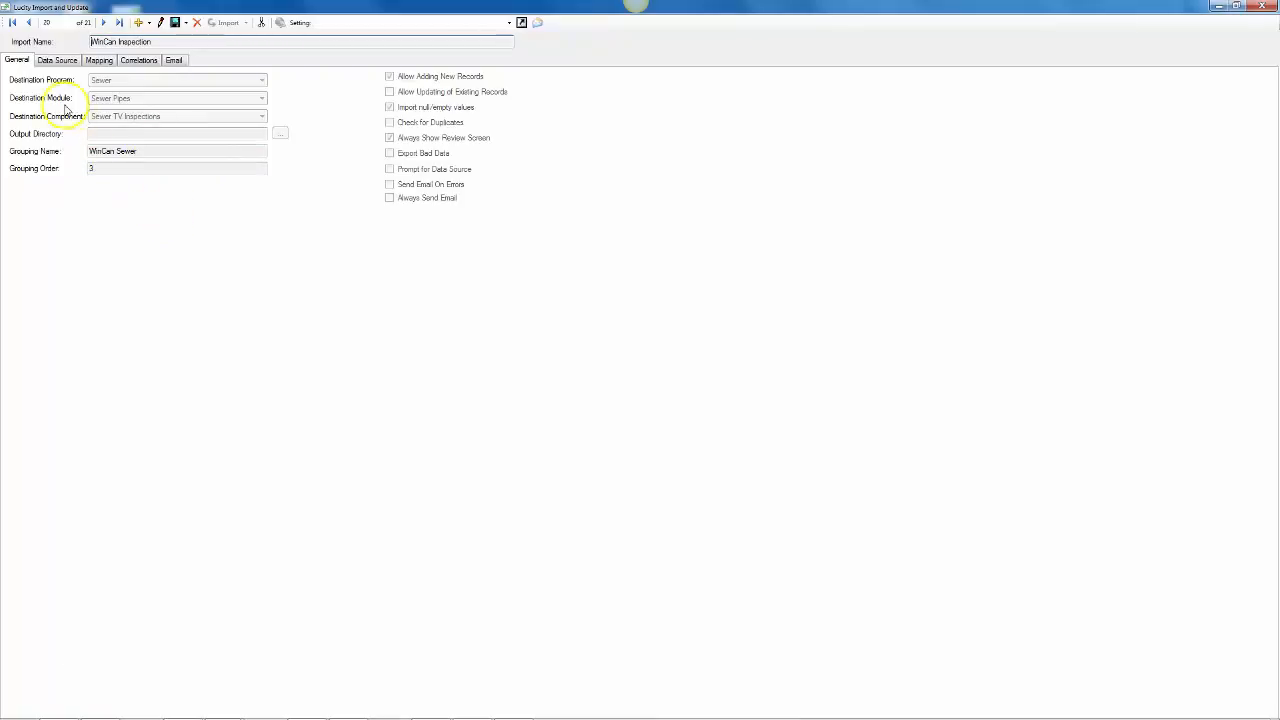
Set the import's Access data source connection to the WinCan.mdb database file.
click(56, 60)
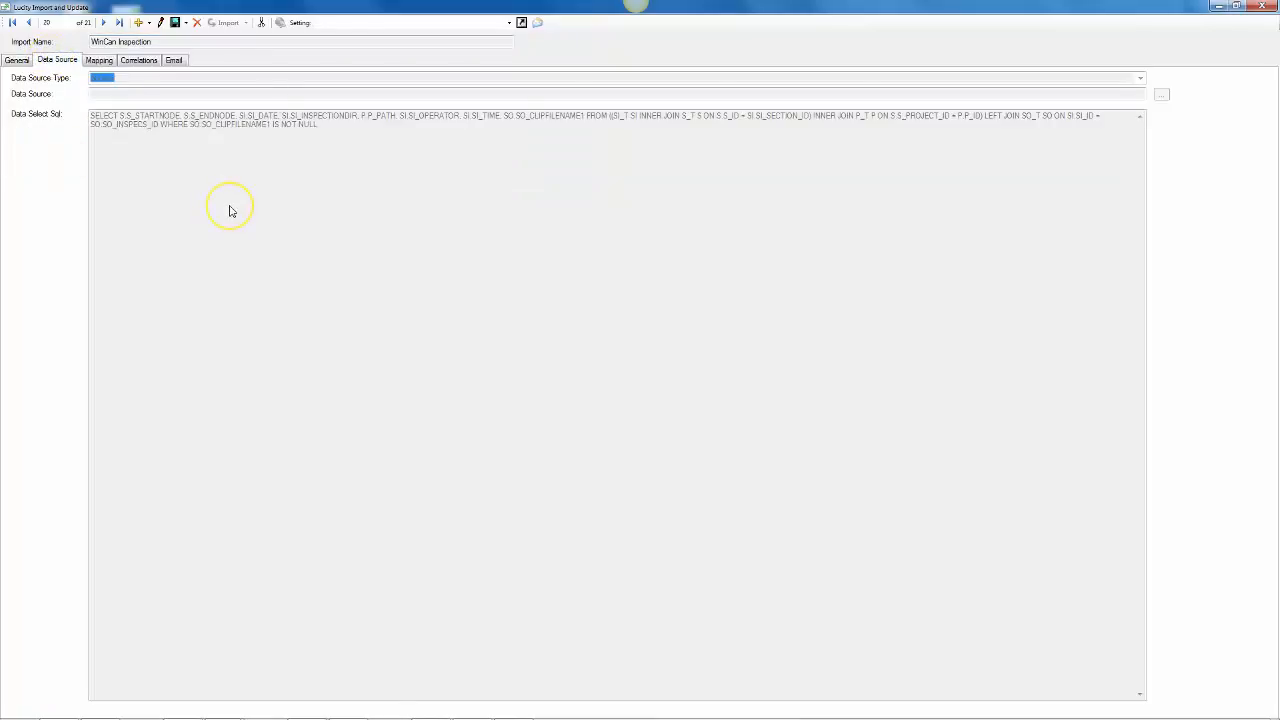
mouse_move(230, 210)
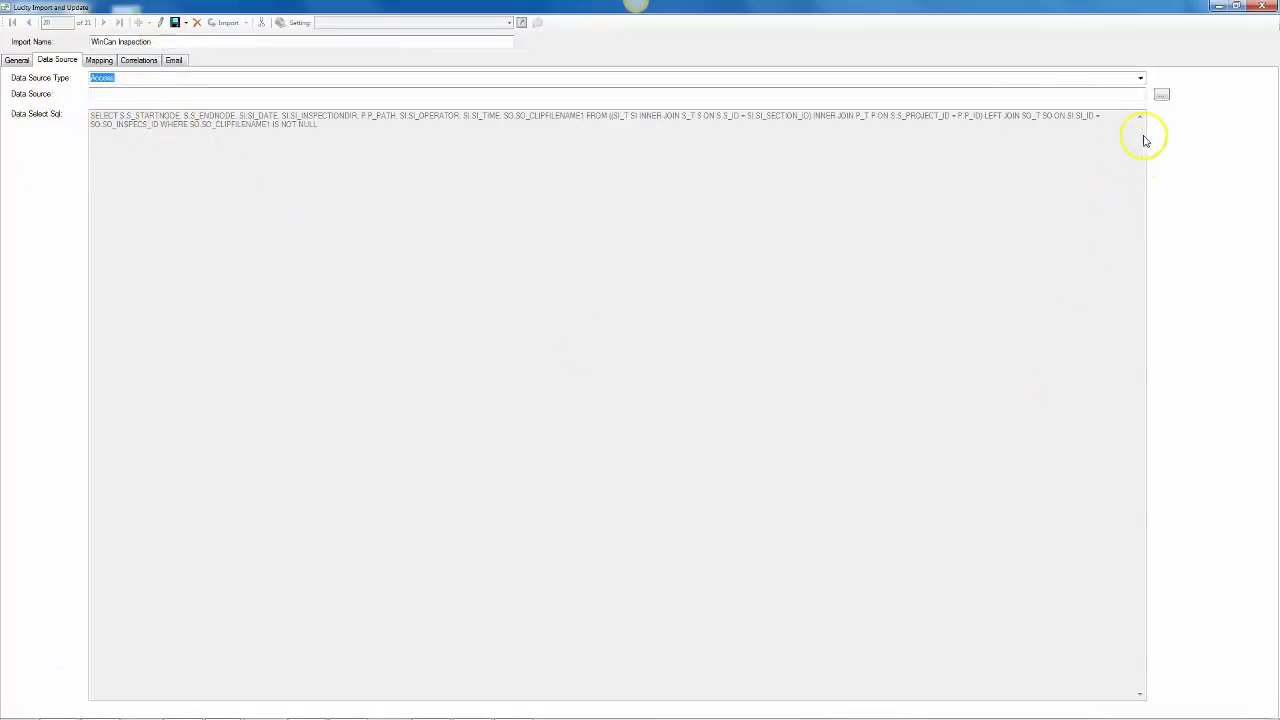
click(1160, 94)
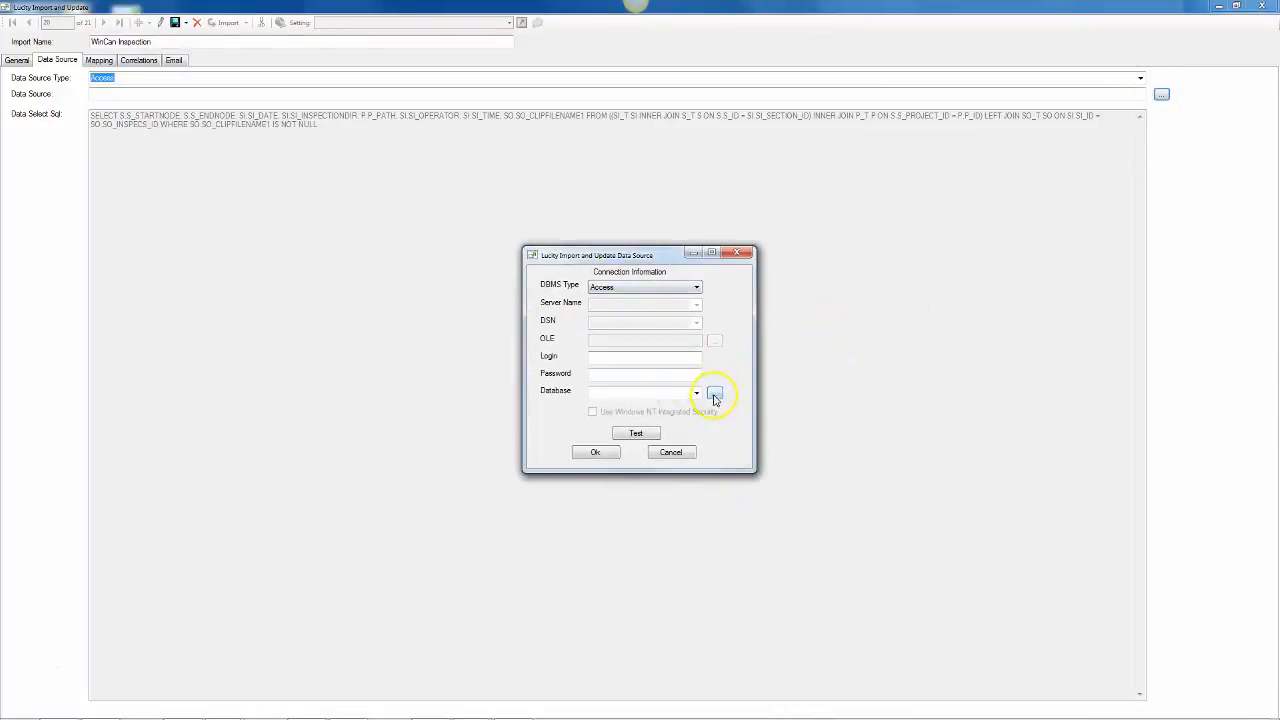
click(714, 392)
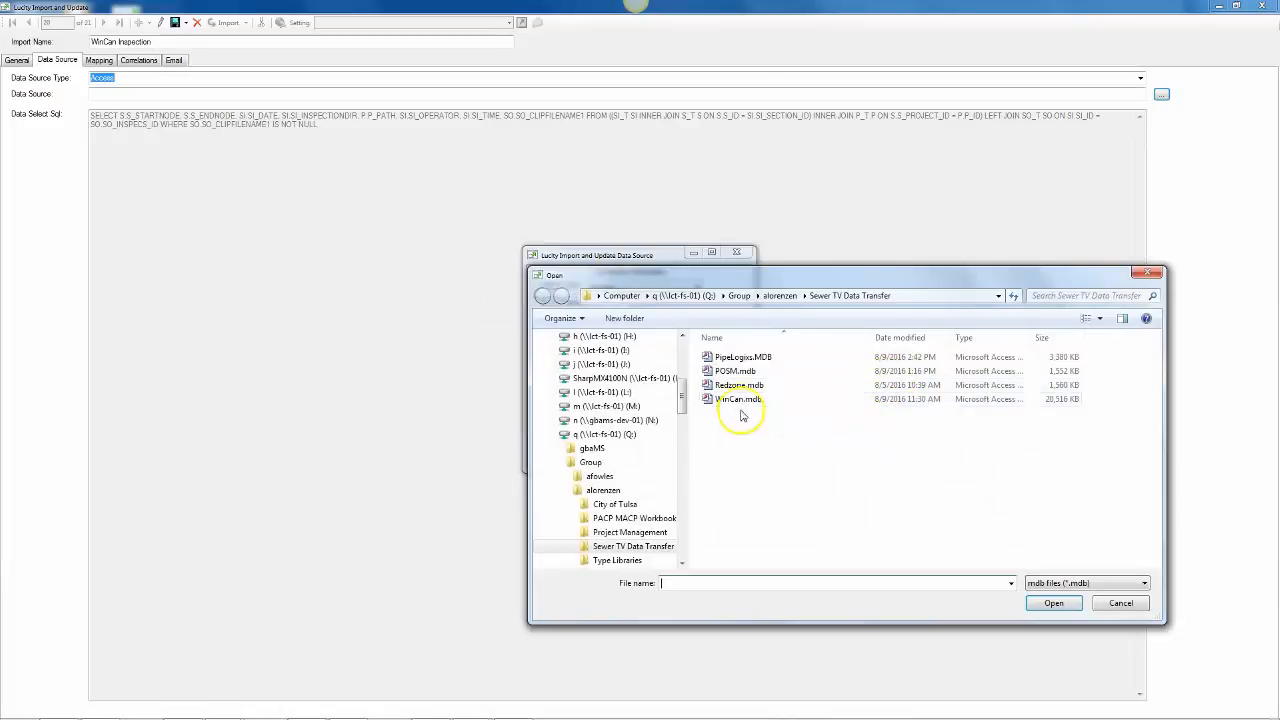
click(738, 398)
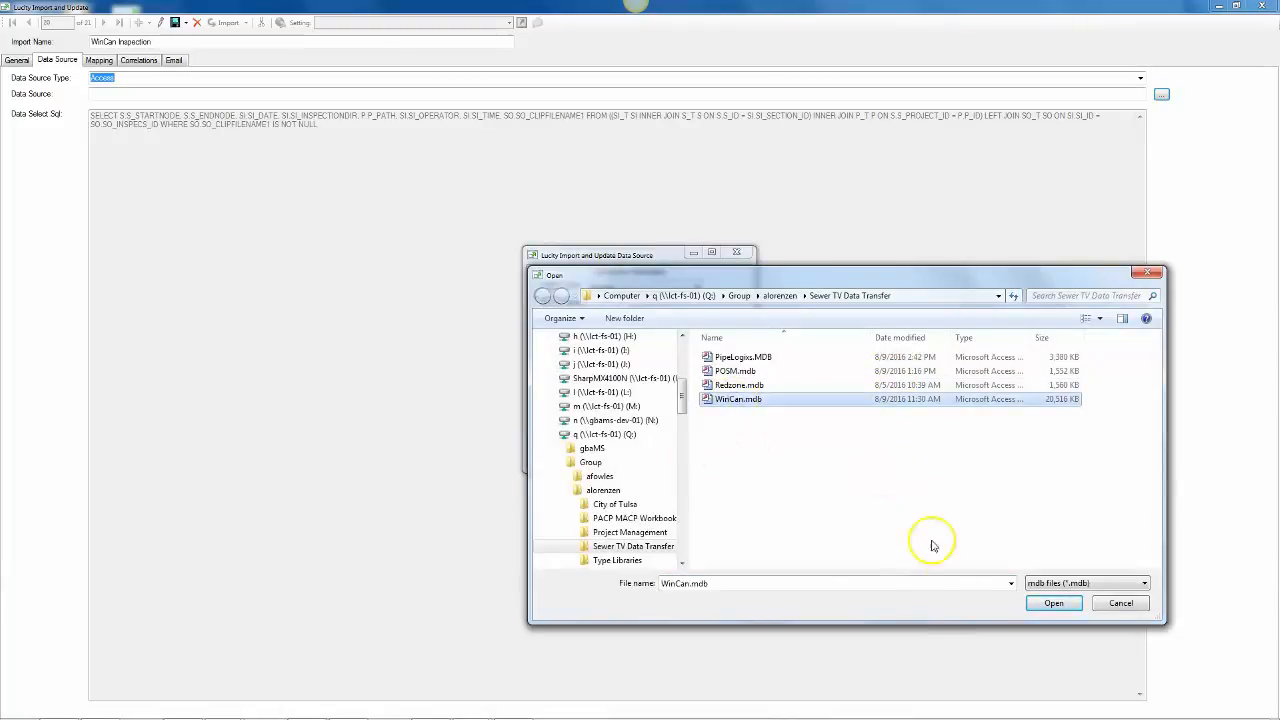
click(1052, 602)
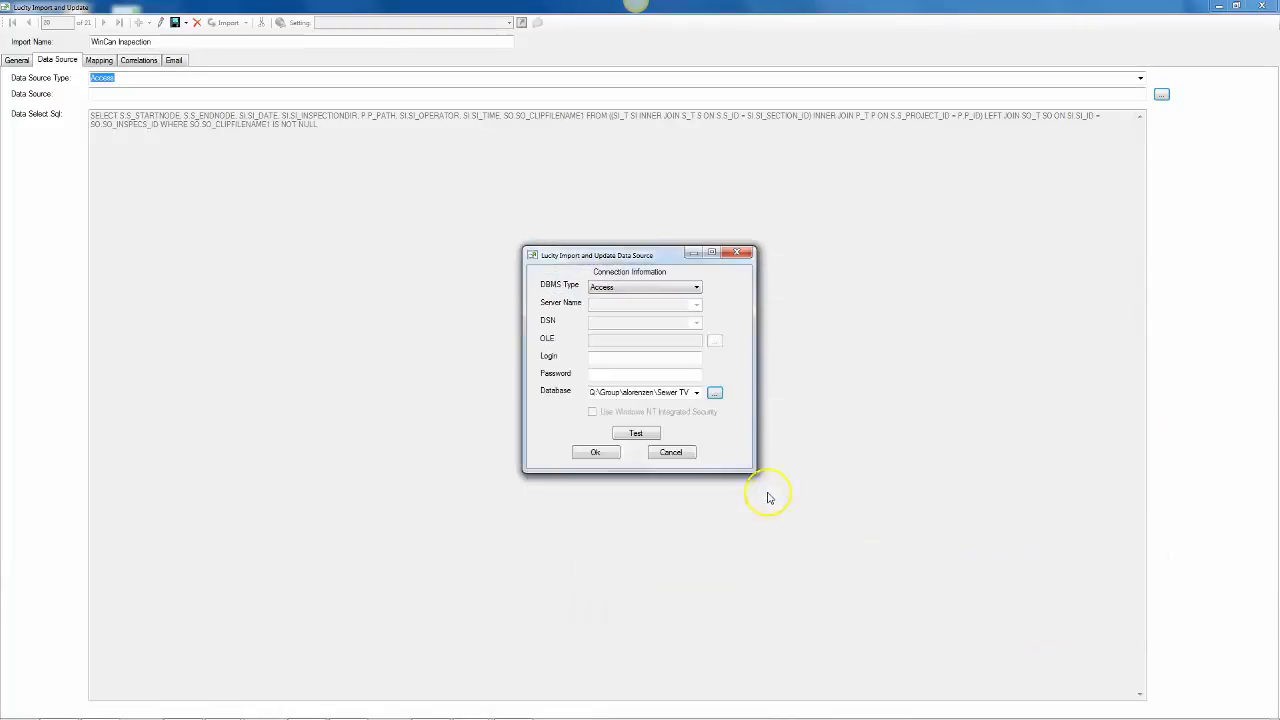
click(596, 452)
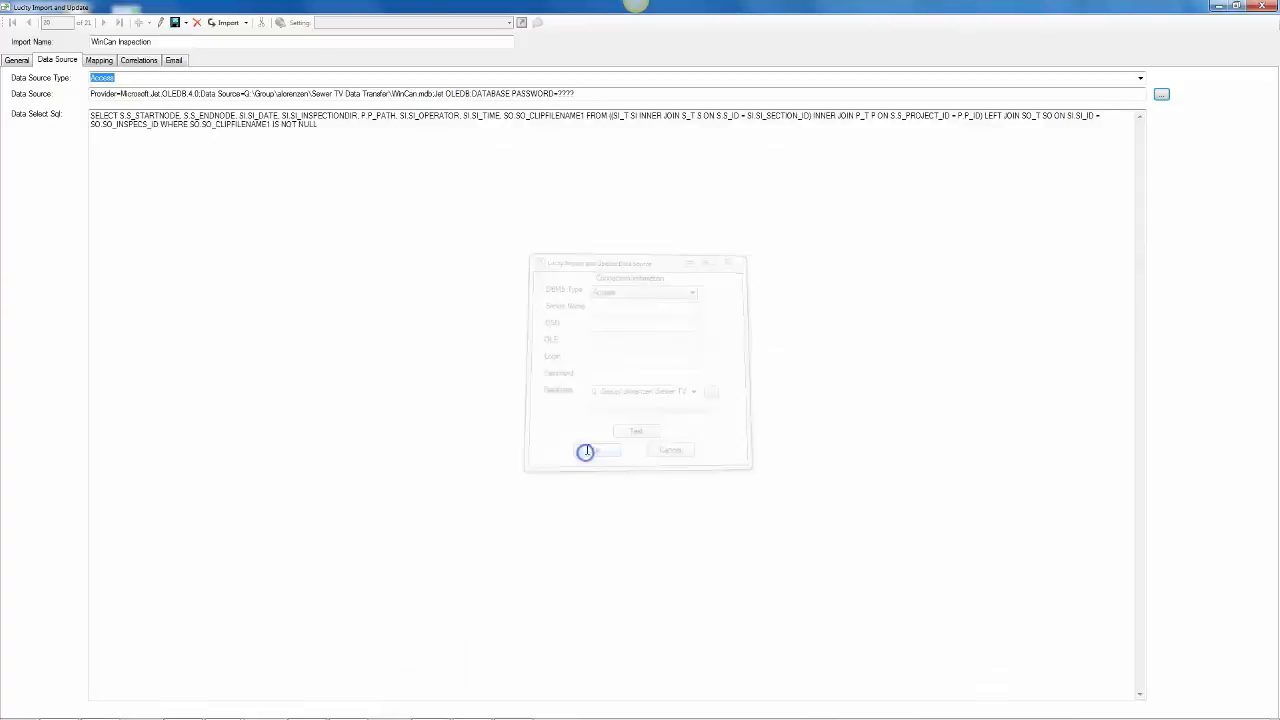
click(596, 452)
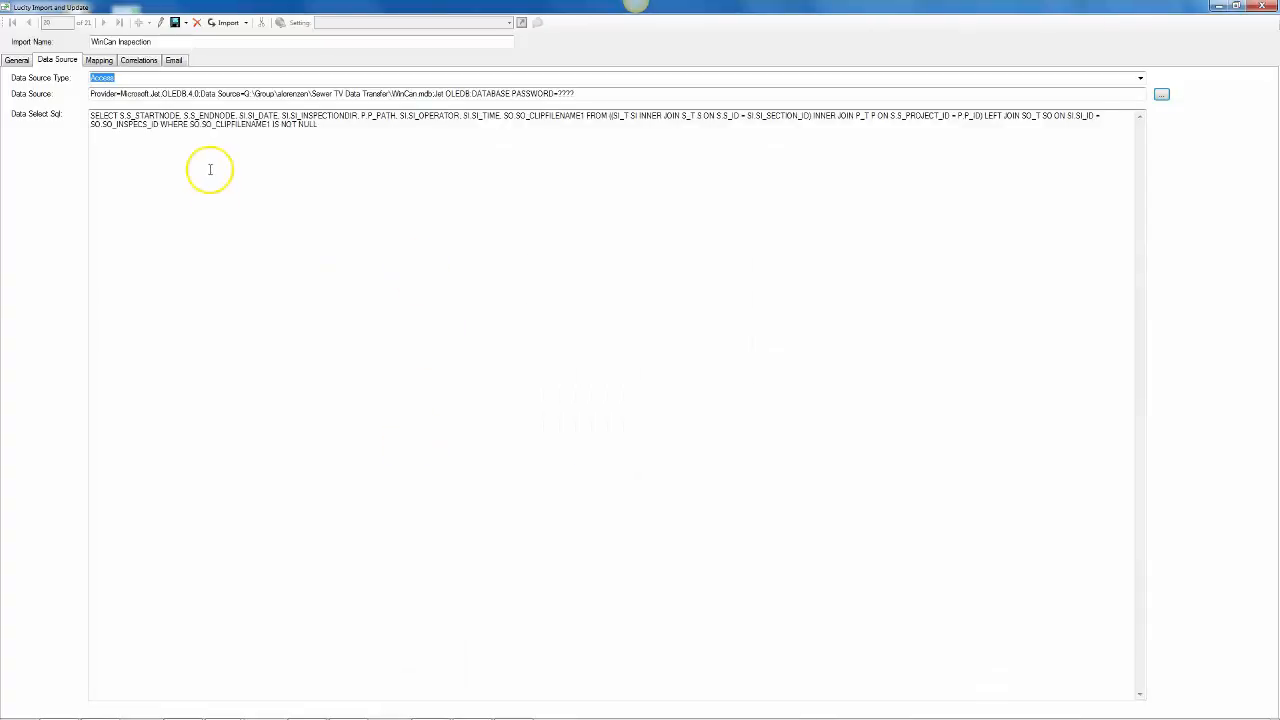
mouse_move(268, 188)
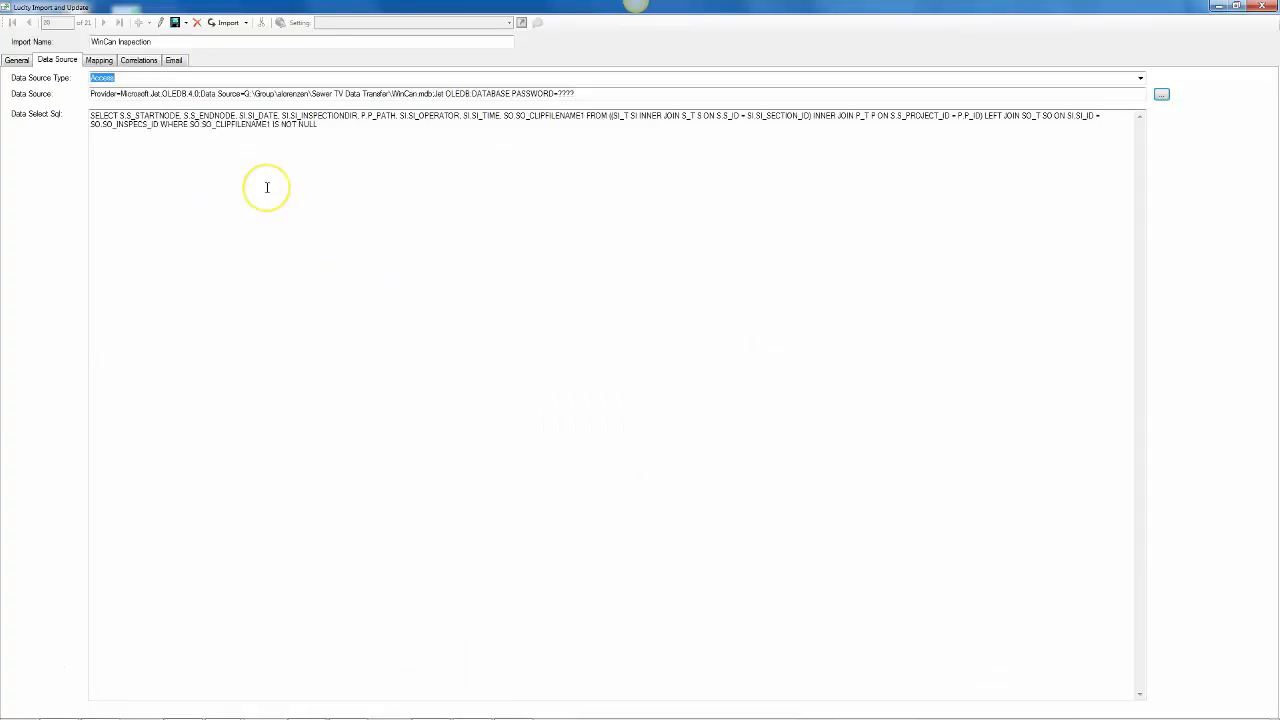
mouse_move(322, 148)
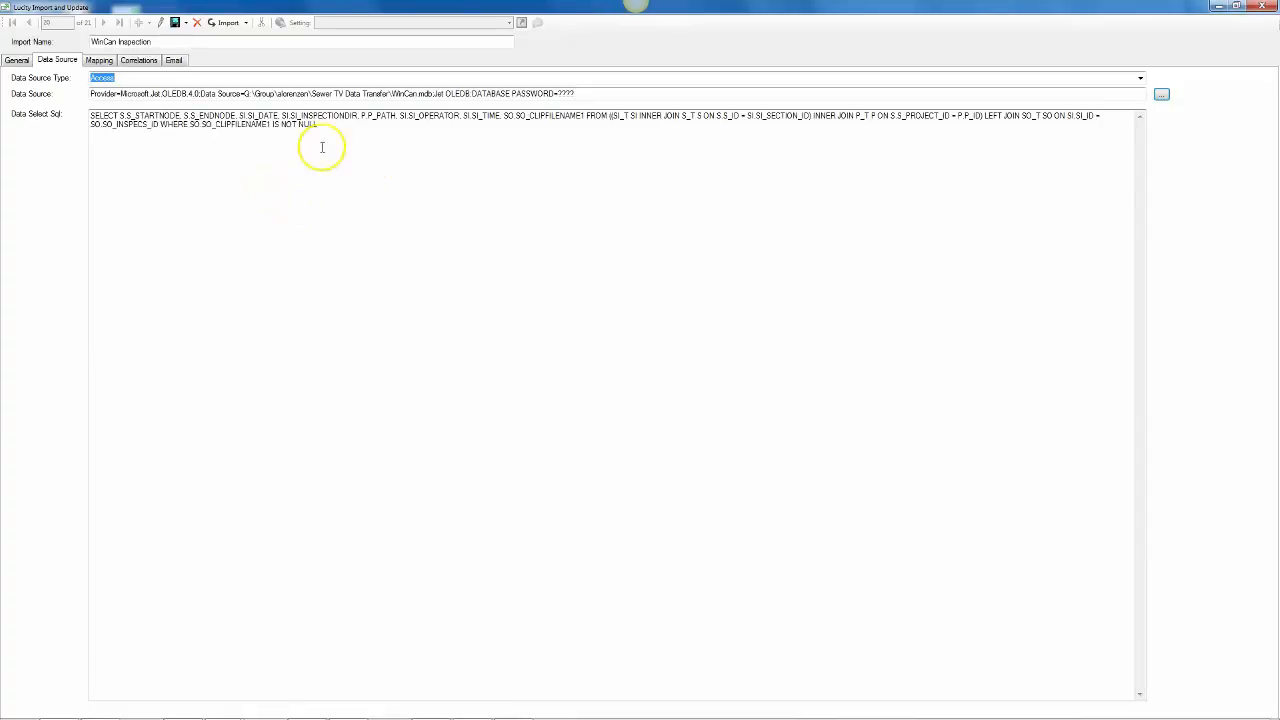
mouse_move(320, 168)
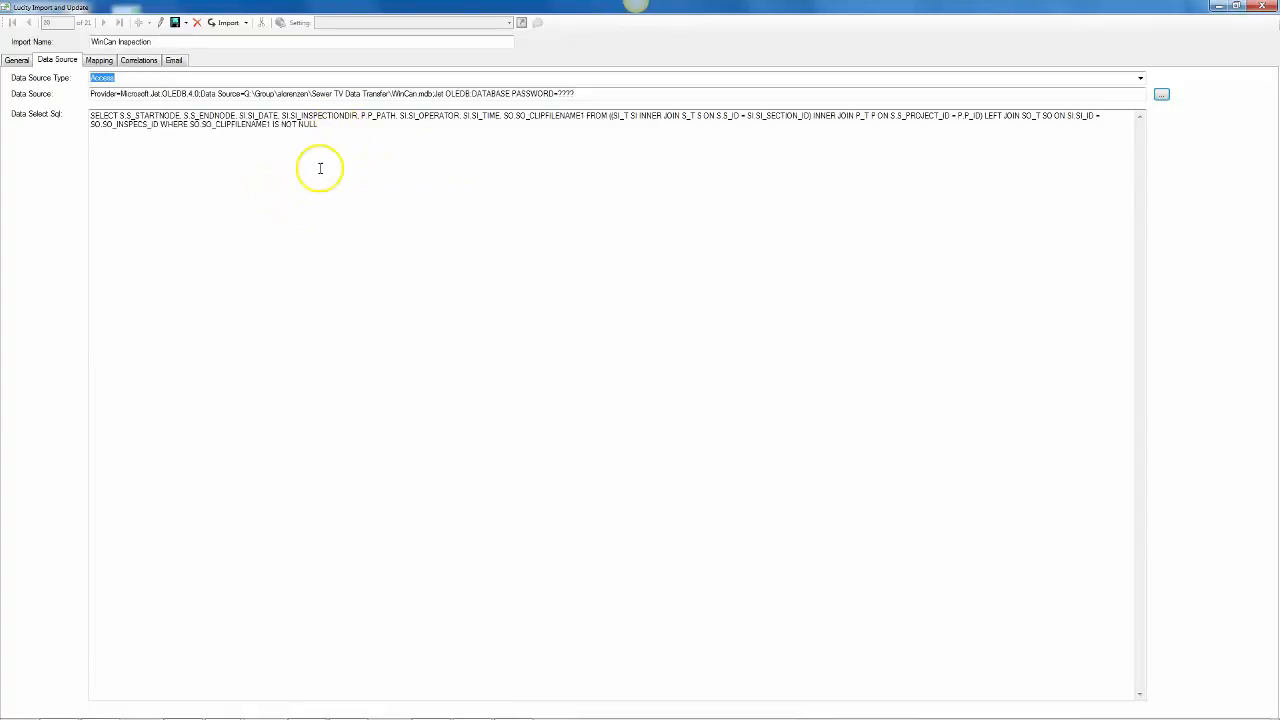
Save WinCan Inspection and answer Yes to update the other WinCan Sewer group configurations.
click(176, 22)
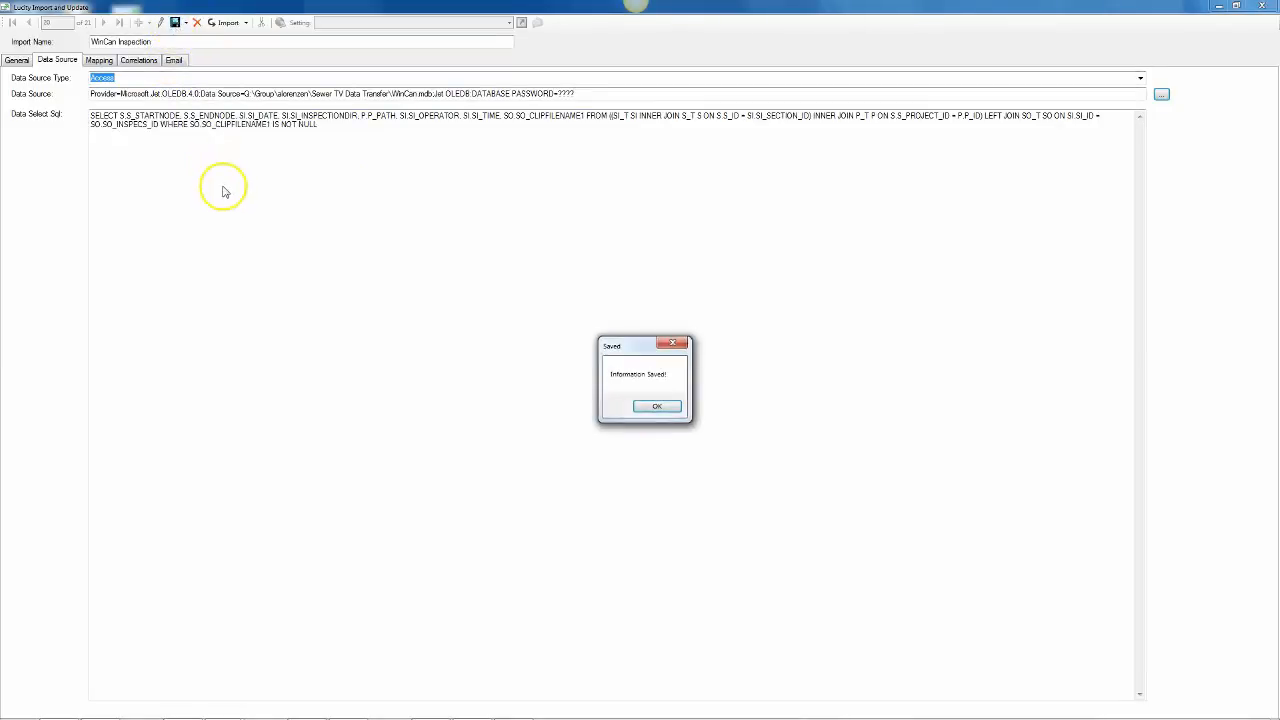
click(656, 406)
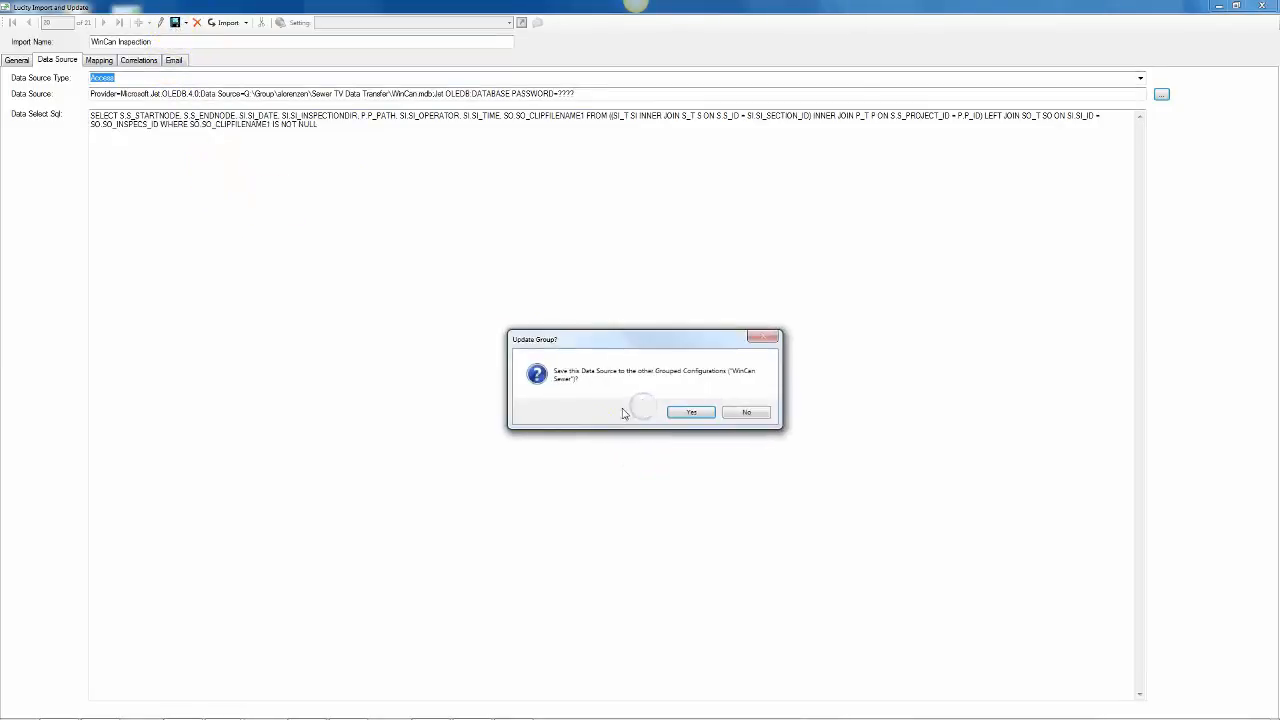
mouse_move(590, 384)
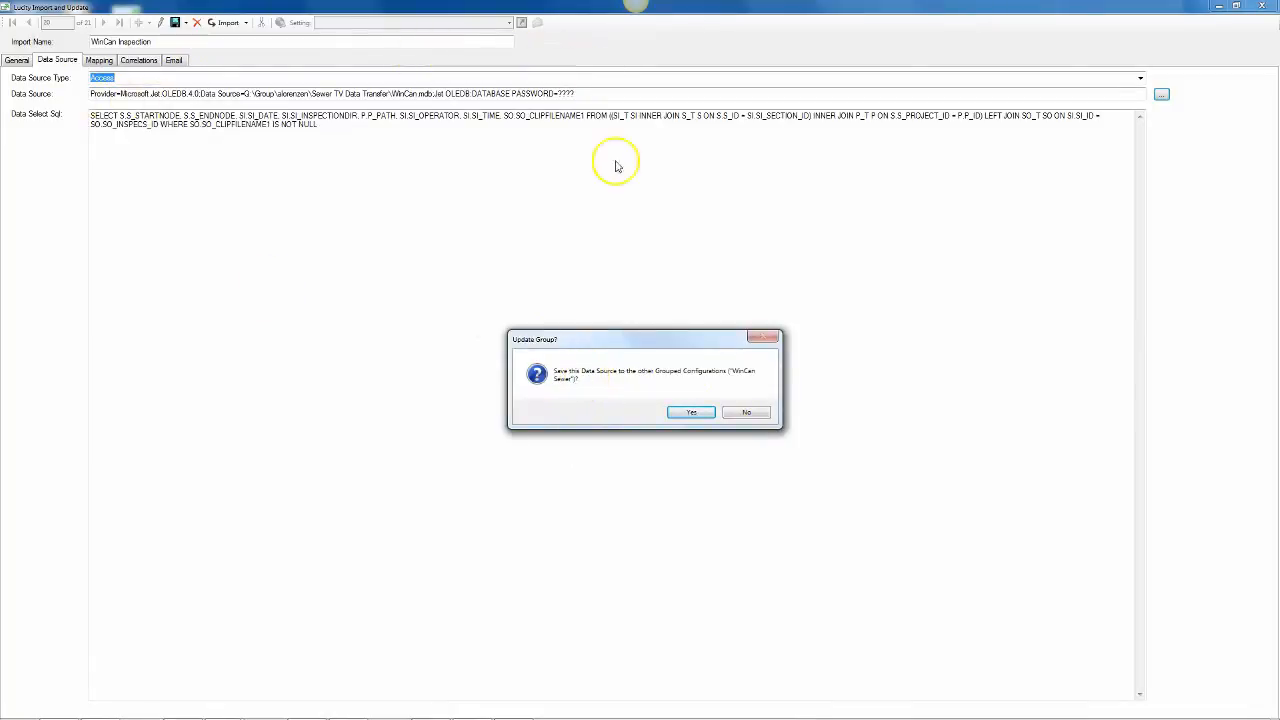
mouse_move(764, 380)
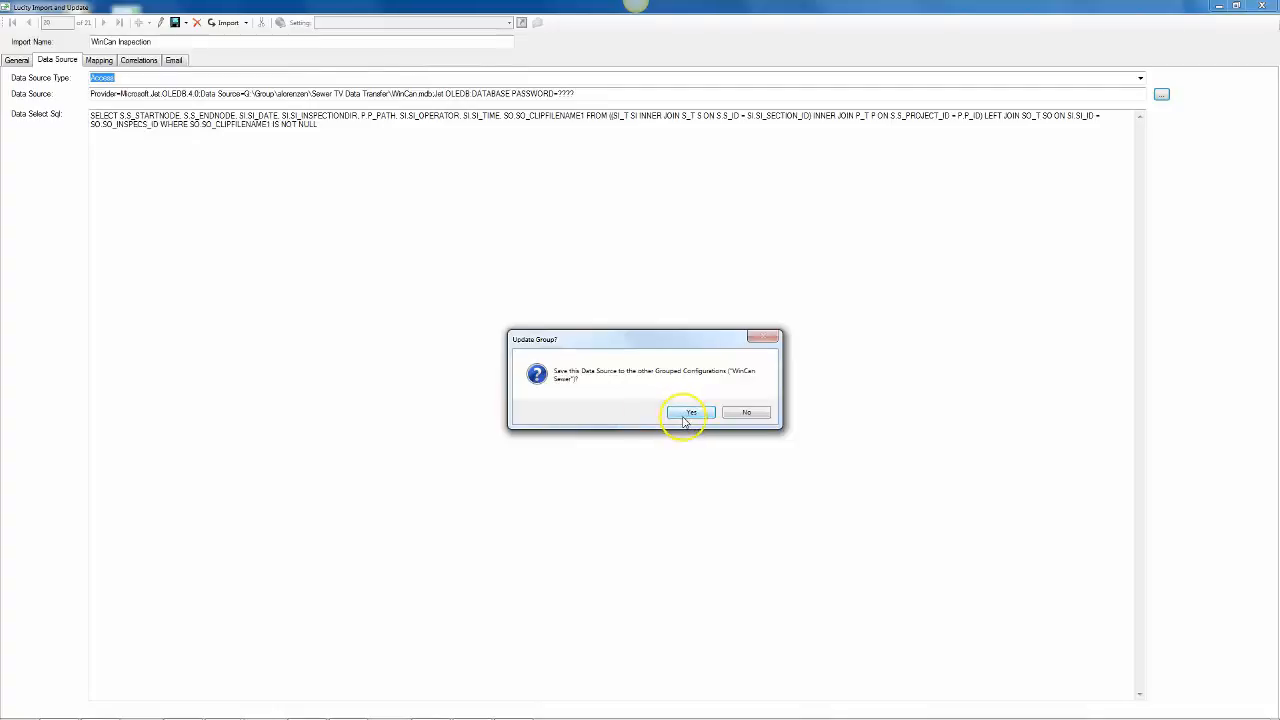
click(692, 412)
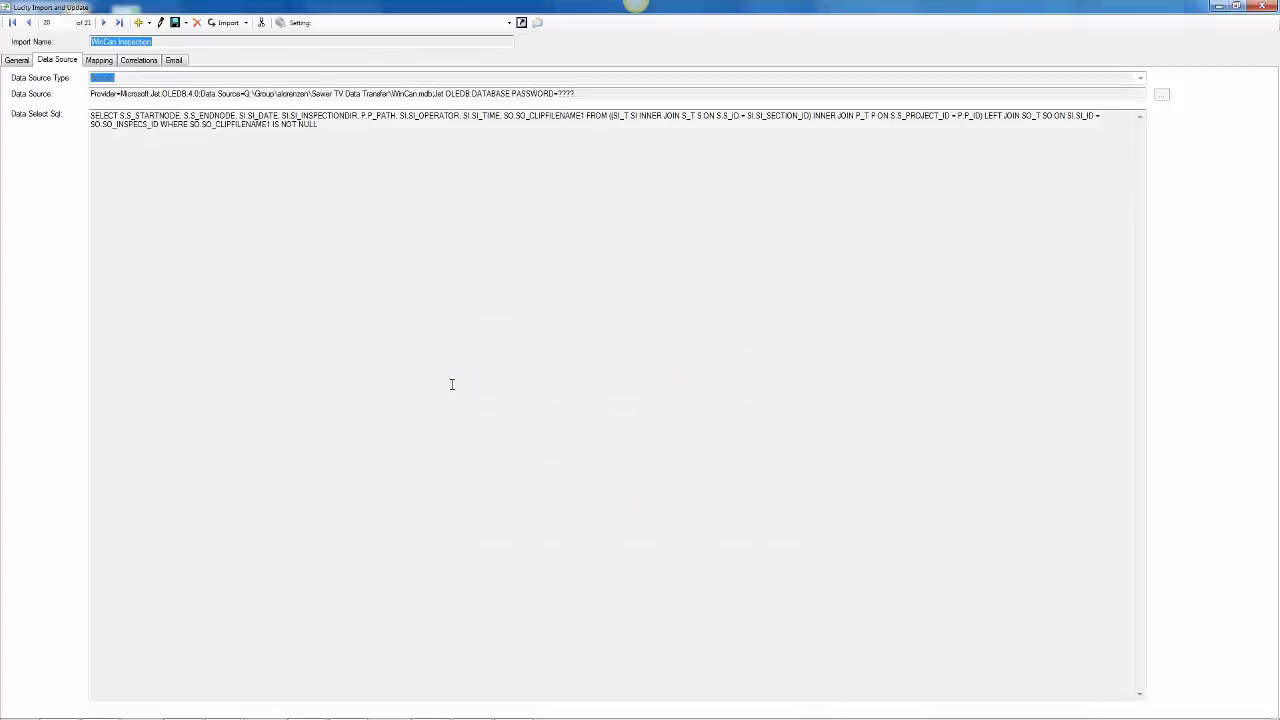
mouse_move(174, 304)
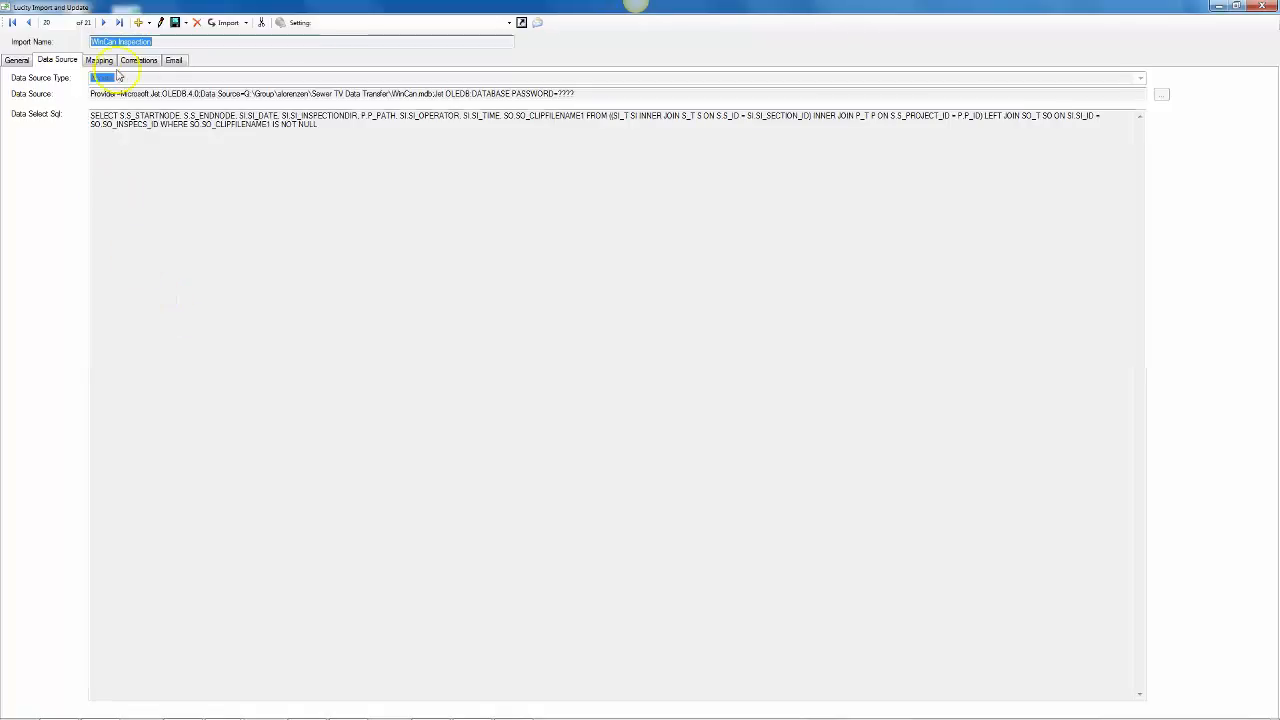
Show the WinCan Inspection mappings with the Value column enabled in the grid.
click(100, 60)
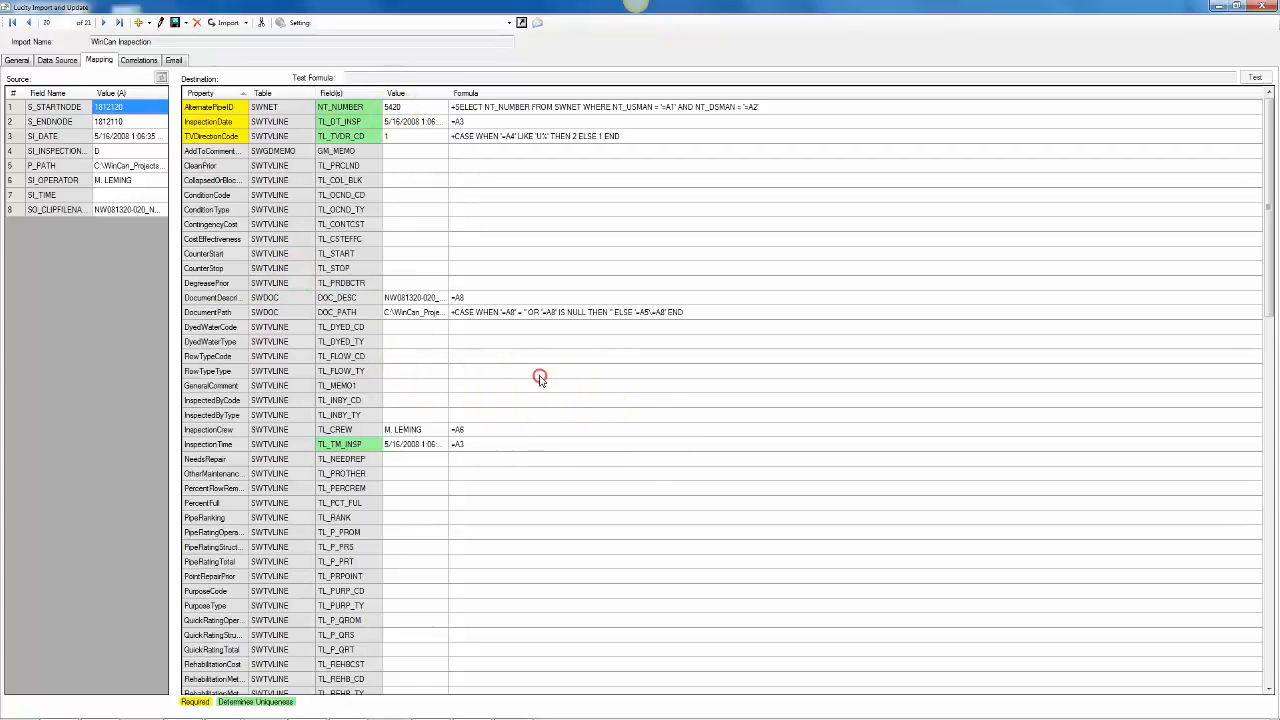
right_click(540, 378)
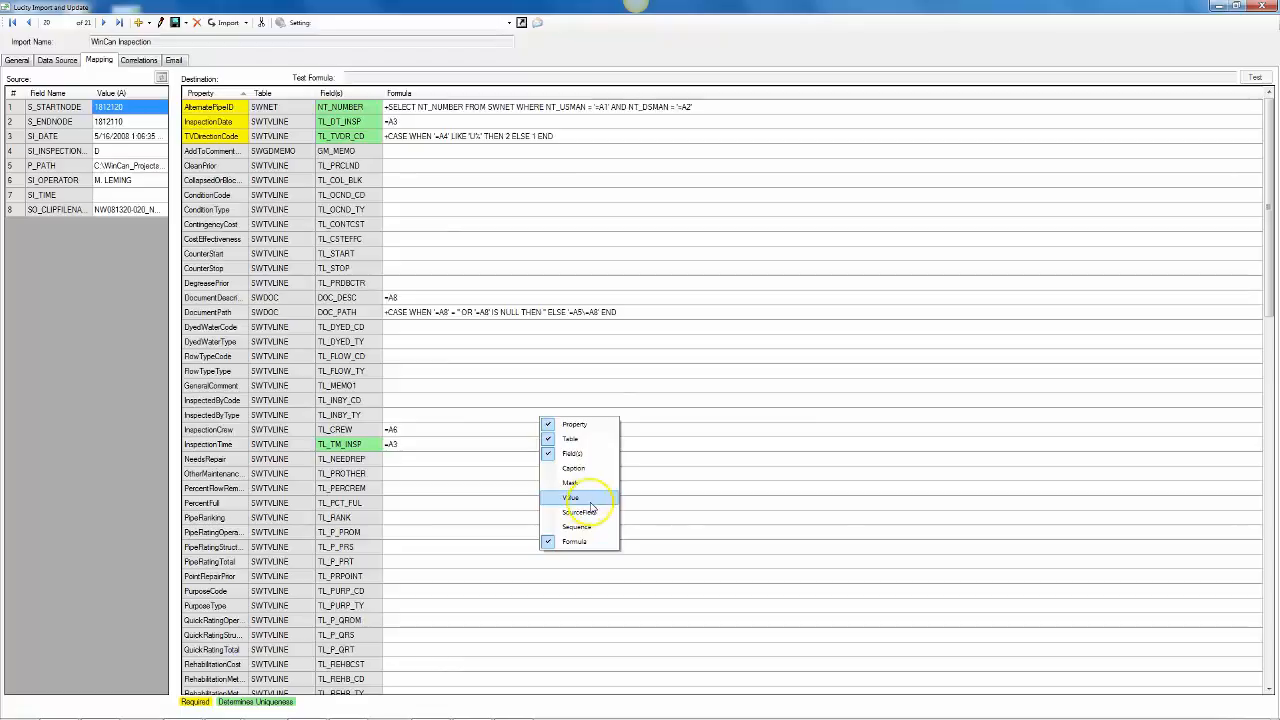
click(572, 496)
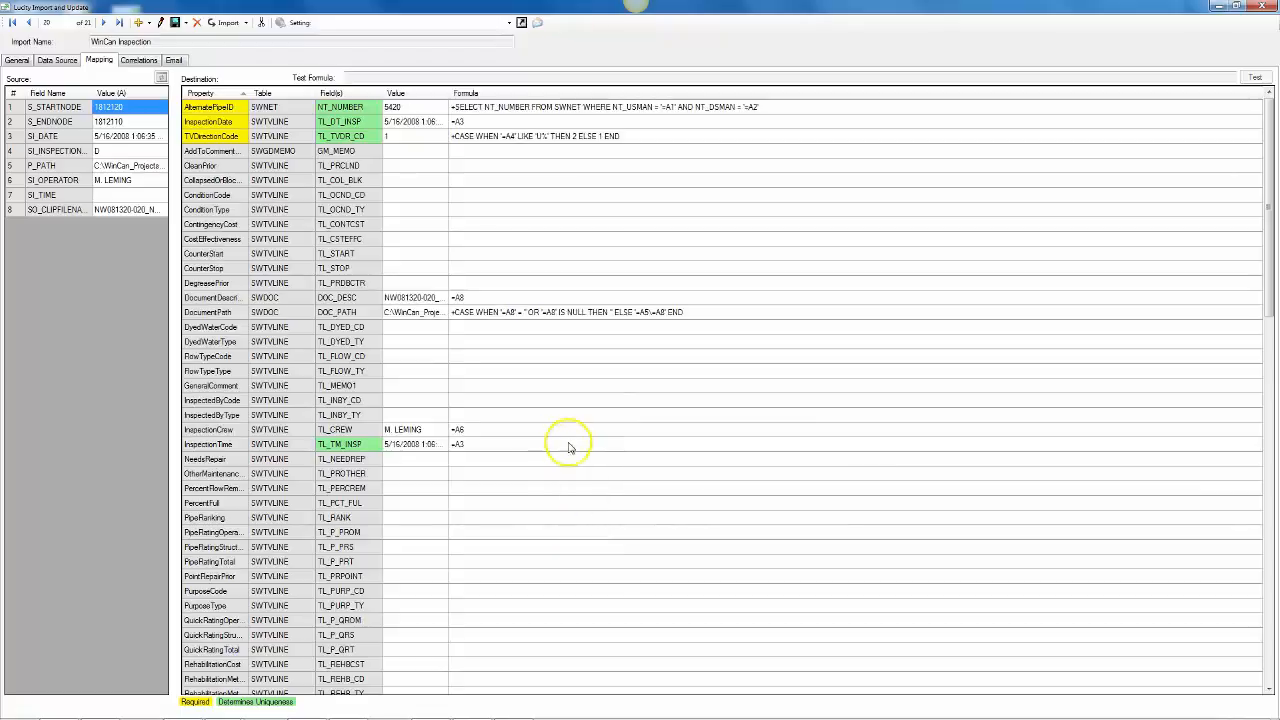
right_click(570, 444)
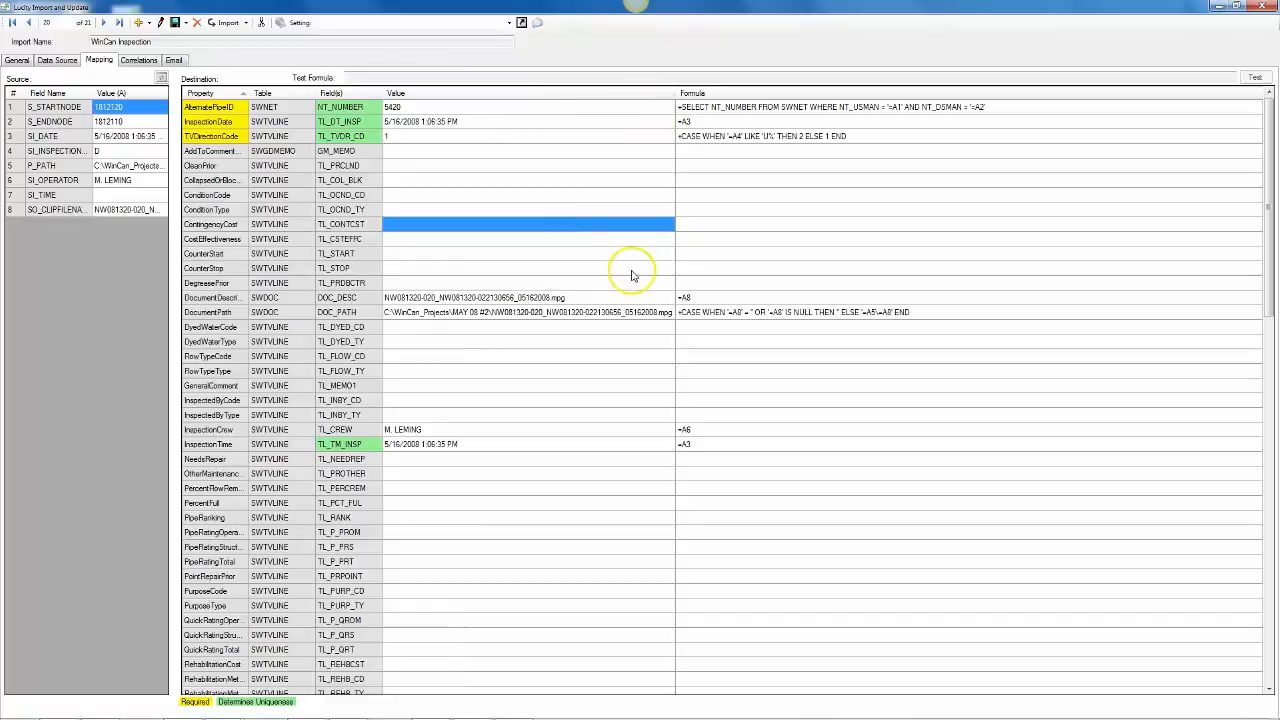
mouse_move(632, 272)
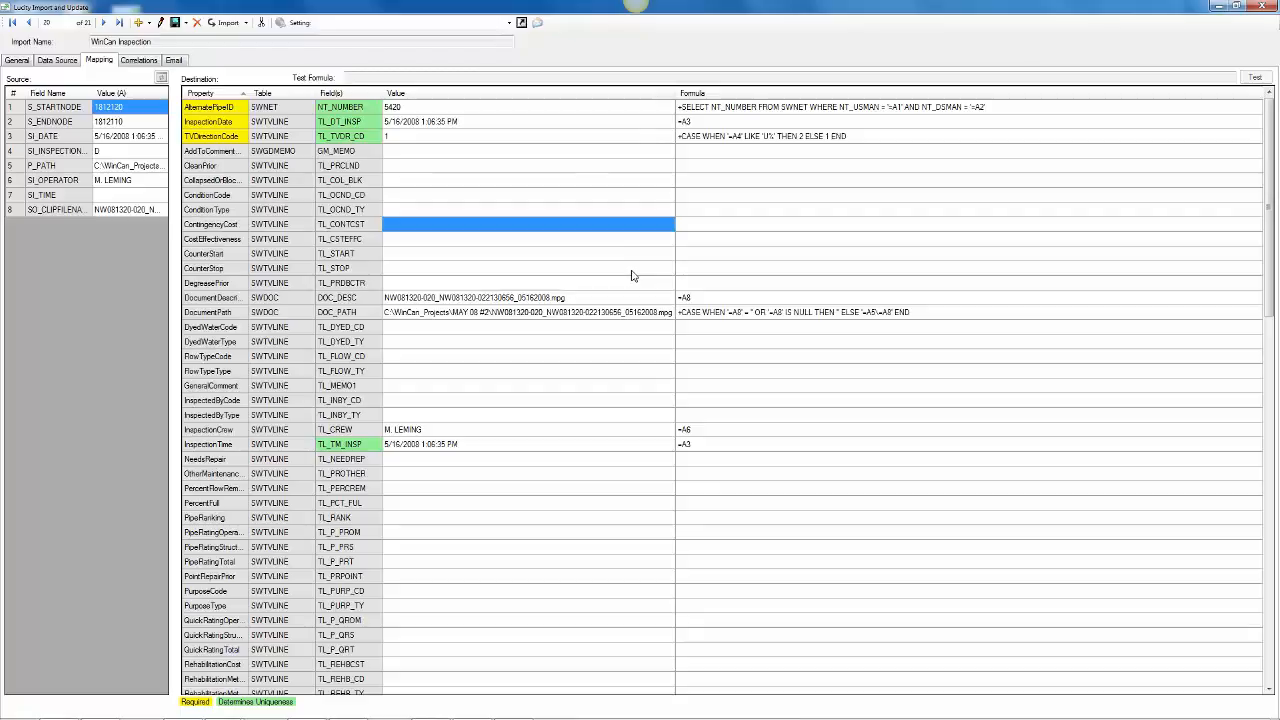
mouse_move(456, 380)
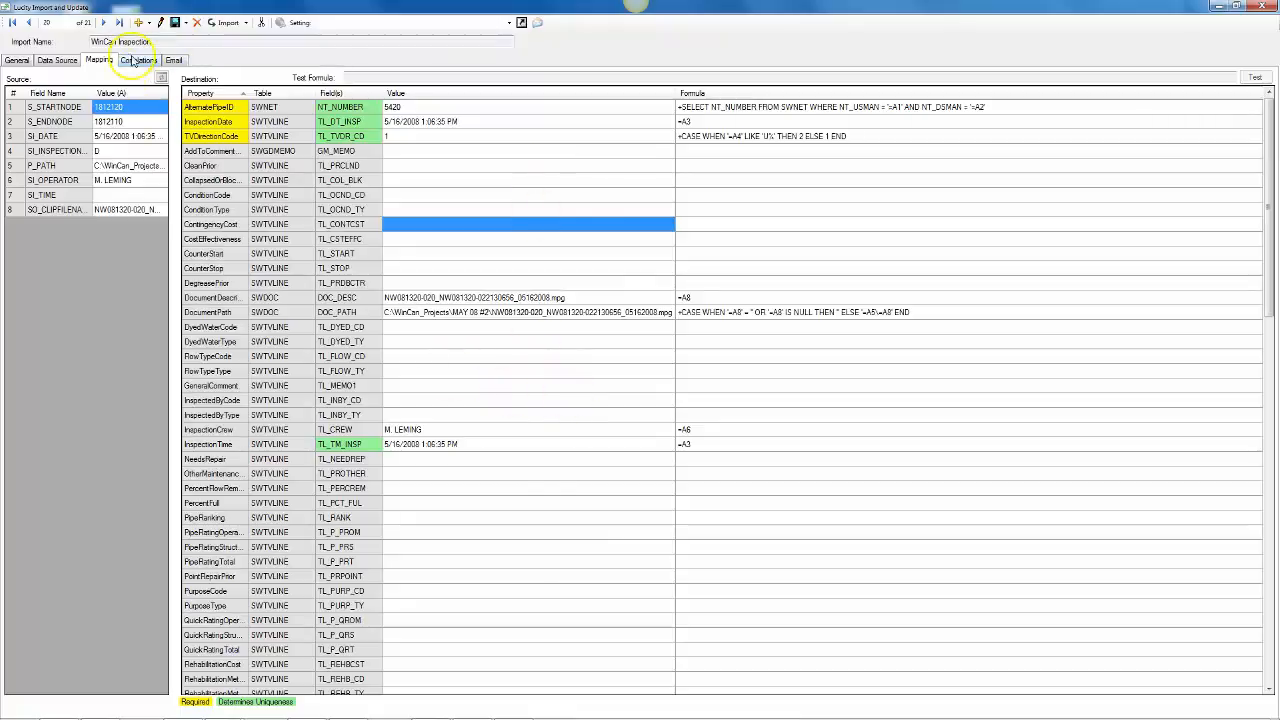
Review the WinCan Inspection data source query, then return to its field mappings.
click(56, 60)
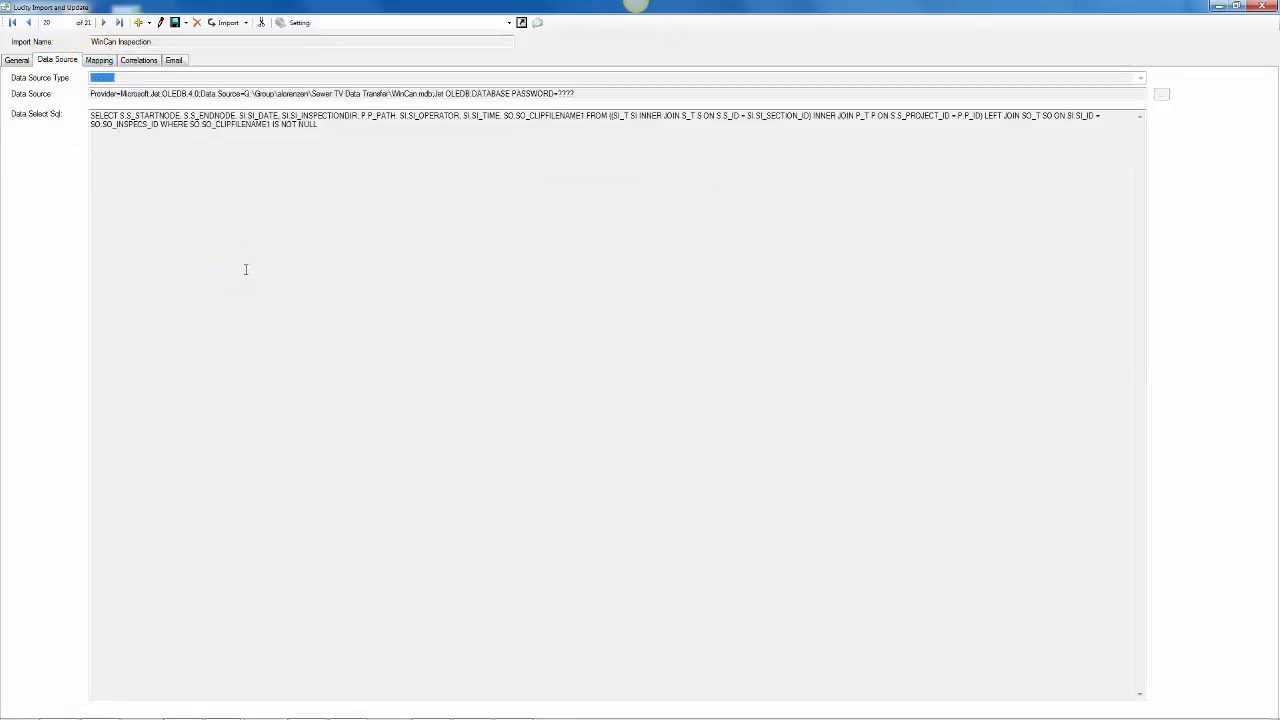
click(98, 60)
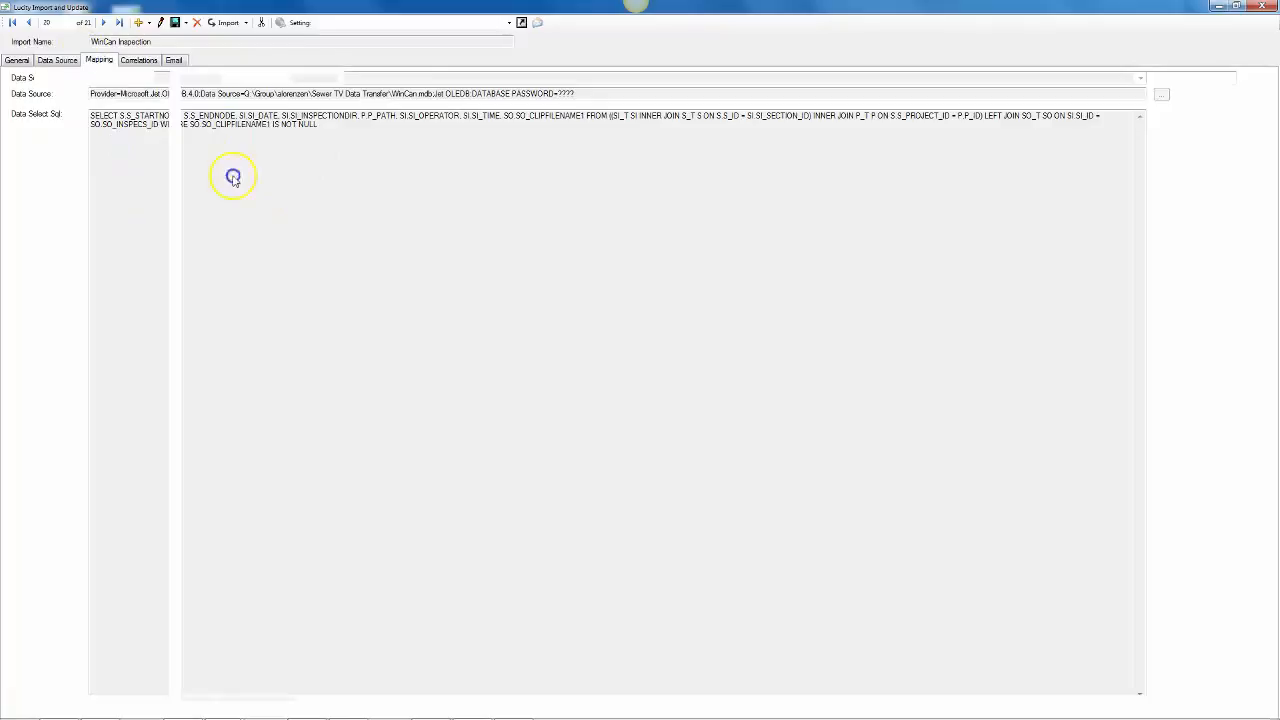
click(100, 60)
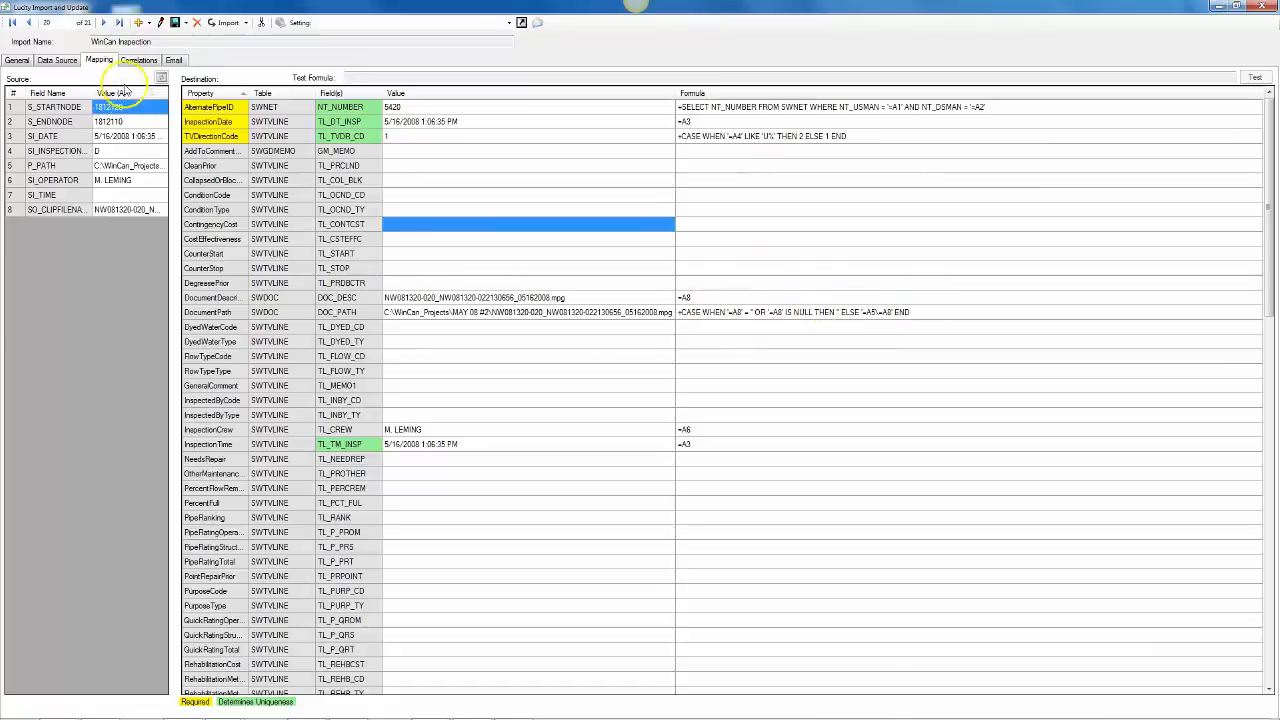
Switch to WinCan Observations and review its source query and field mappings.
click(104, 22)
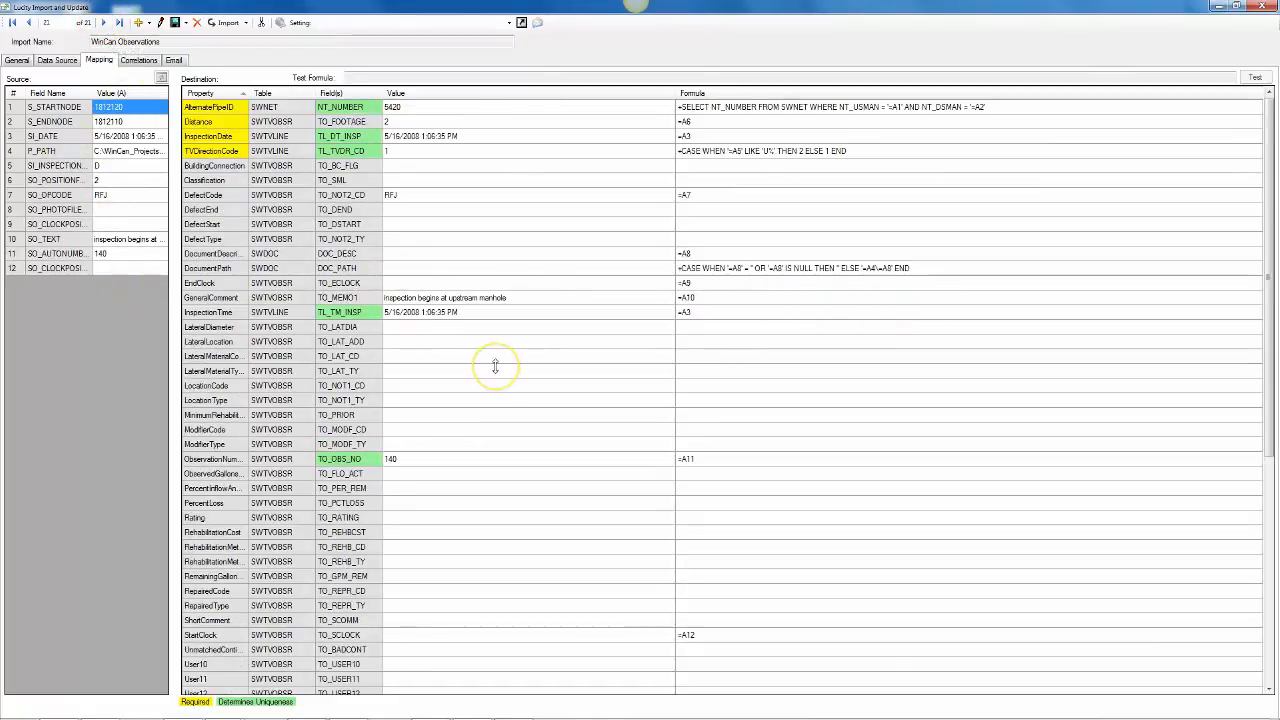
click(56, 60)
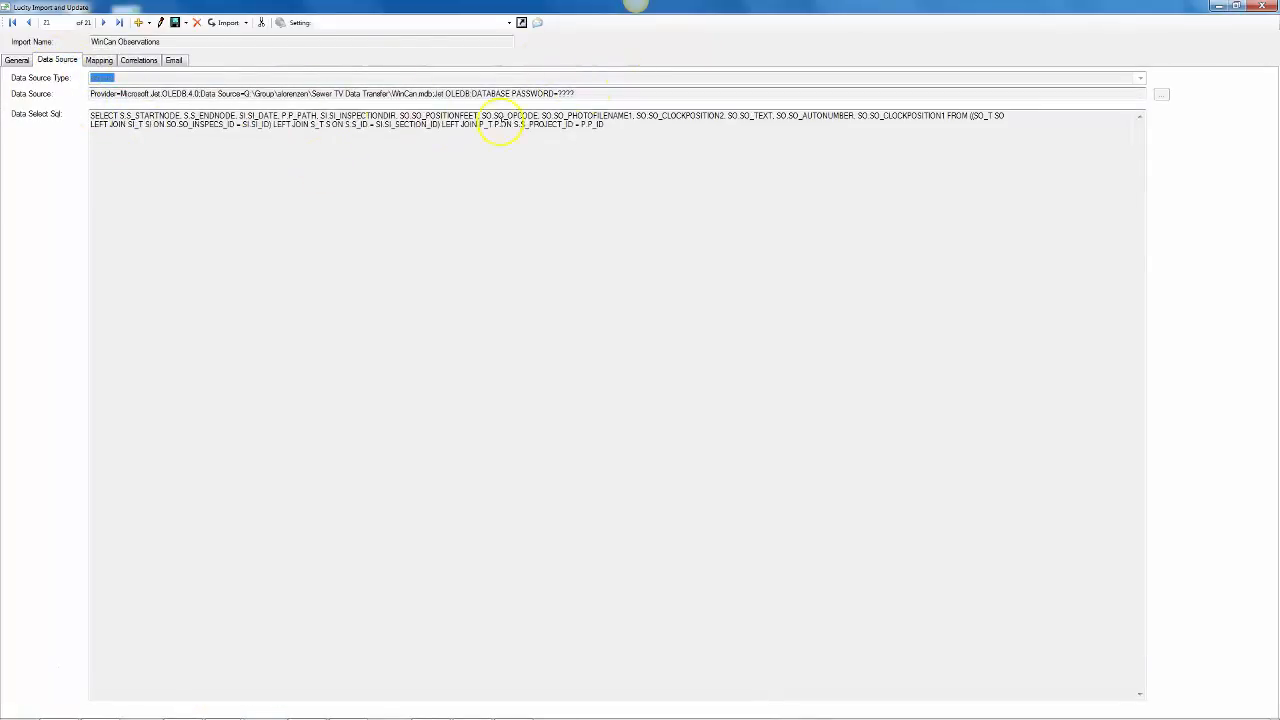
click(98, 60)
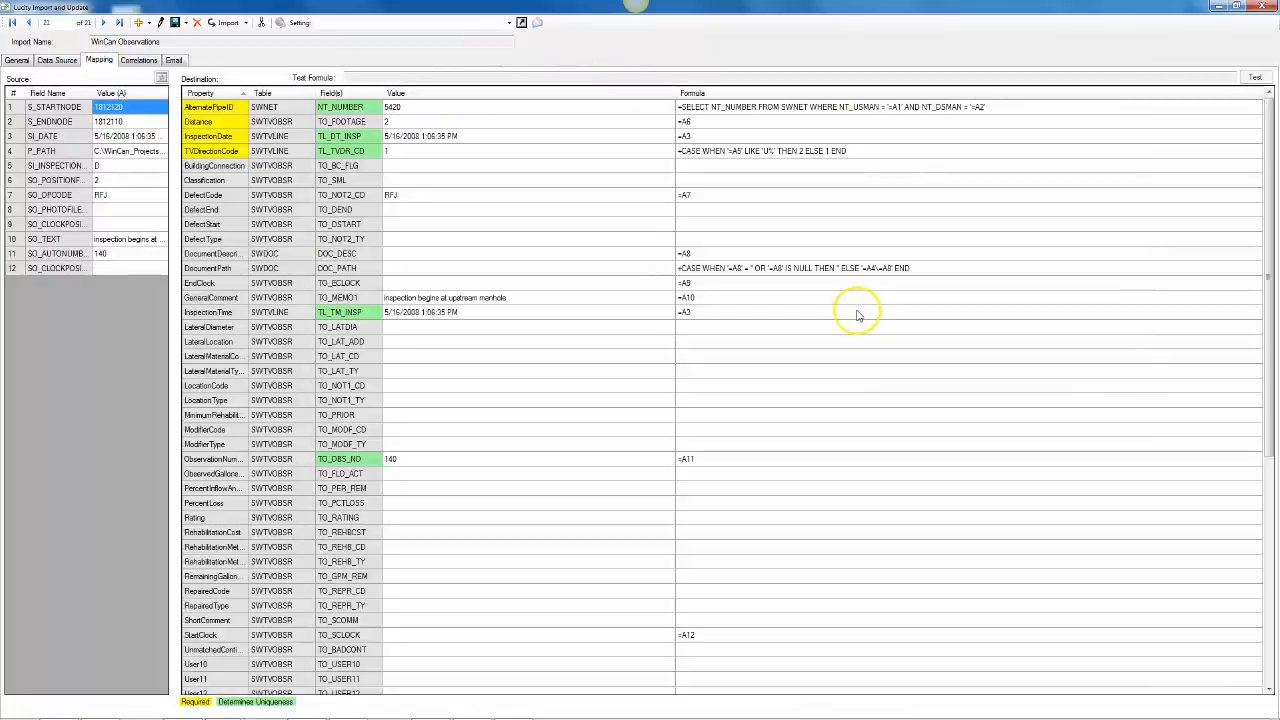
mouse_move(856, 312)
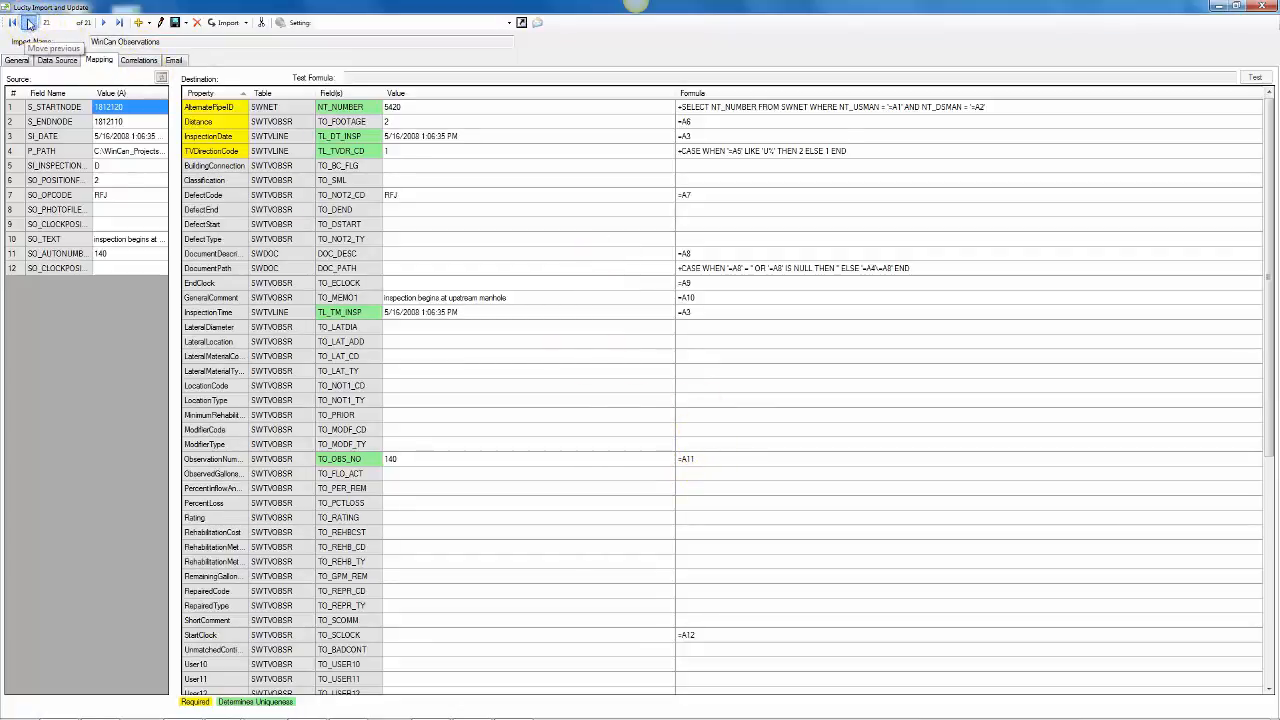
Go back to the WinCan Inspection import to examine its DocumentPath formula.
click(28, 22)
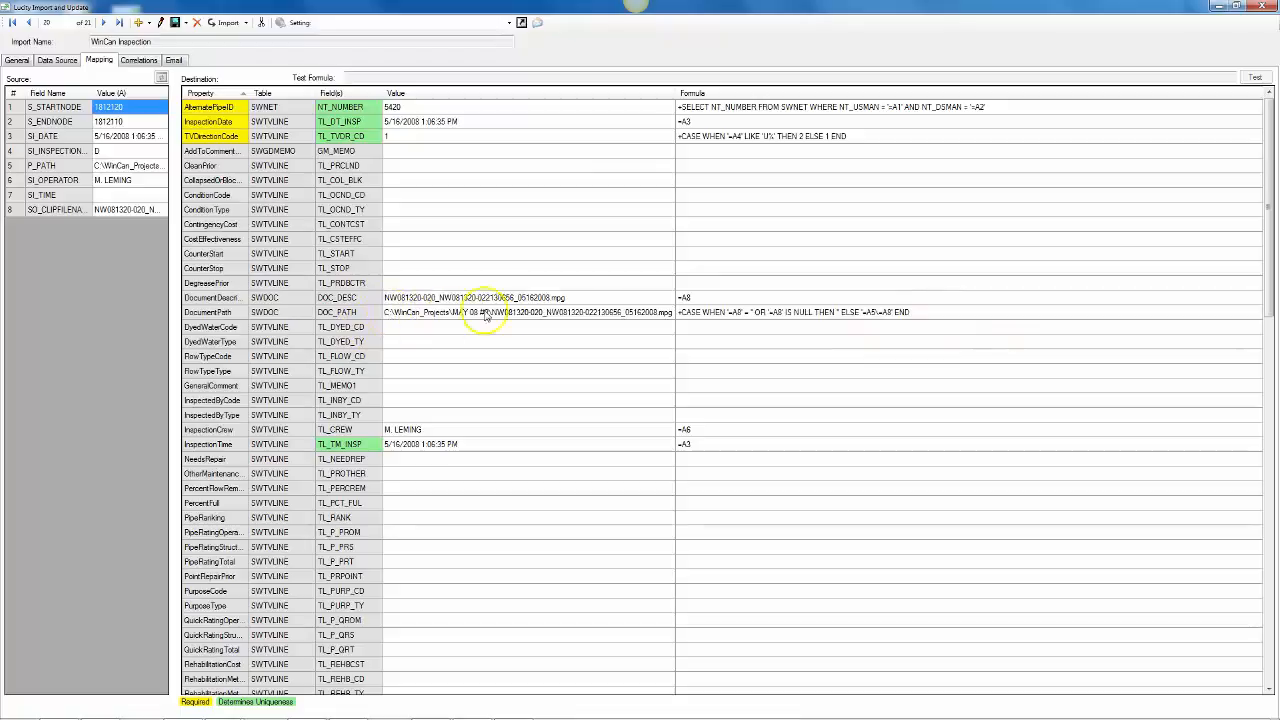
mouse_move(664, 320)
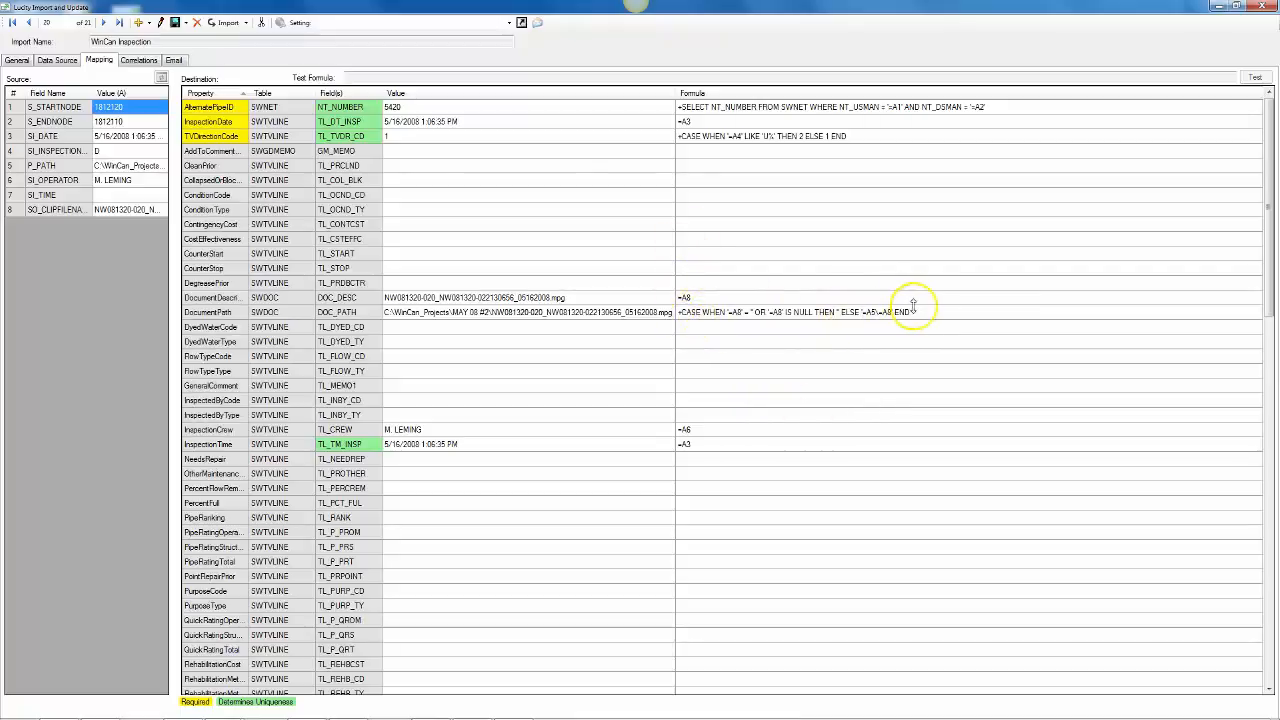
mouse_move(918, 318)
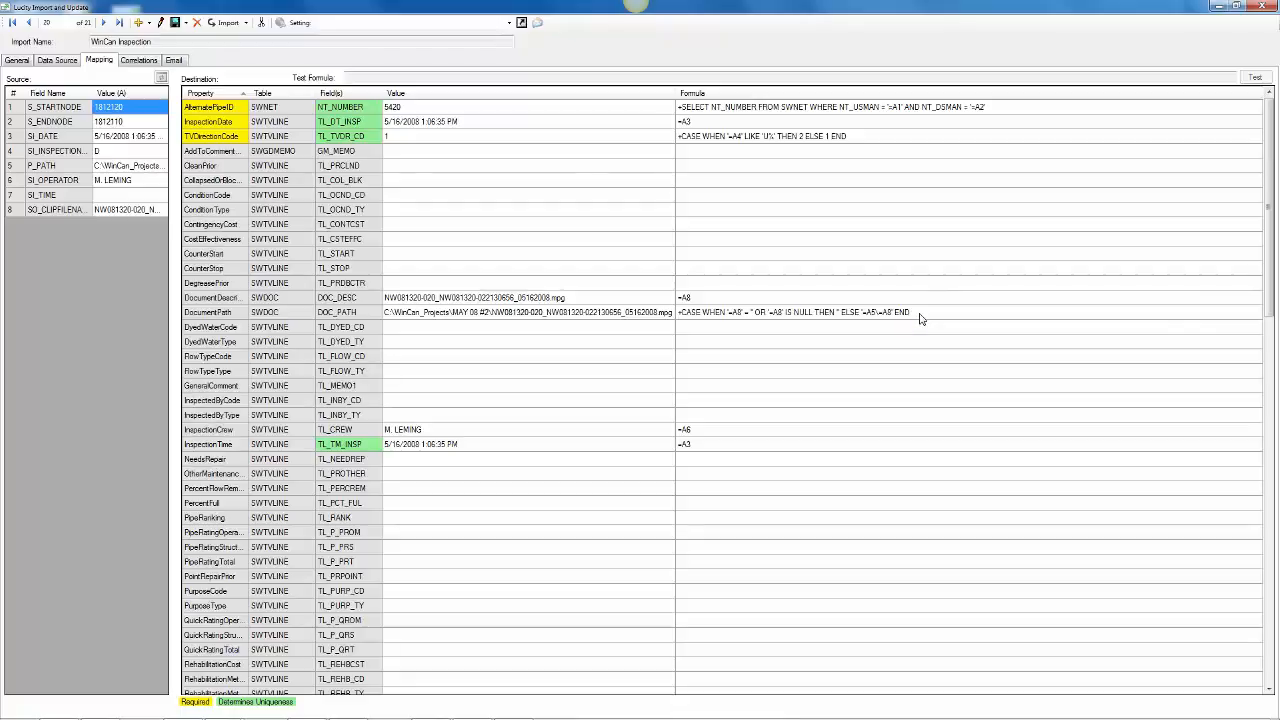
mouse_move(824, 304)
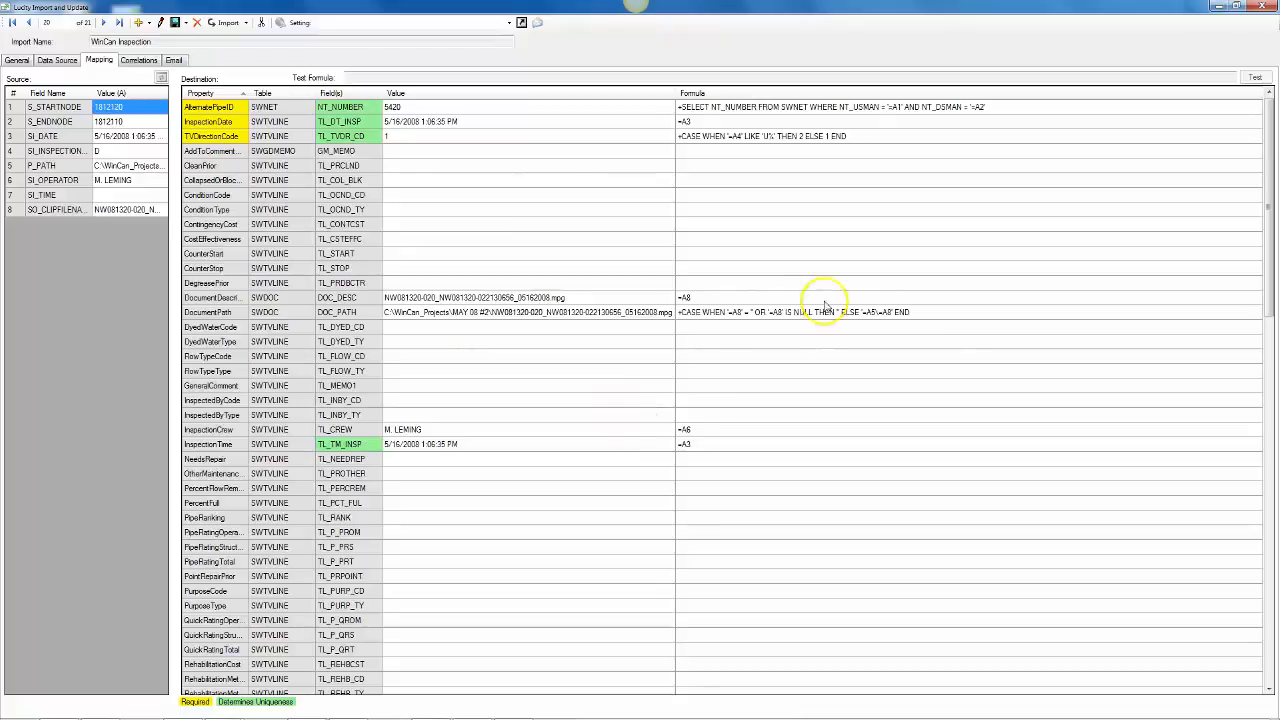
mouse_move(630, 328)
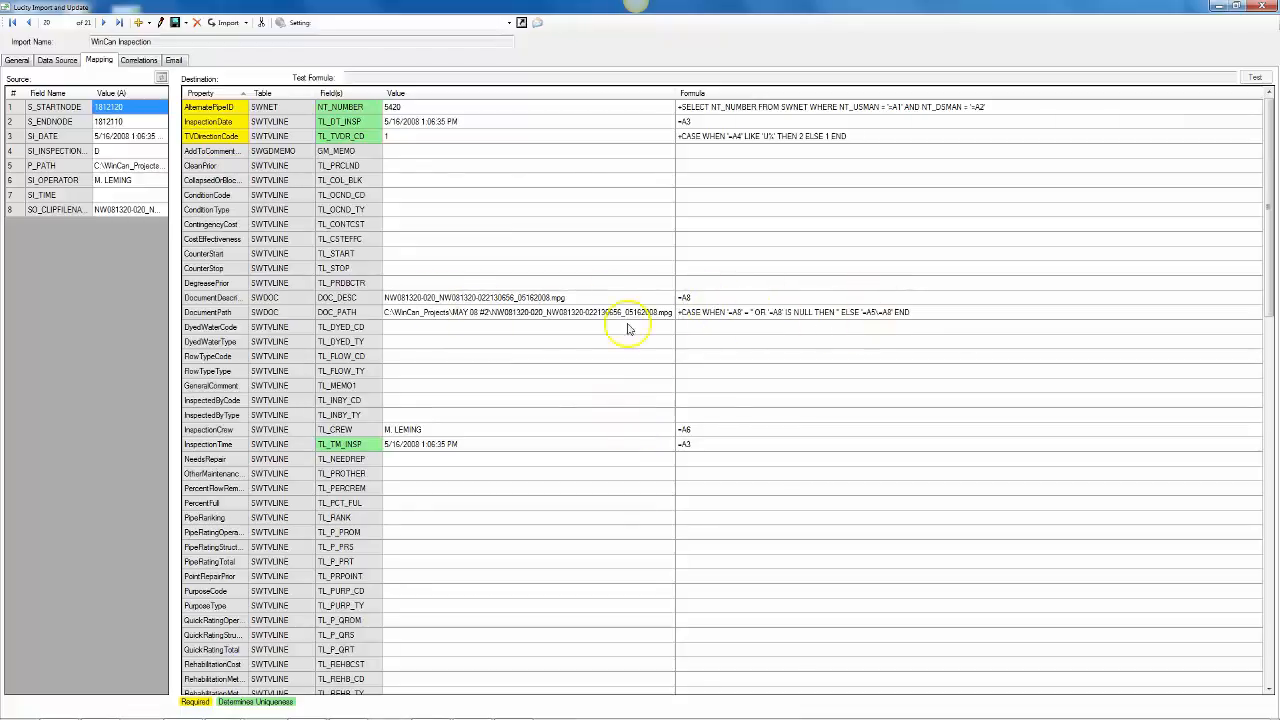
mouse_move(572, 348)
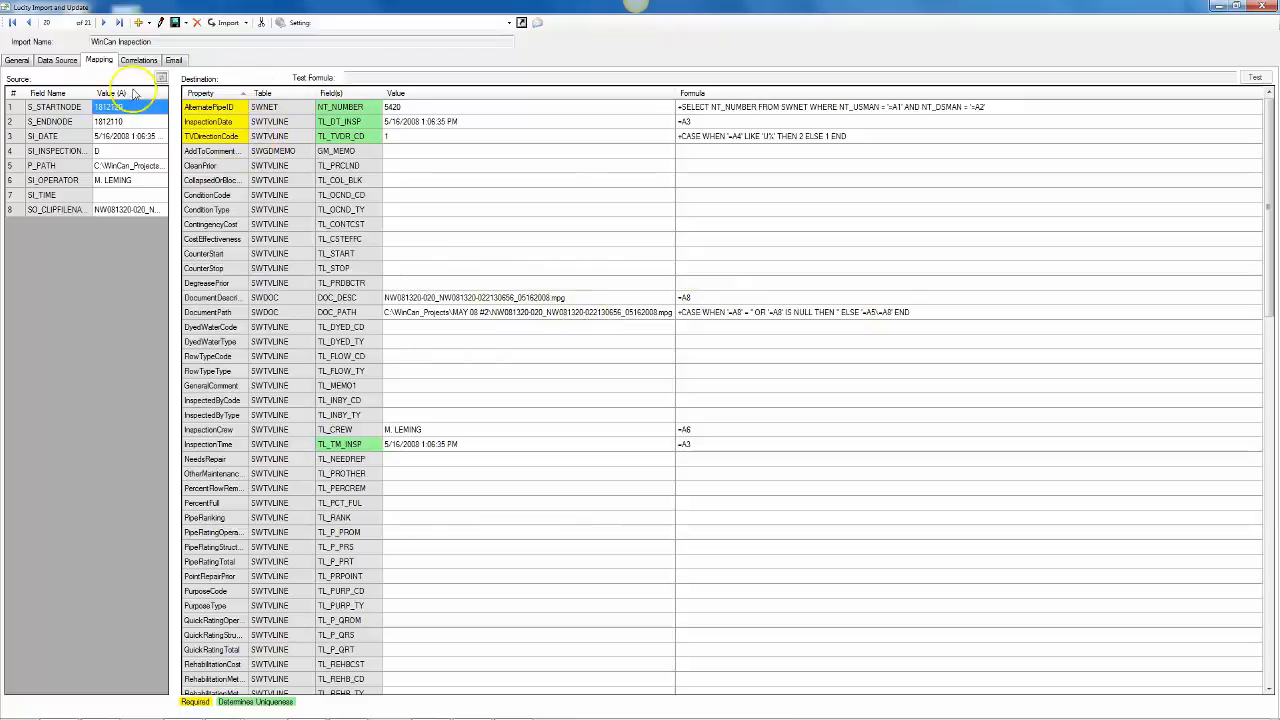
Move to the WinCan Observations import and view its Data Source query and field mappings.
click(104, 22)
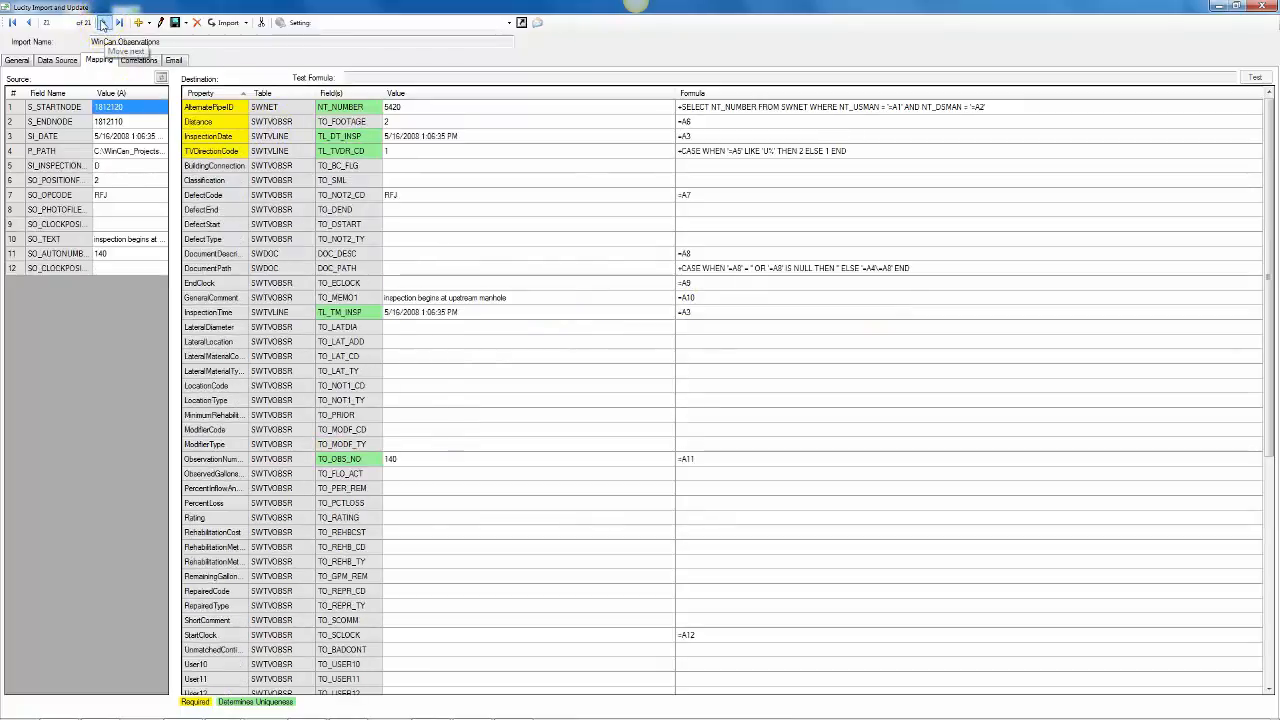
mouse_move(752, 330)
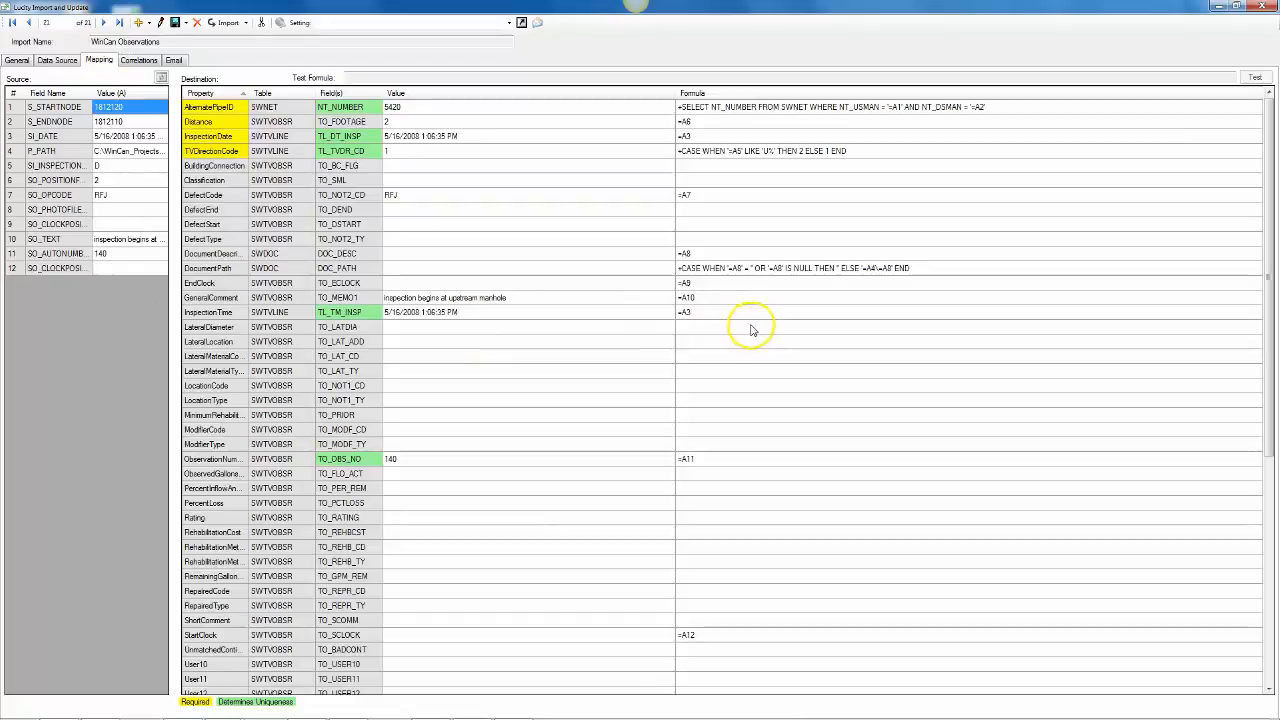
mouse_move(748, 260)
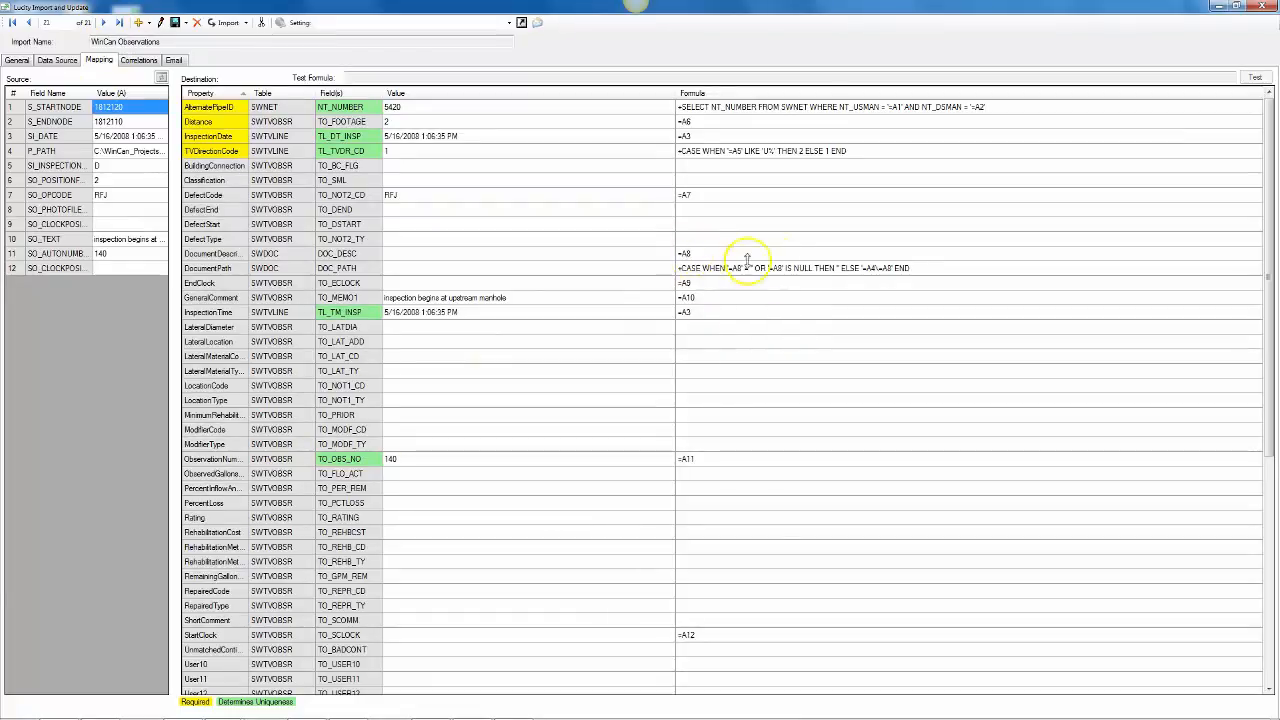
mouse_move(904, 276)
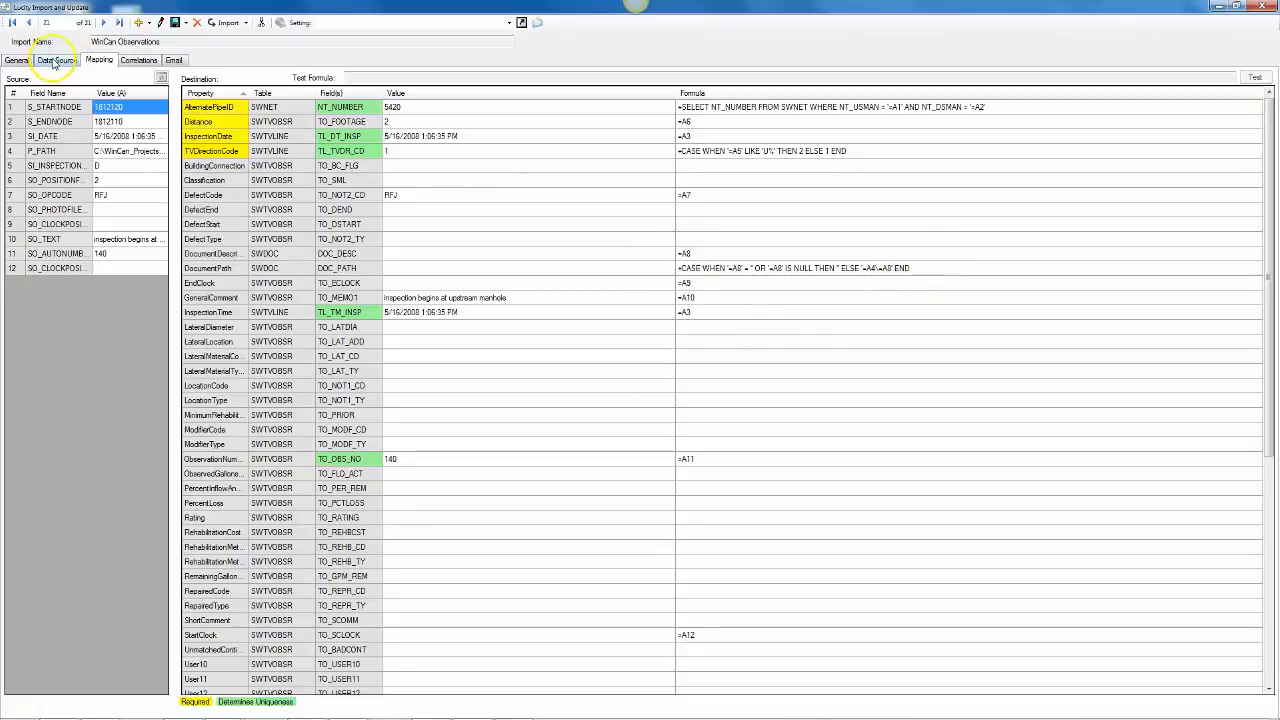
click(56, 60)
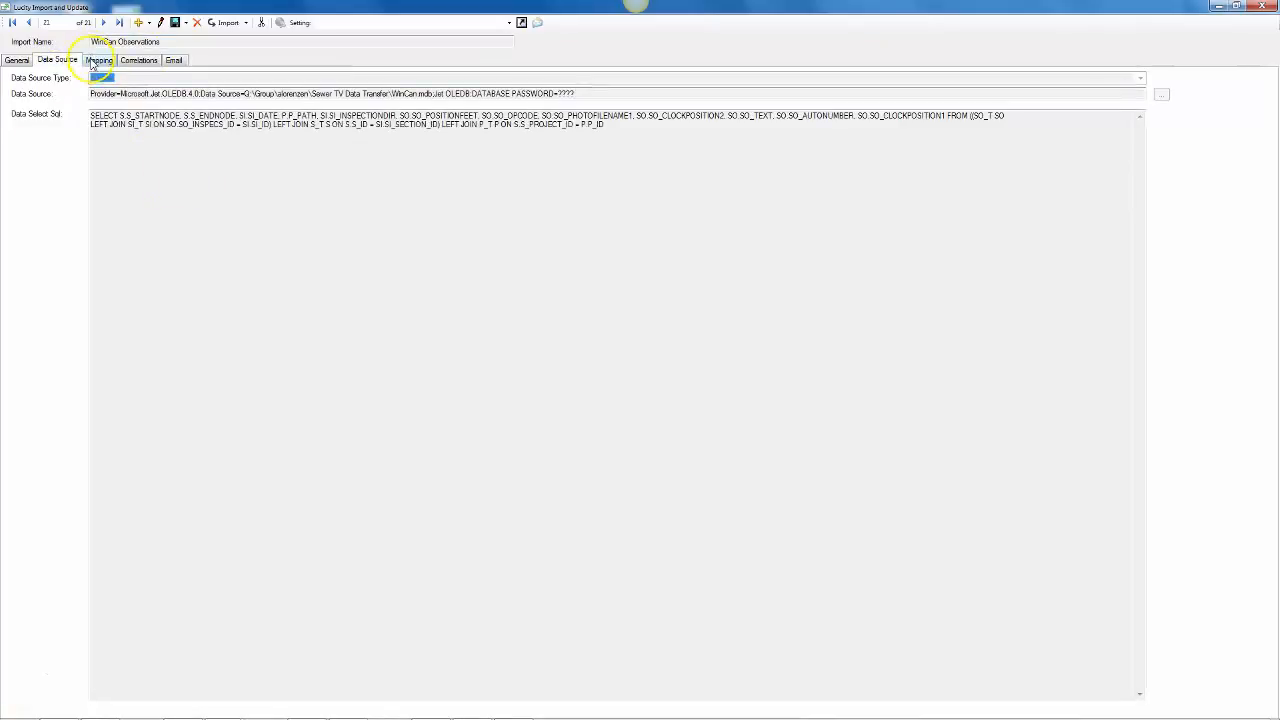
click(100, 60)
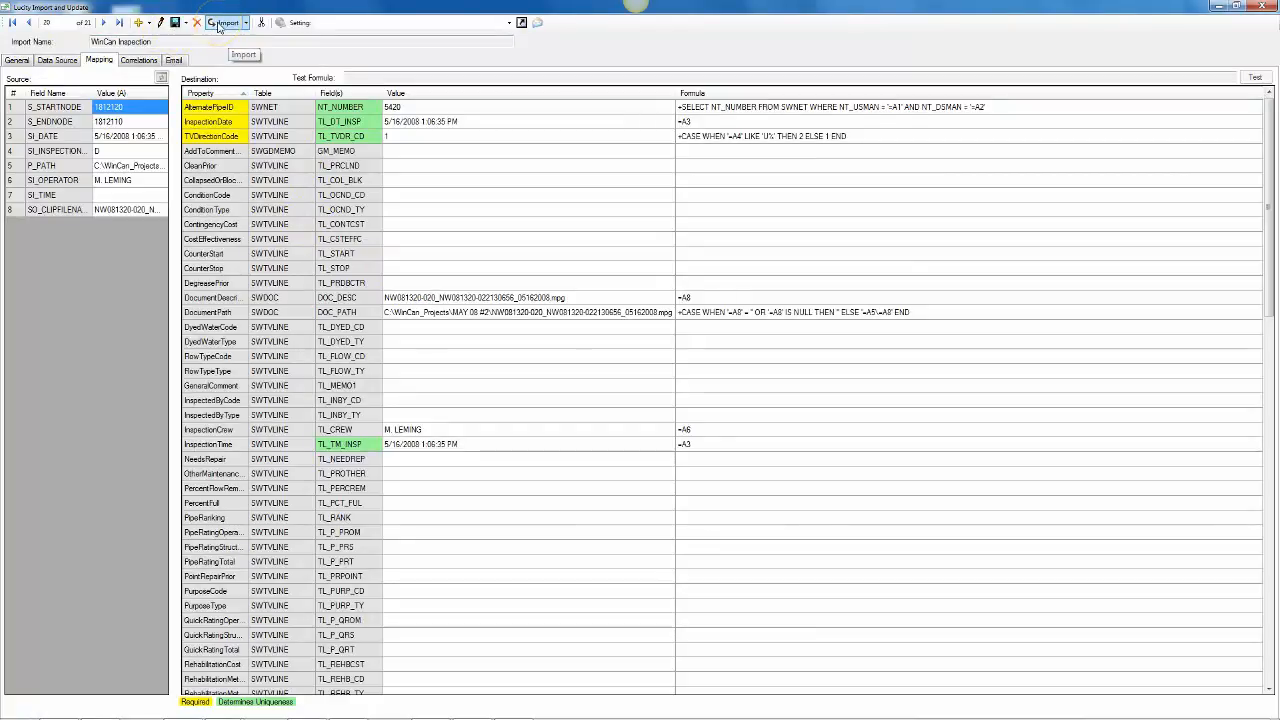
mouse_move(212, 158)
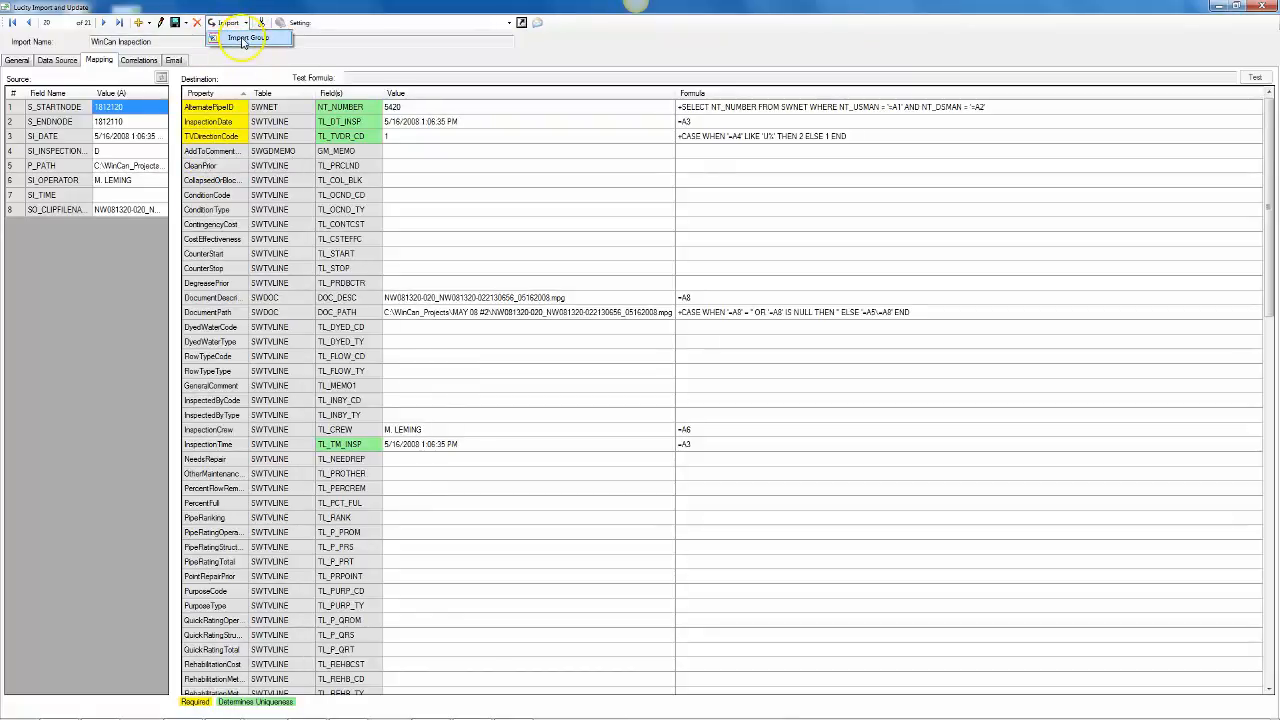
Run Import Group so the WinCan Inspection imports together with its observations.
click(248, 38)
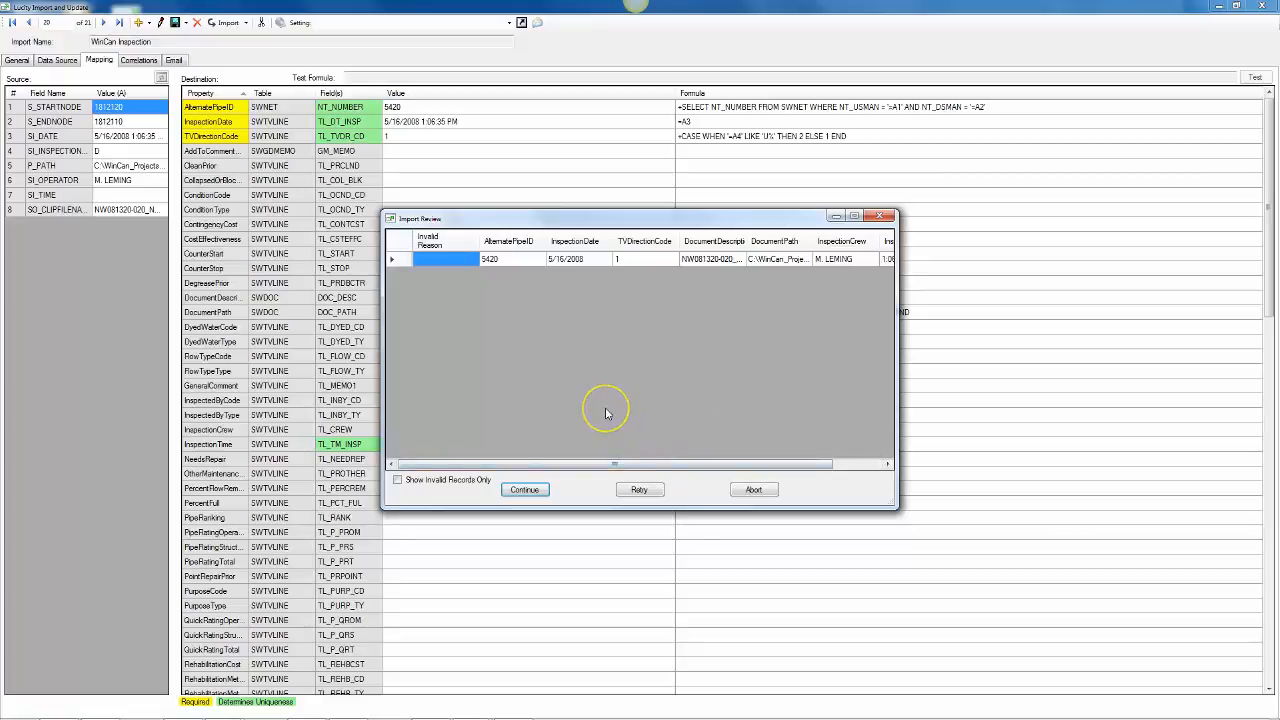
mouse_move(532, 378)
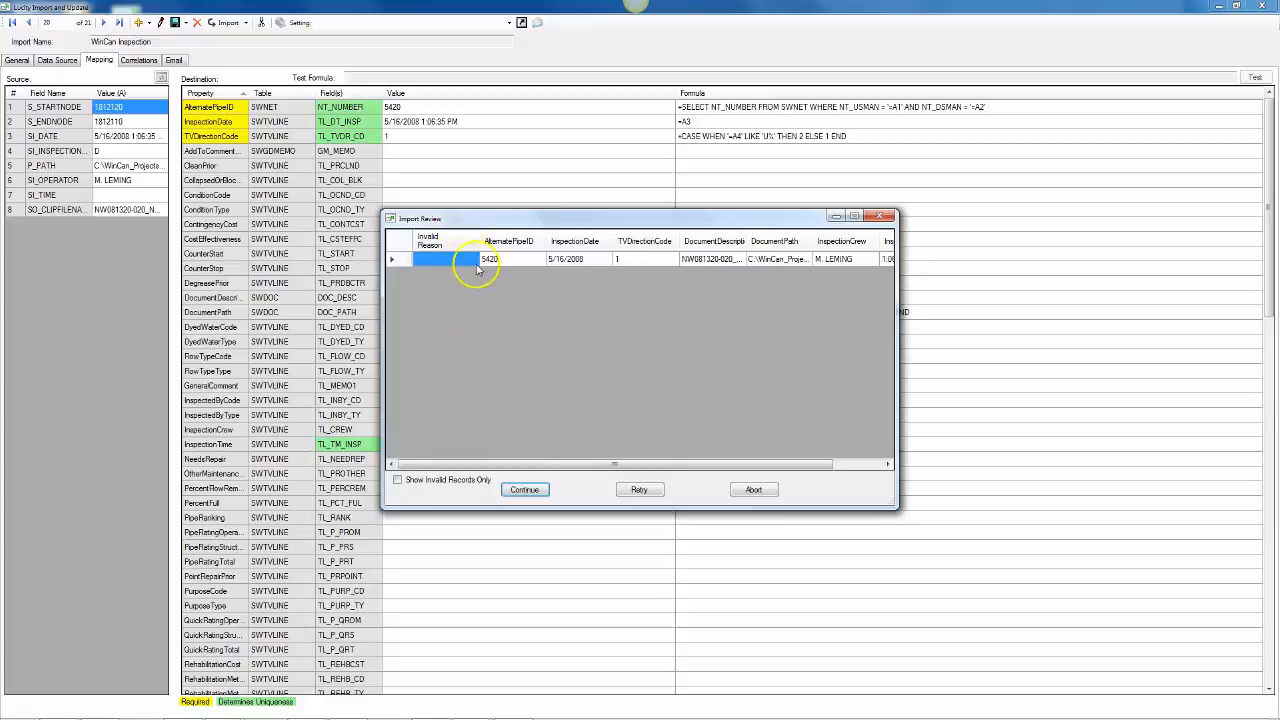
mouse_move(448, 260)
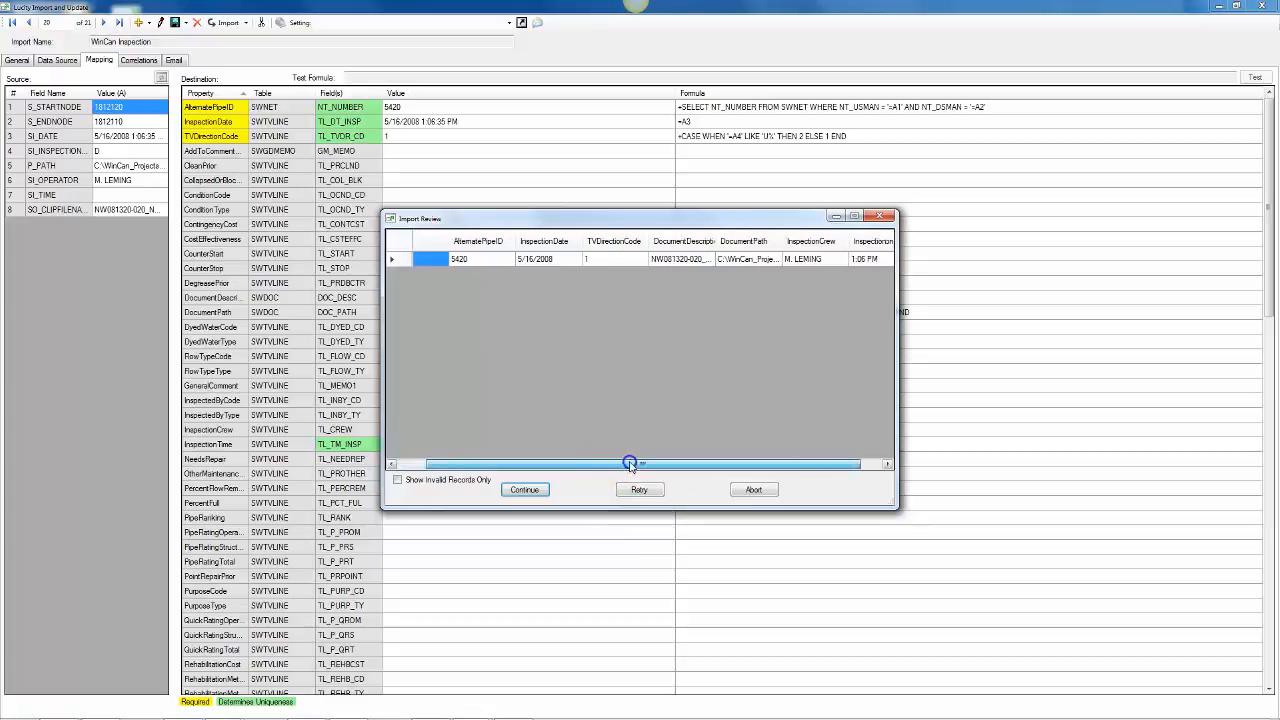
Review the valid WinCan Inspection record's columns and continue to complete its transfer.
drag(638, 464, 664, 464)
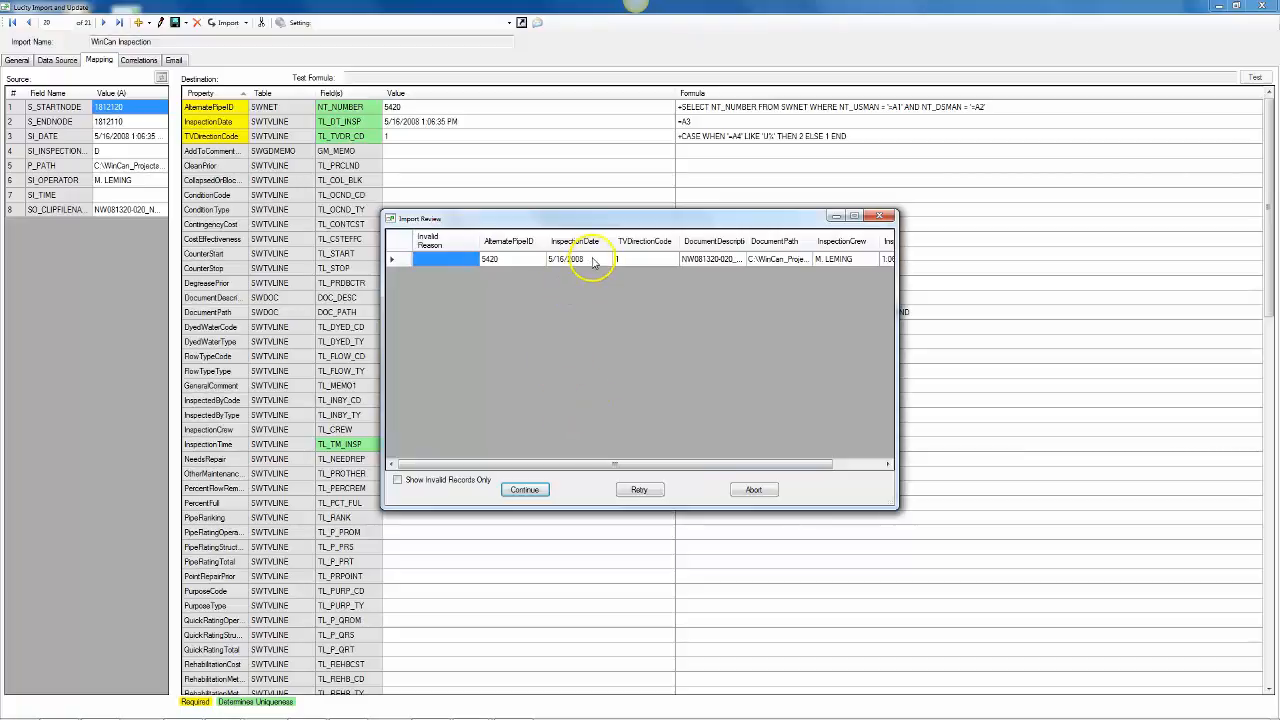
mouse_move(604, 352)
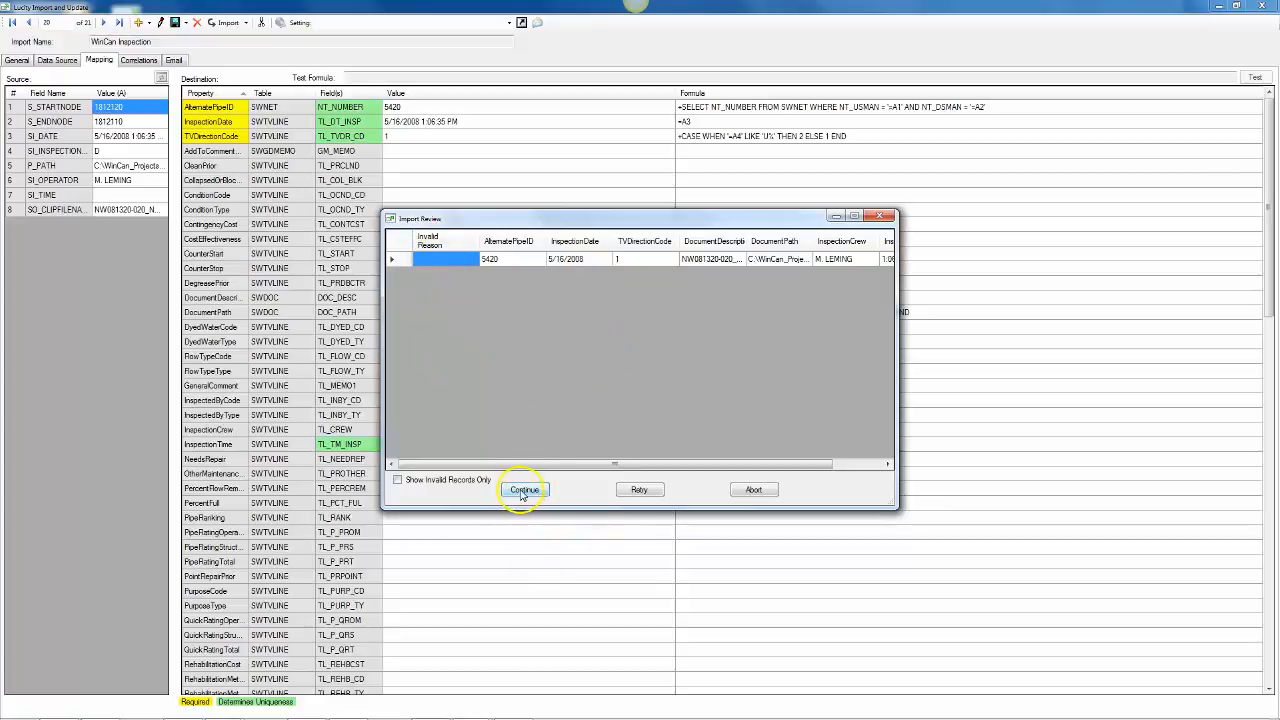
click(524, 488)
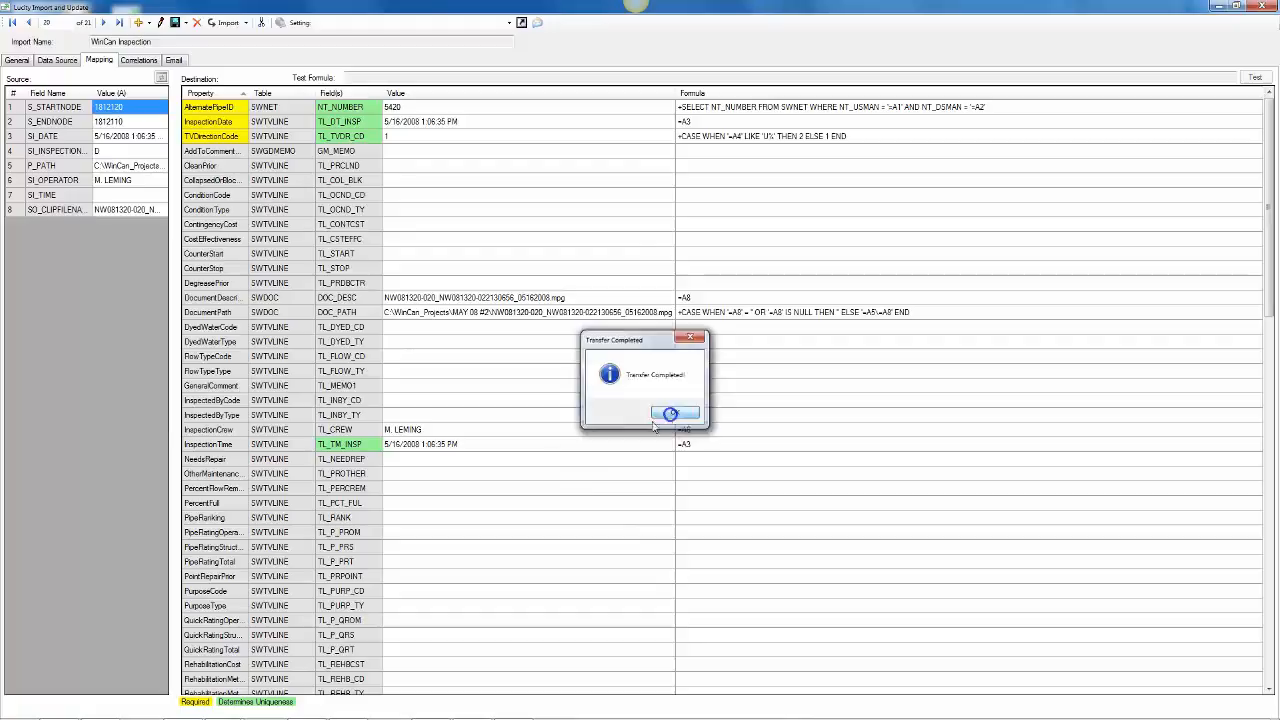
Read the invalid observation's DefectCode error in Invalid Reason and edit its DefectCode cell.
click(670, 412)
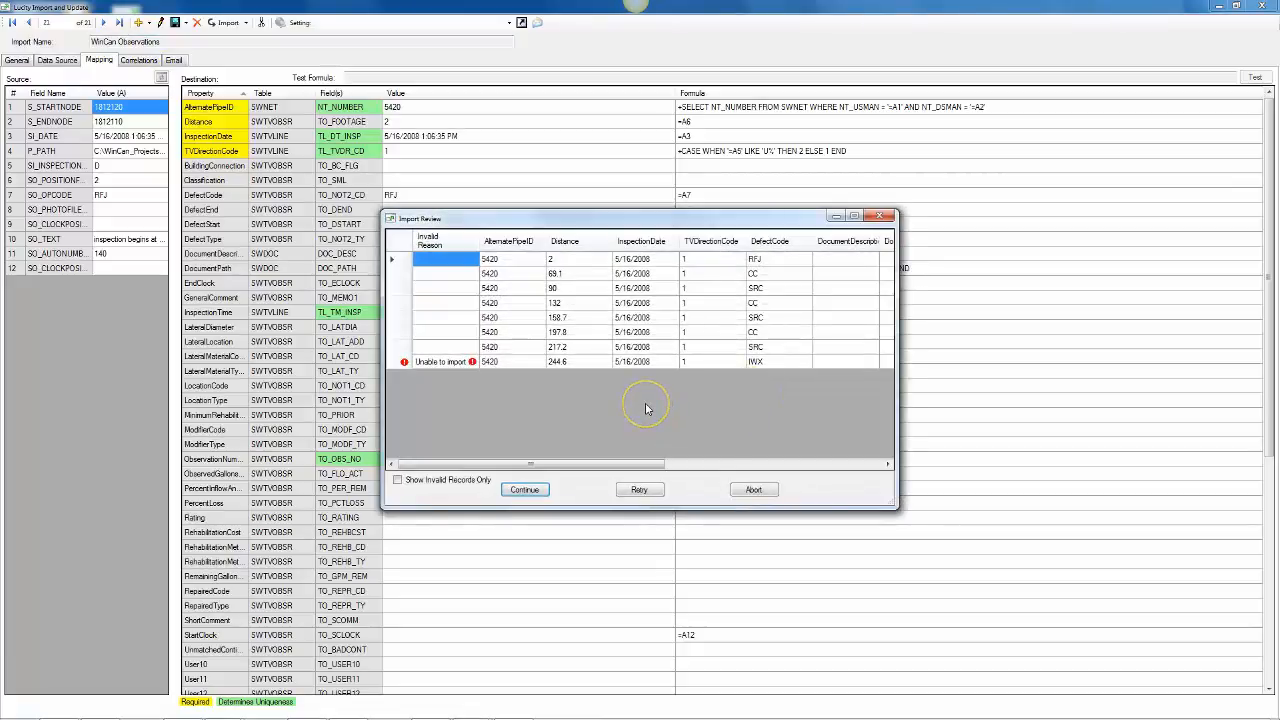
mouse_move(564, 386)
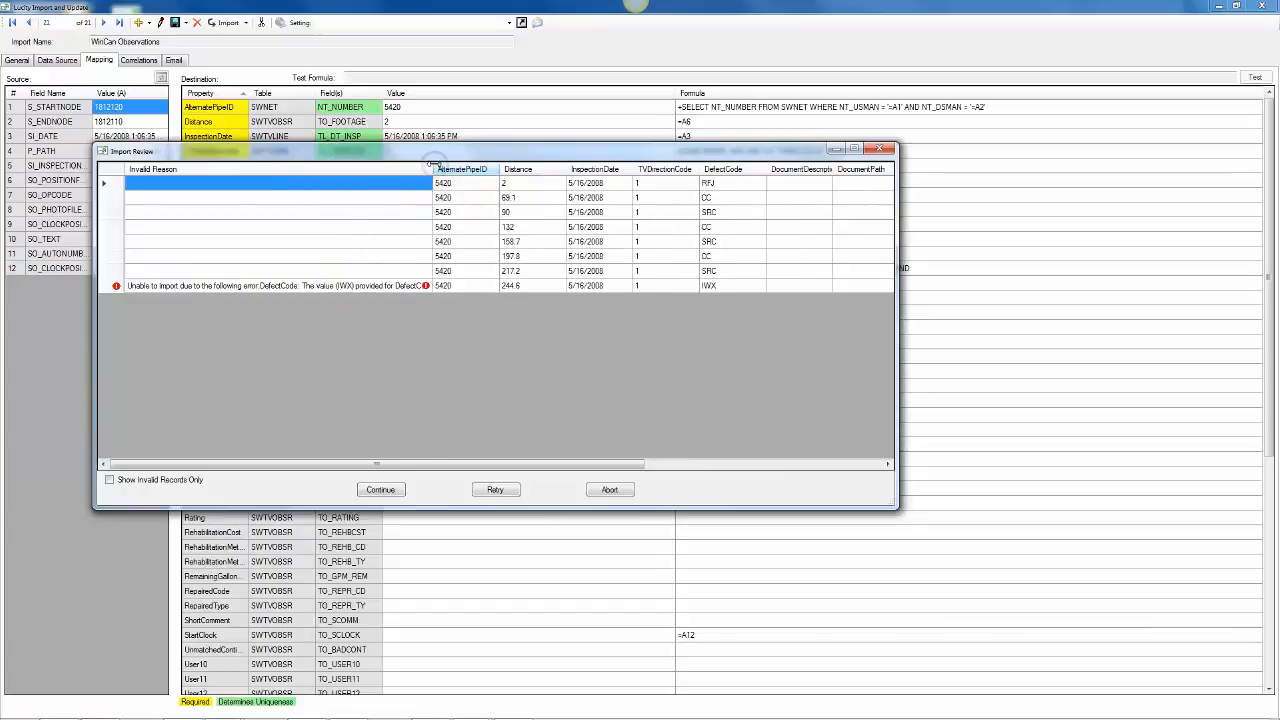
drag(432, 168, 516, 170)
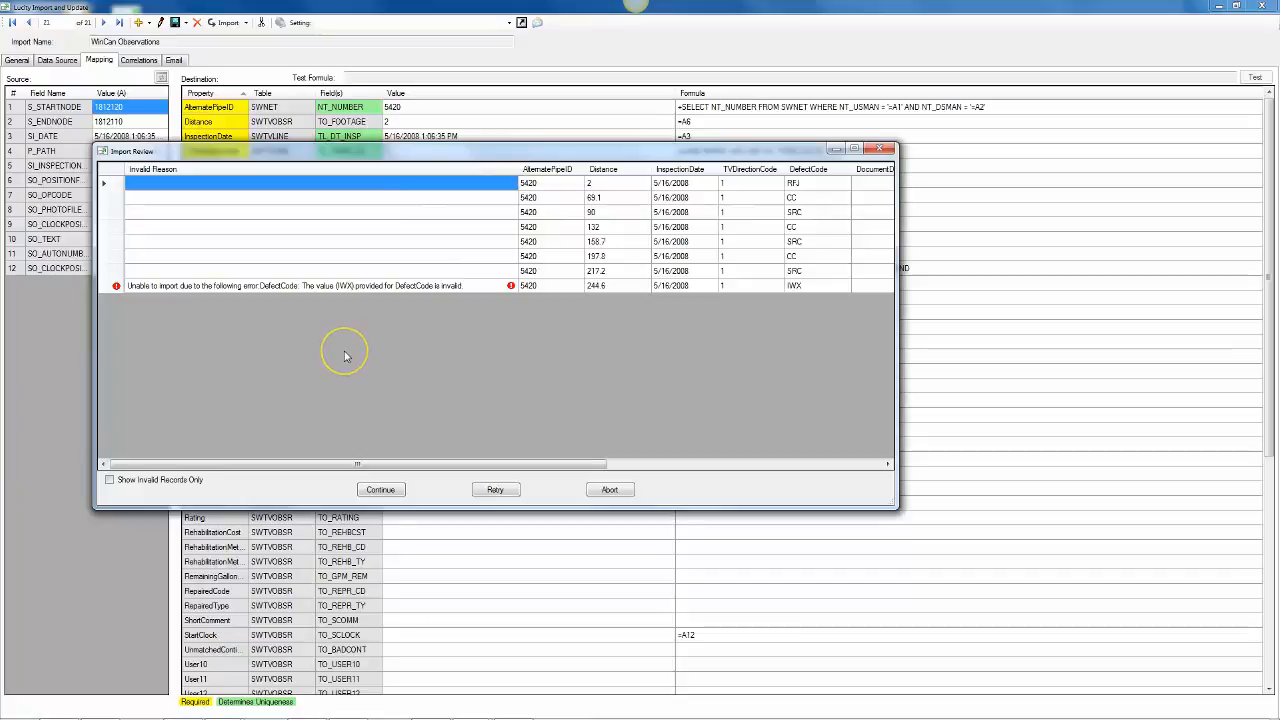
mouse_move(452, 444)
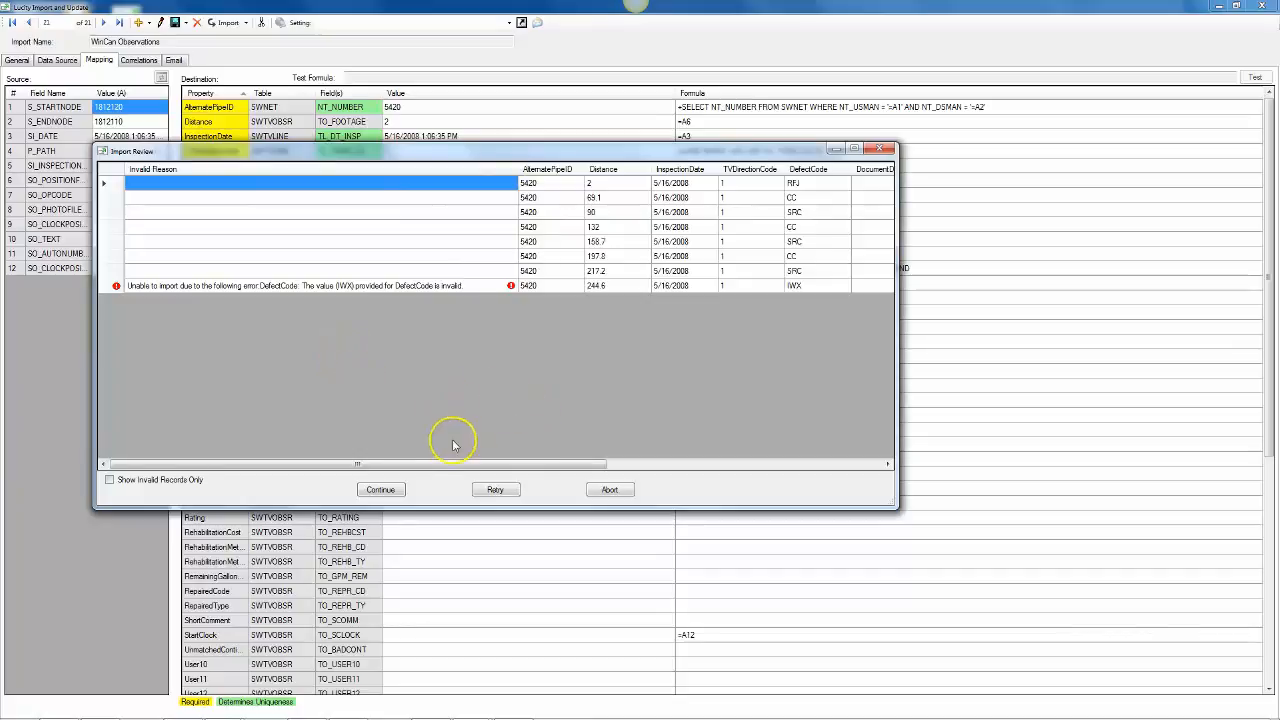
mouse_move(630, 504)
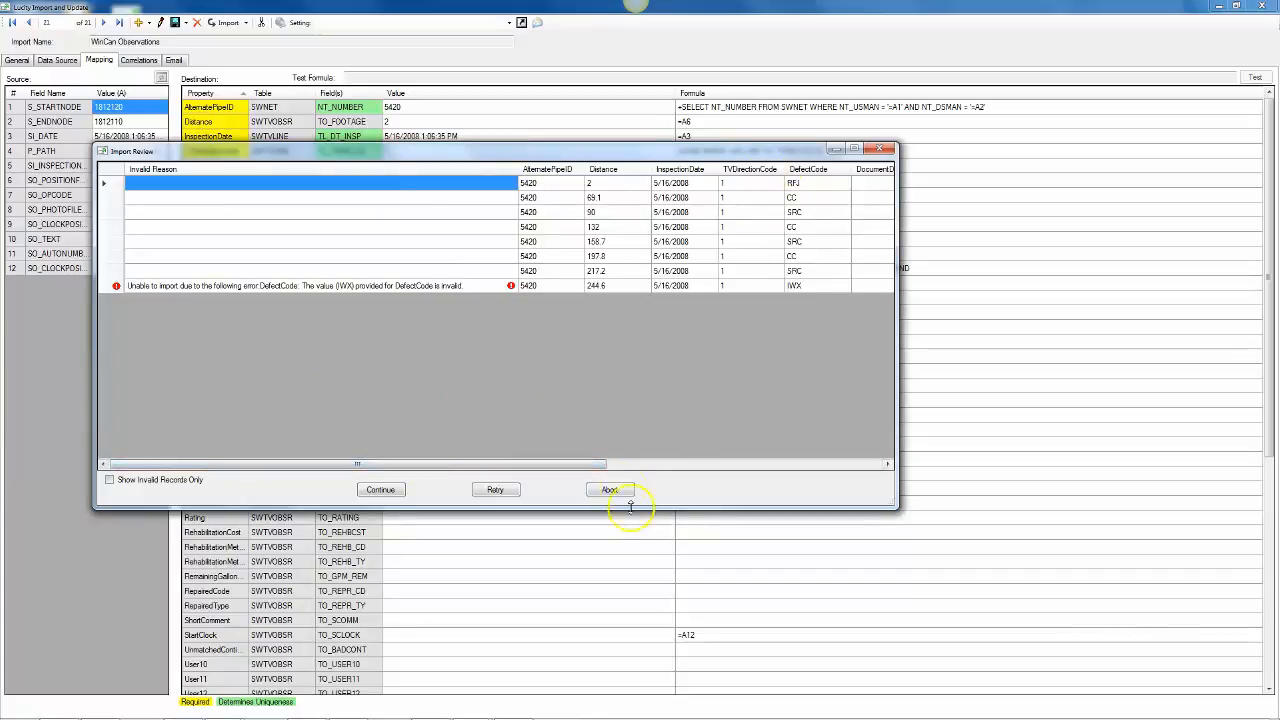
scroll(right, 3)
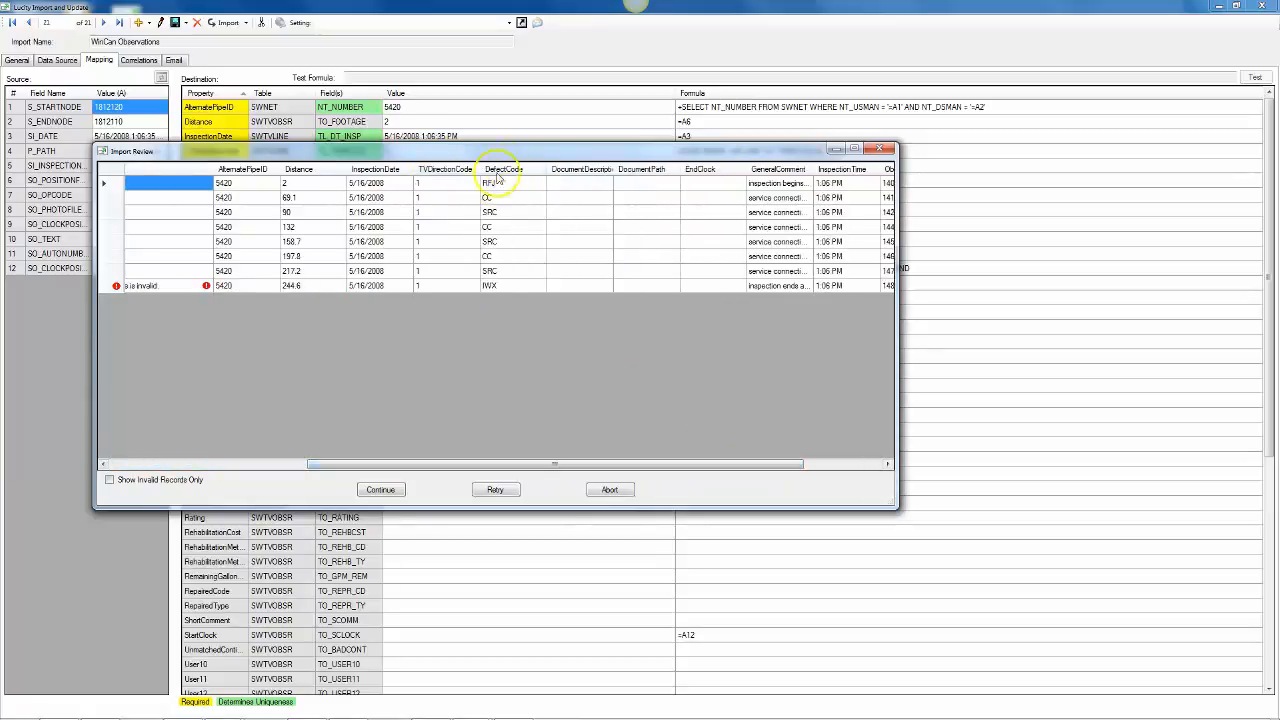
click(512, 284)
text(C)
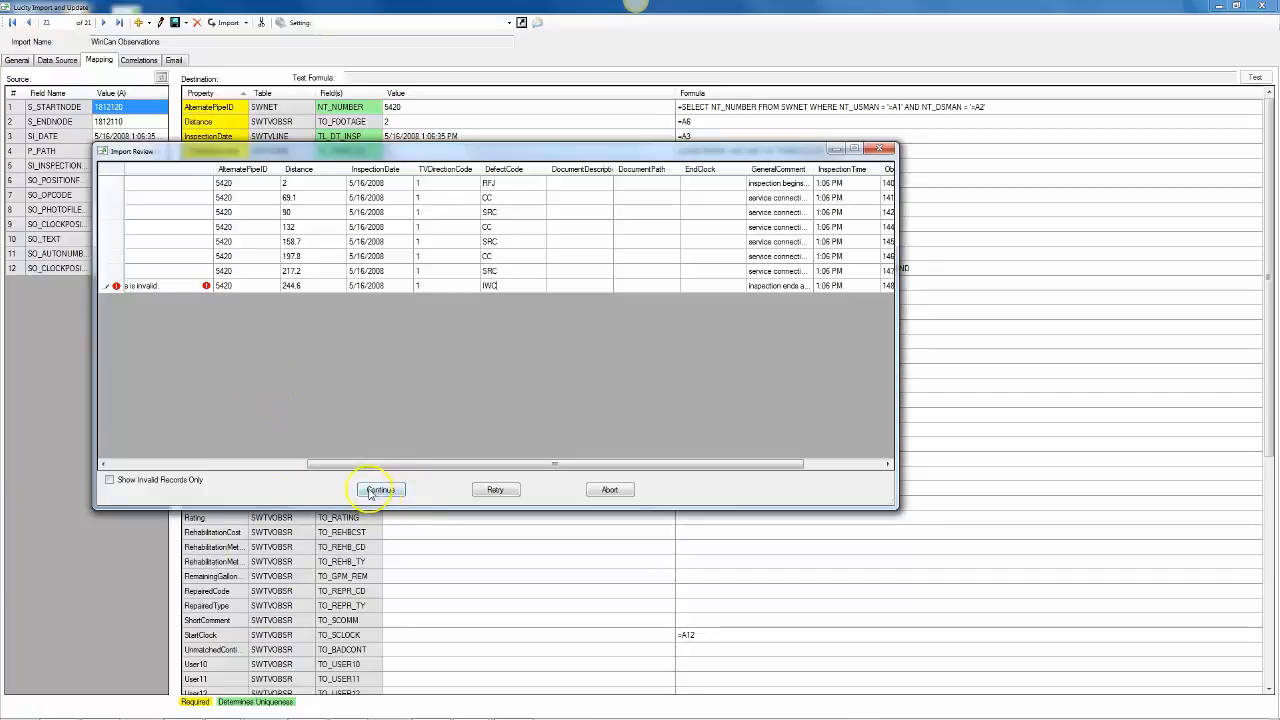
Retry validation on the corrected observations, continue the import and acknowledge Transfer Completed.
click(496, 488)
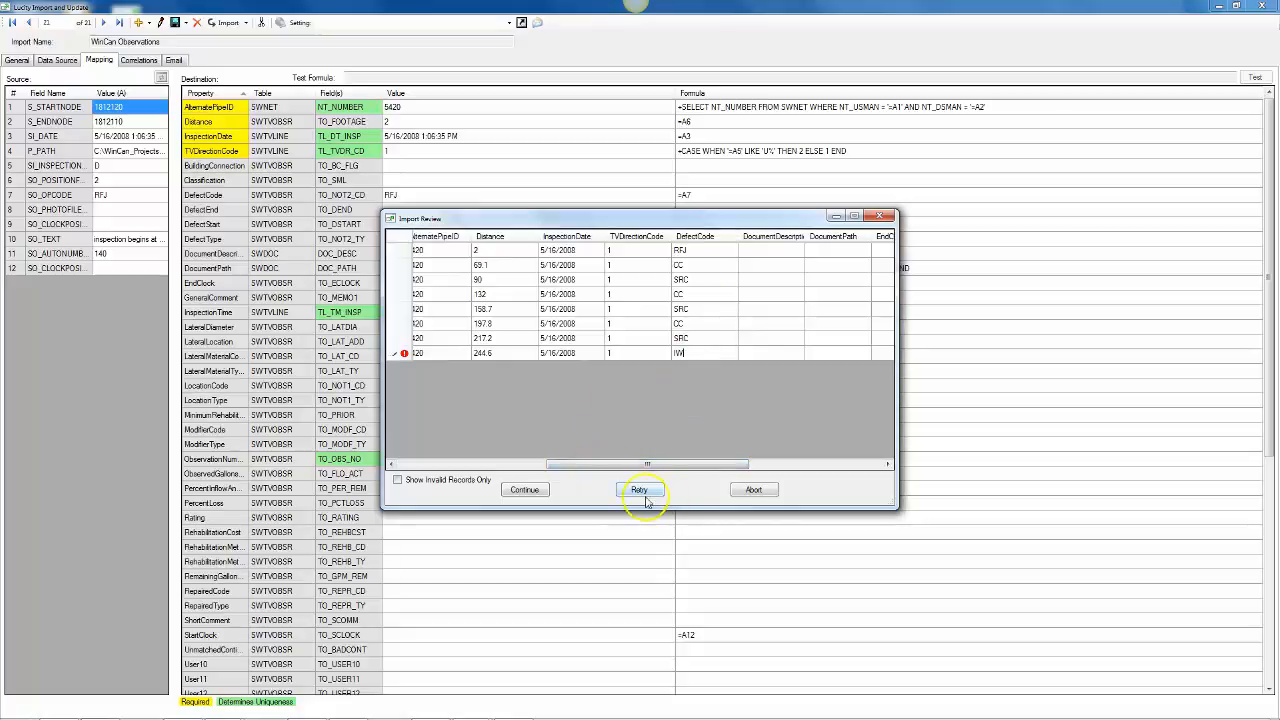
click(640, 488)
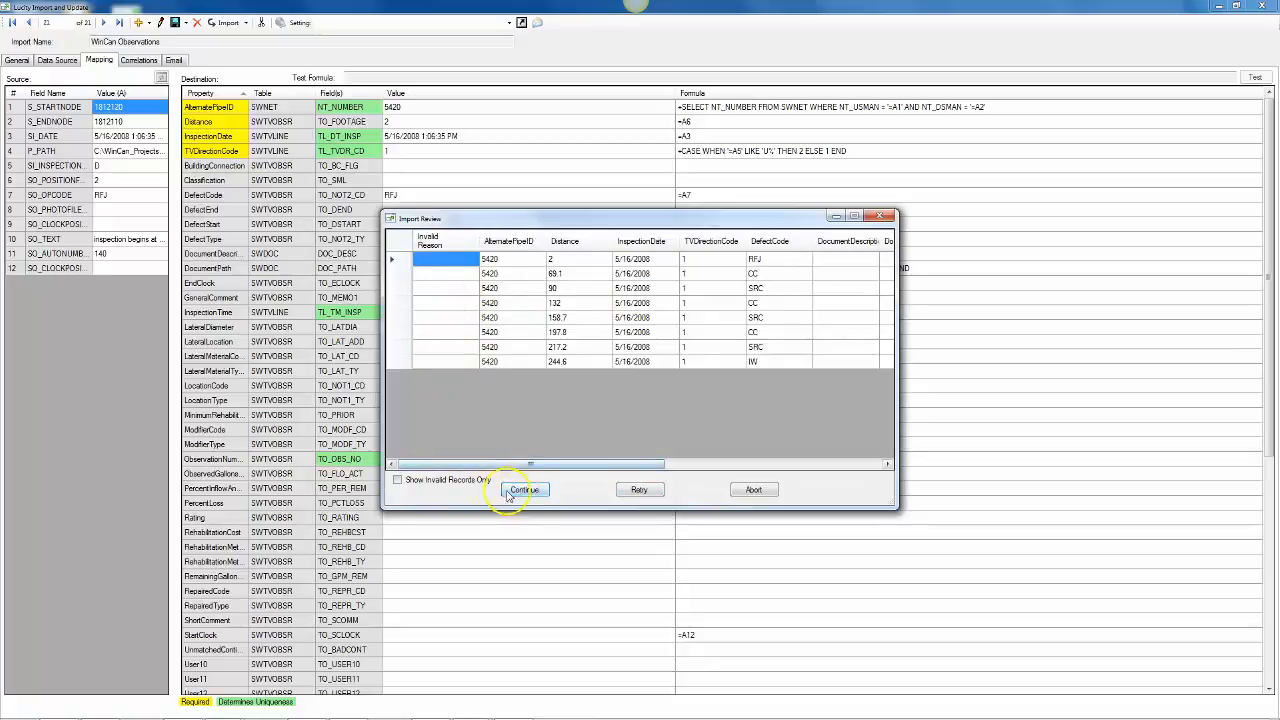
click(524, 488)
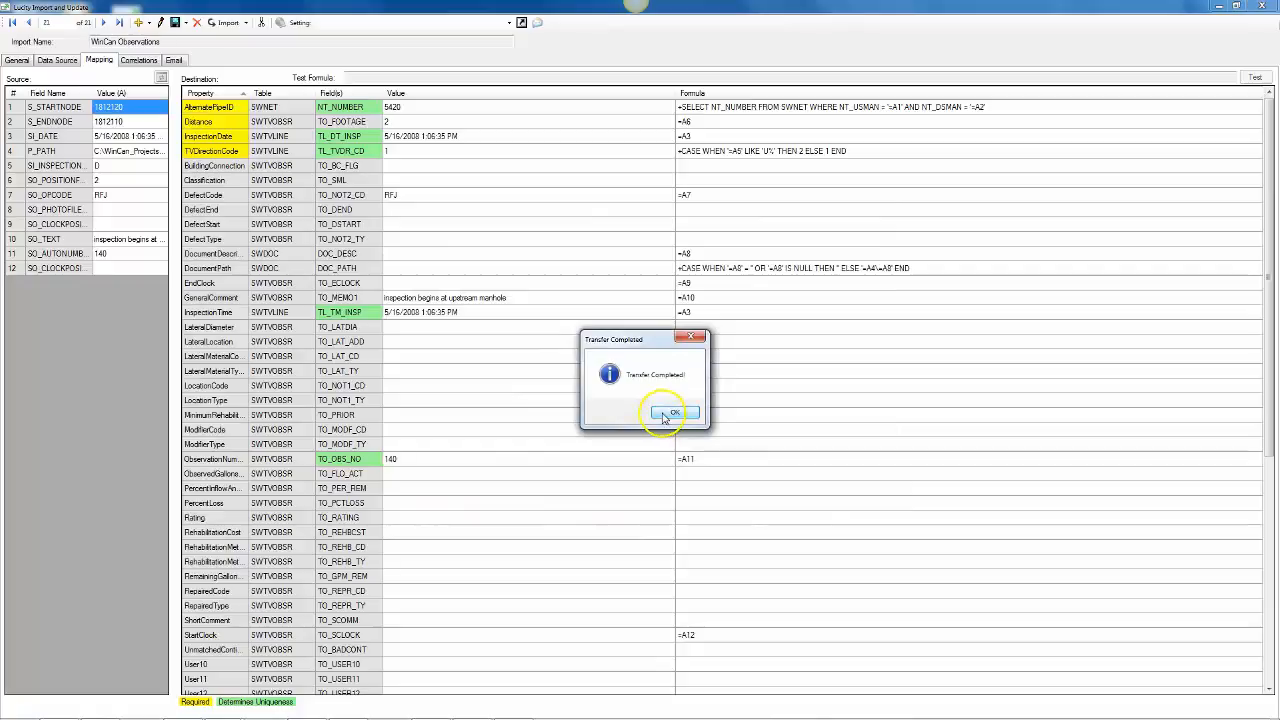
click(670, 412)
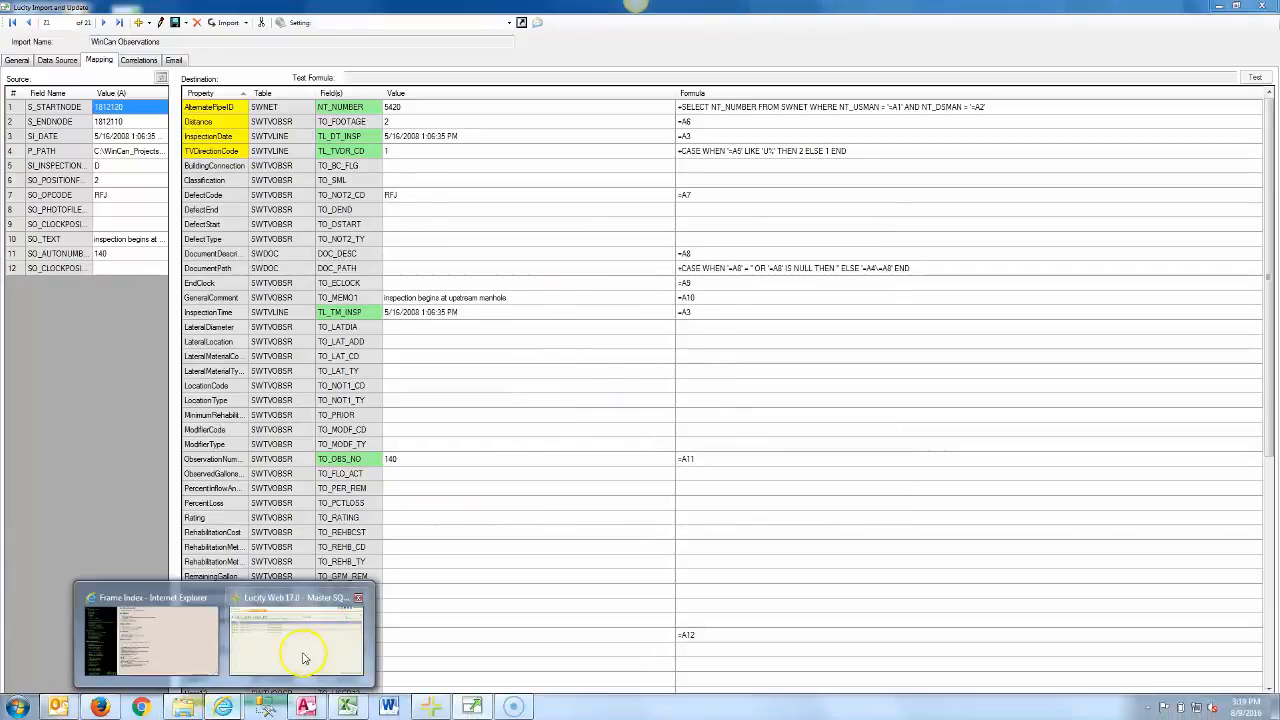
In Lucity Web, expand the 5/16/2008 sewer TV inspection and show its TV Observations.
click(296, 640)
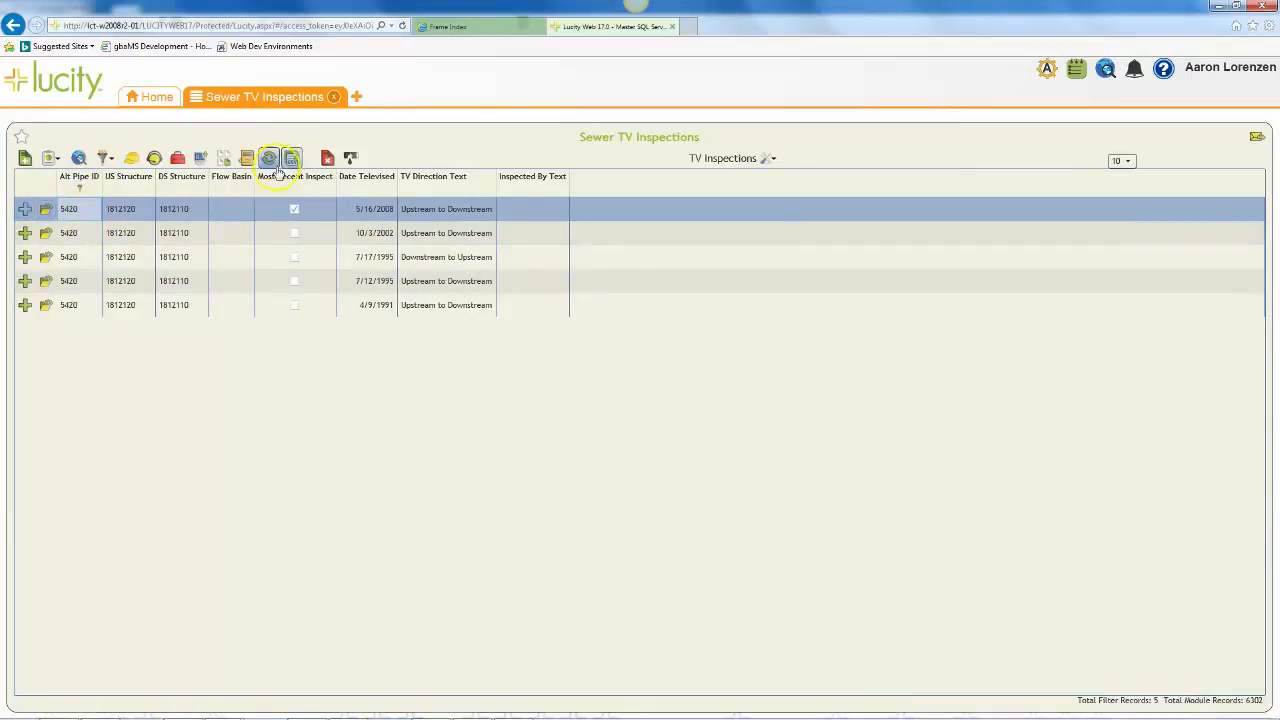
mouse_move(344, 522)
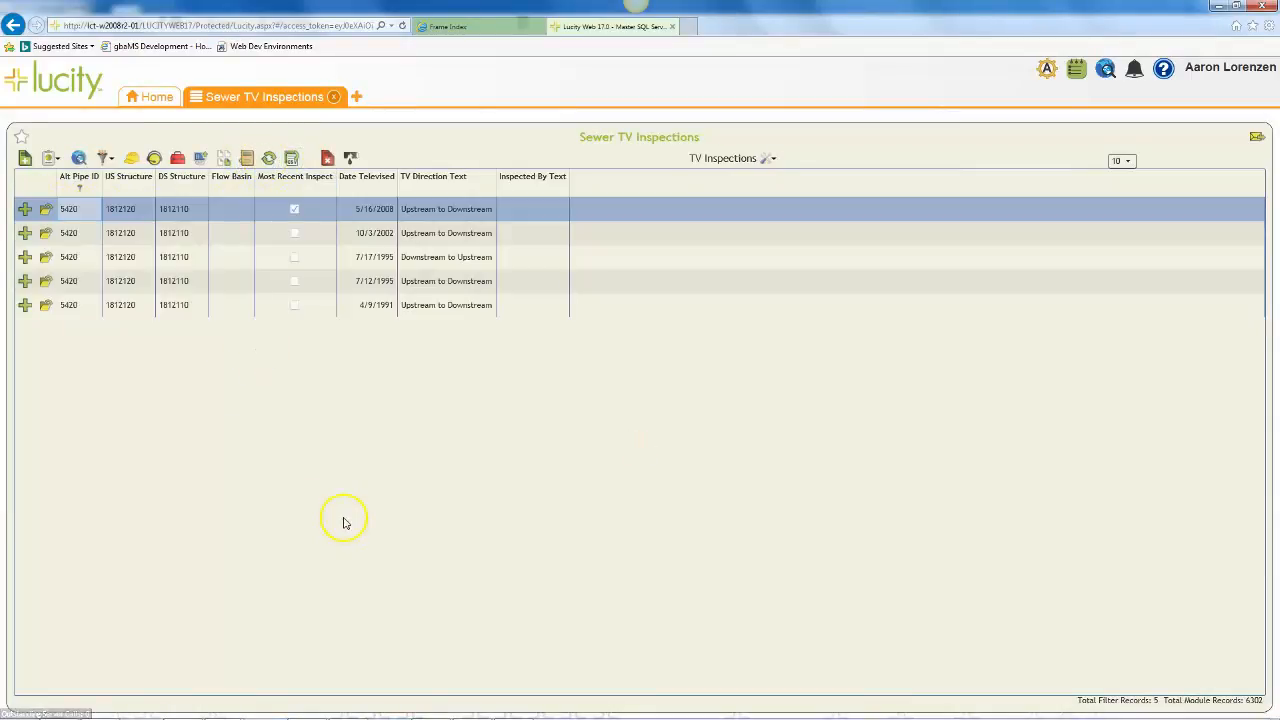
mouse_move(268, 206)
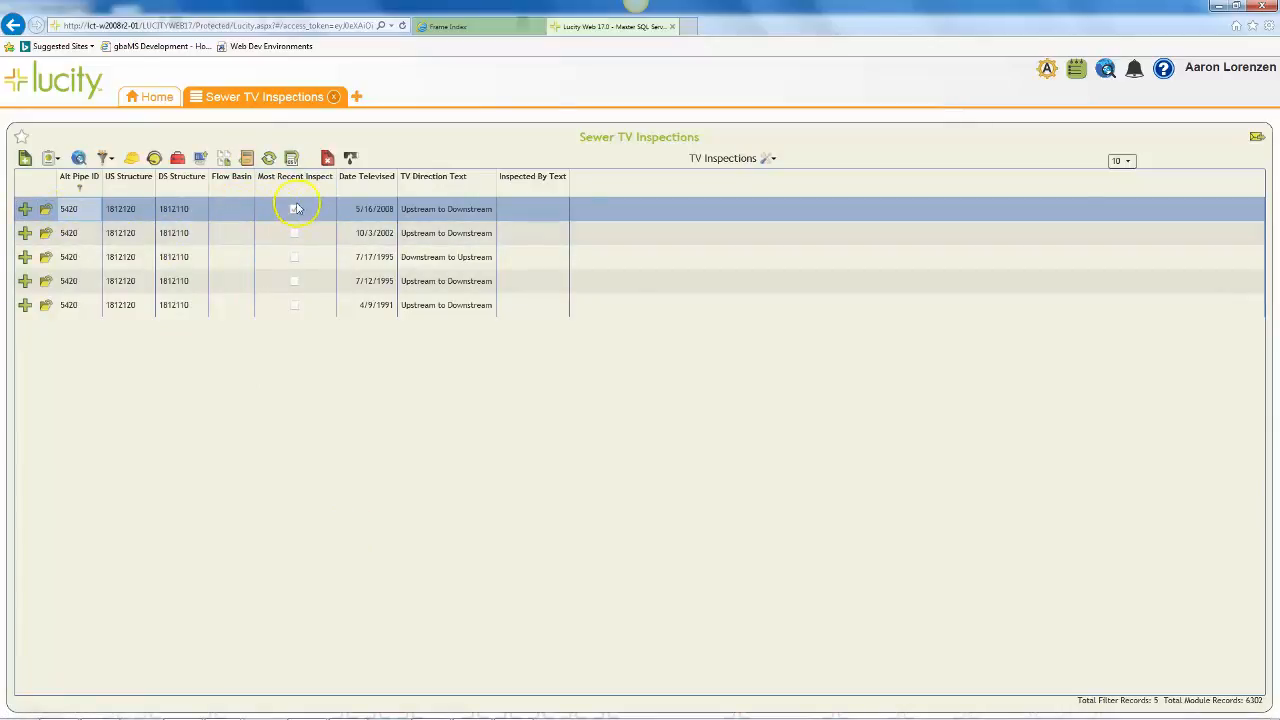
click(294, 210)
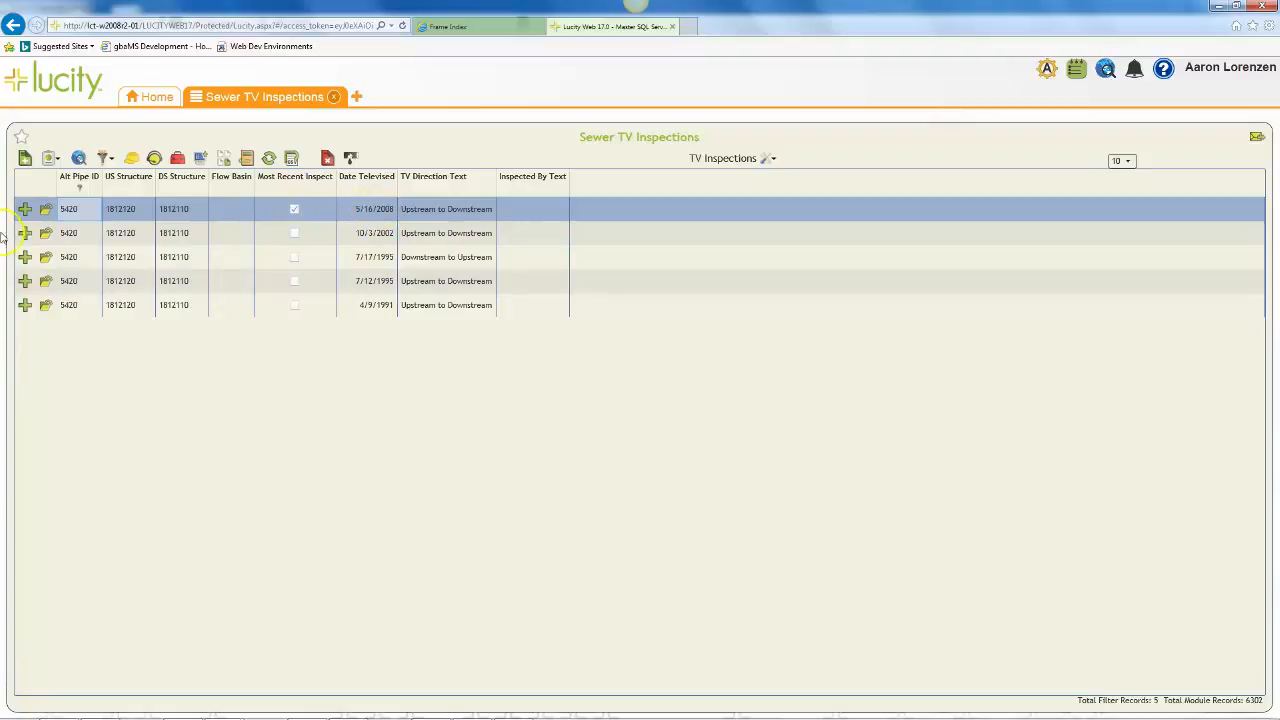
click(24, 208)
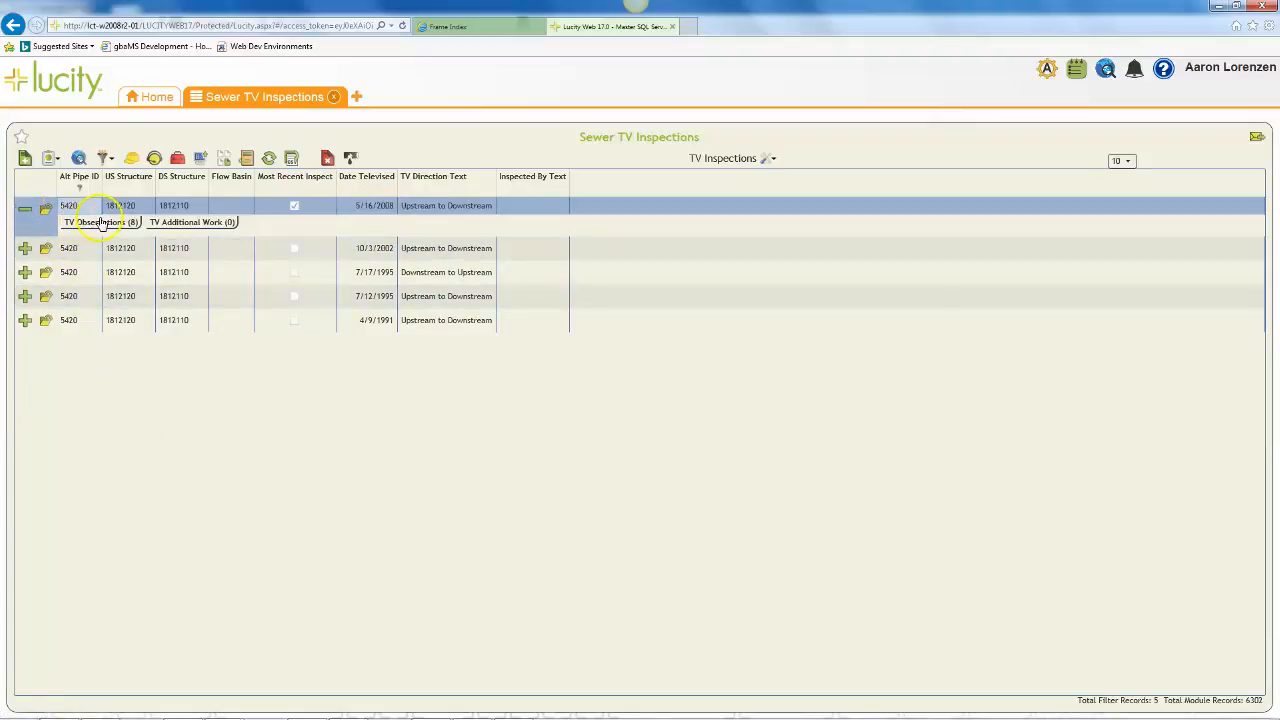
click(100, 220)
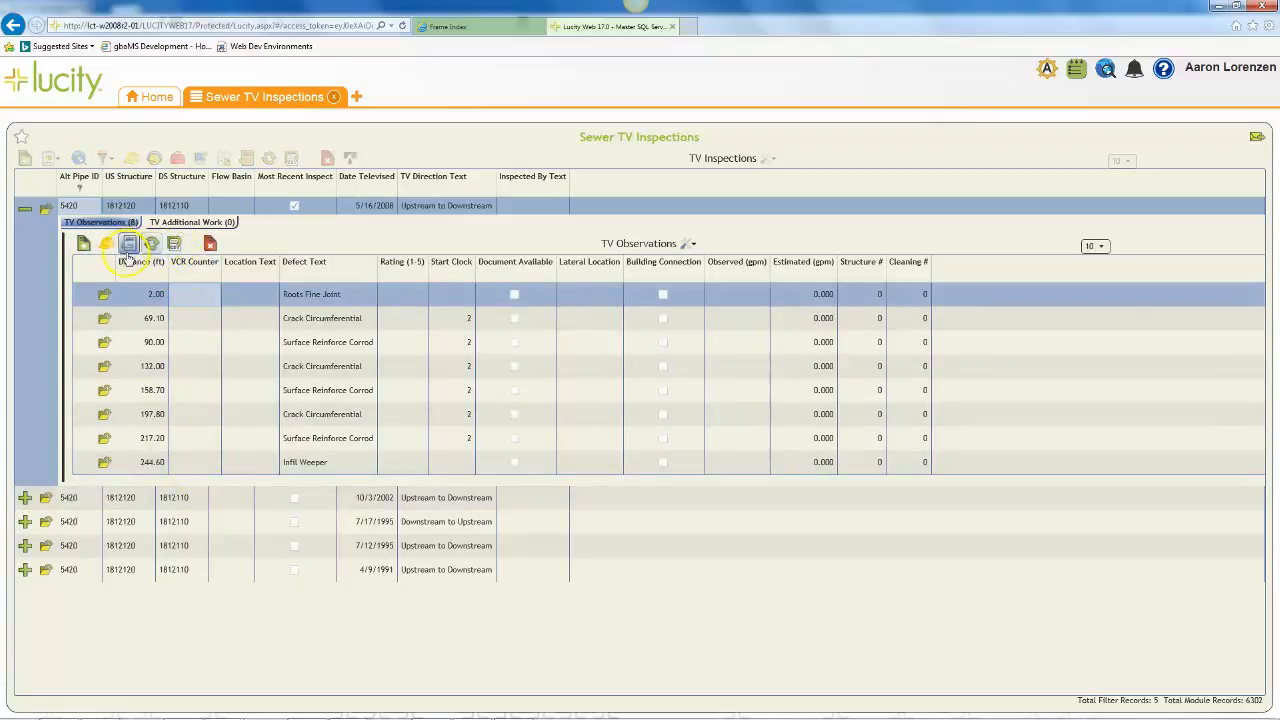
mouse_move(128, 244)
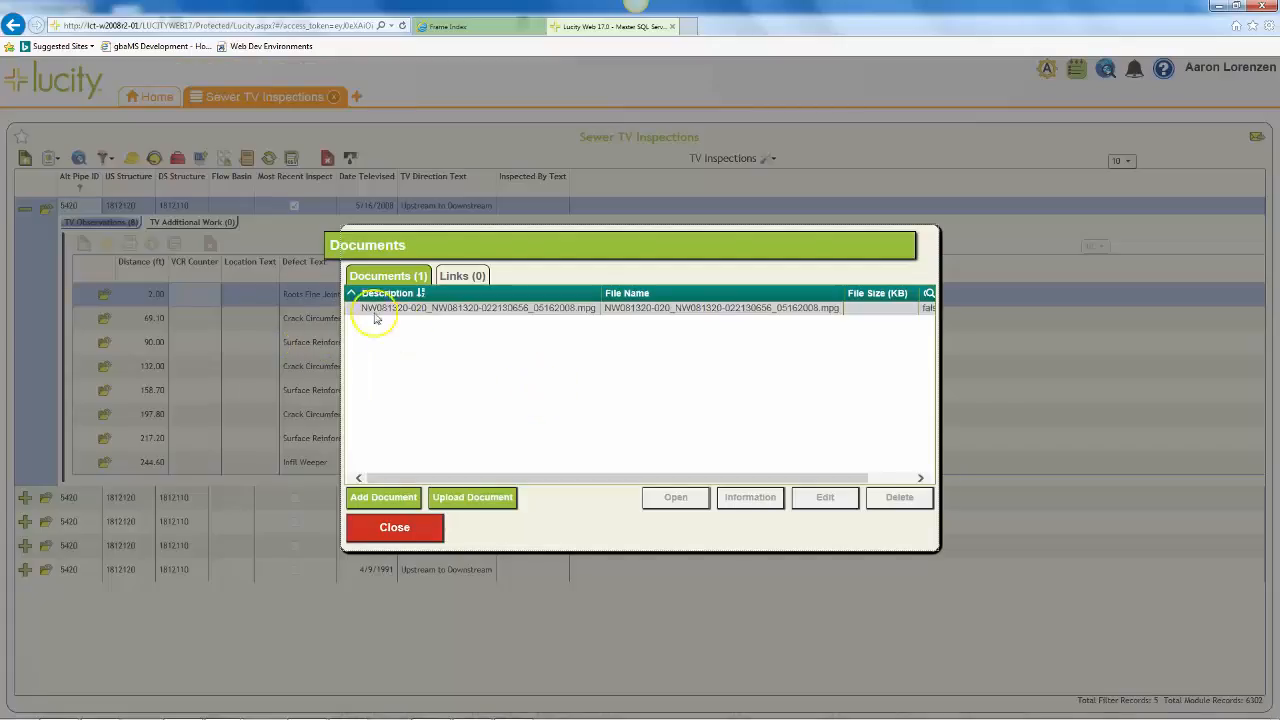
mouse_move(584, 318)
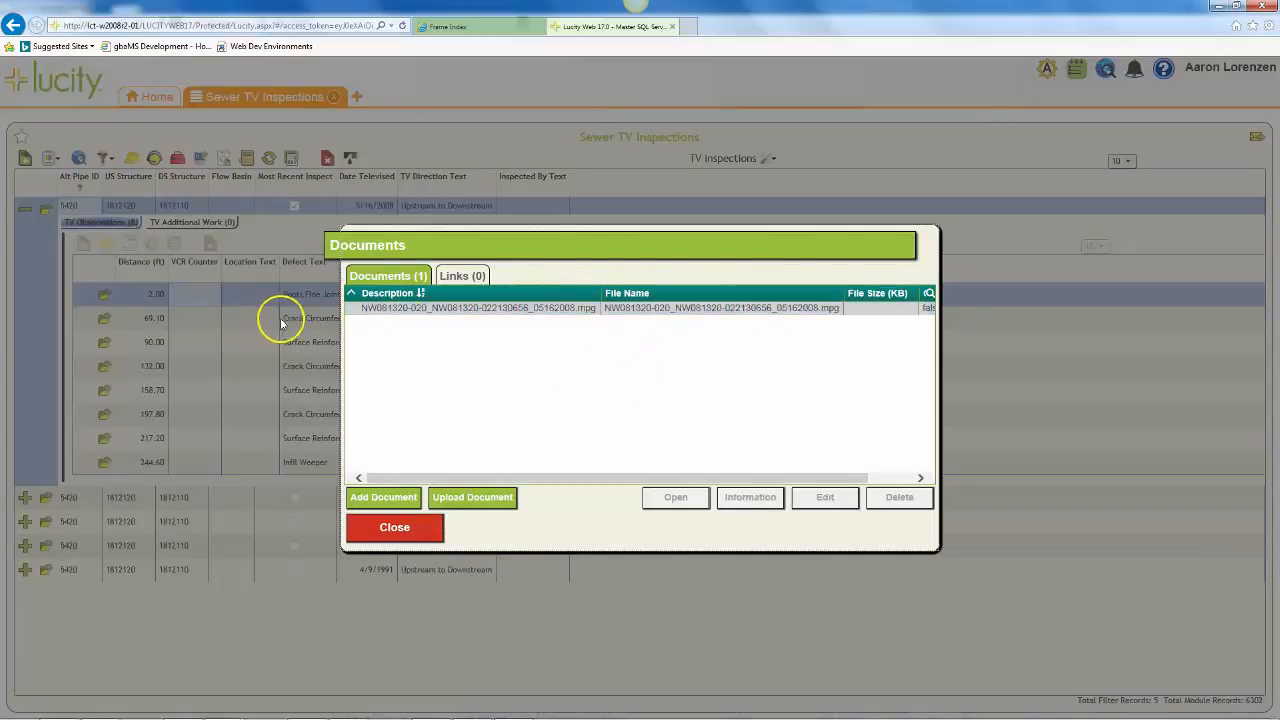
mouse_move(564, 364)
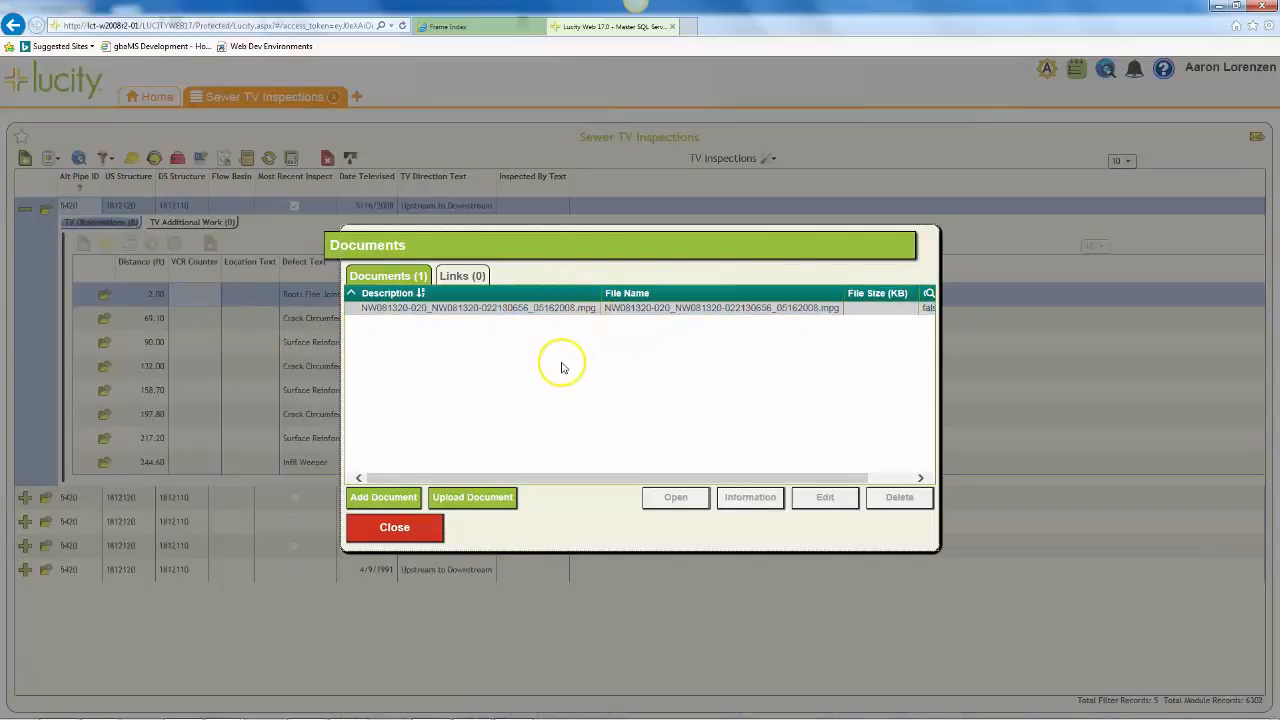
mouse_move(564, 366)
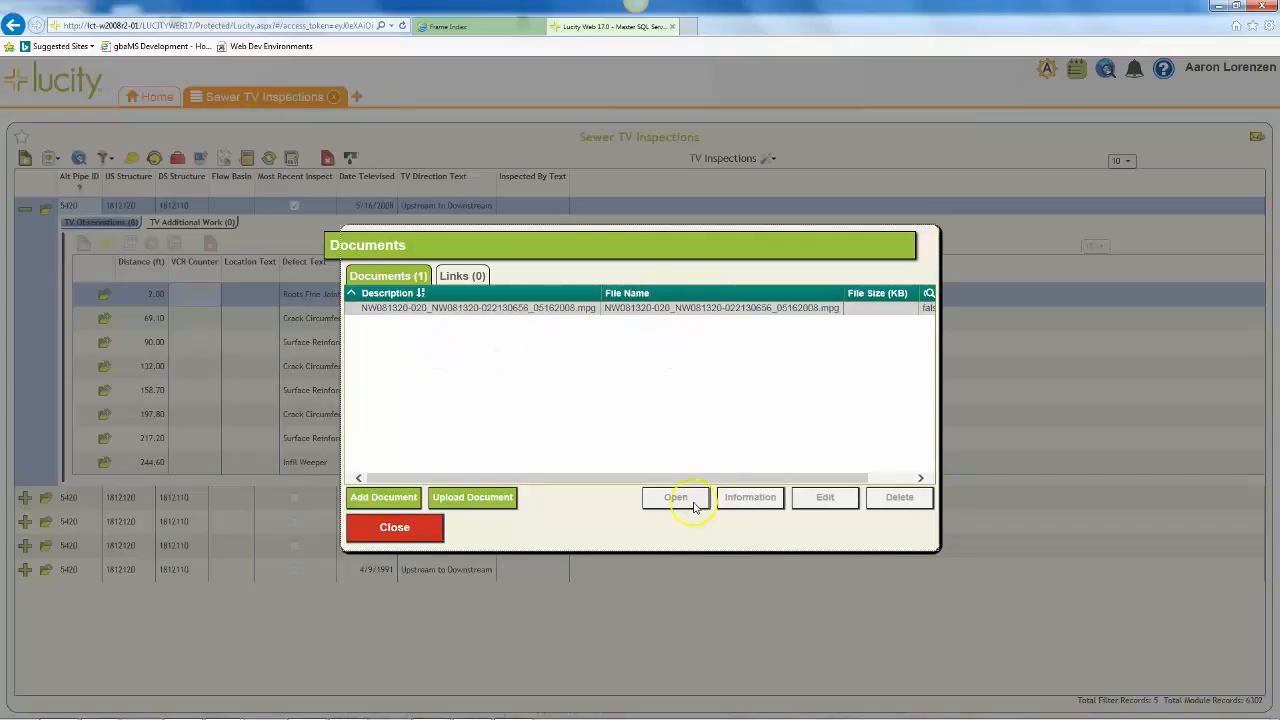
mouse_move(500, 470)
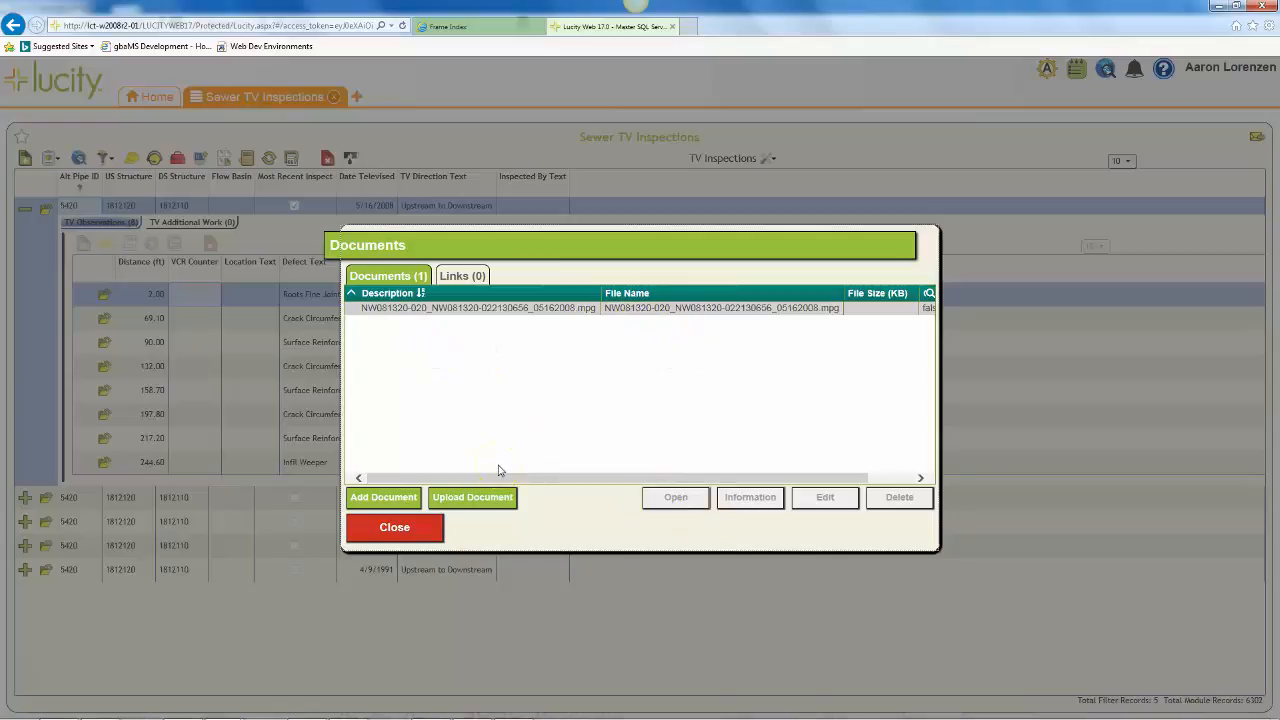
click(394, 528)
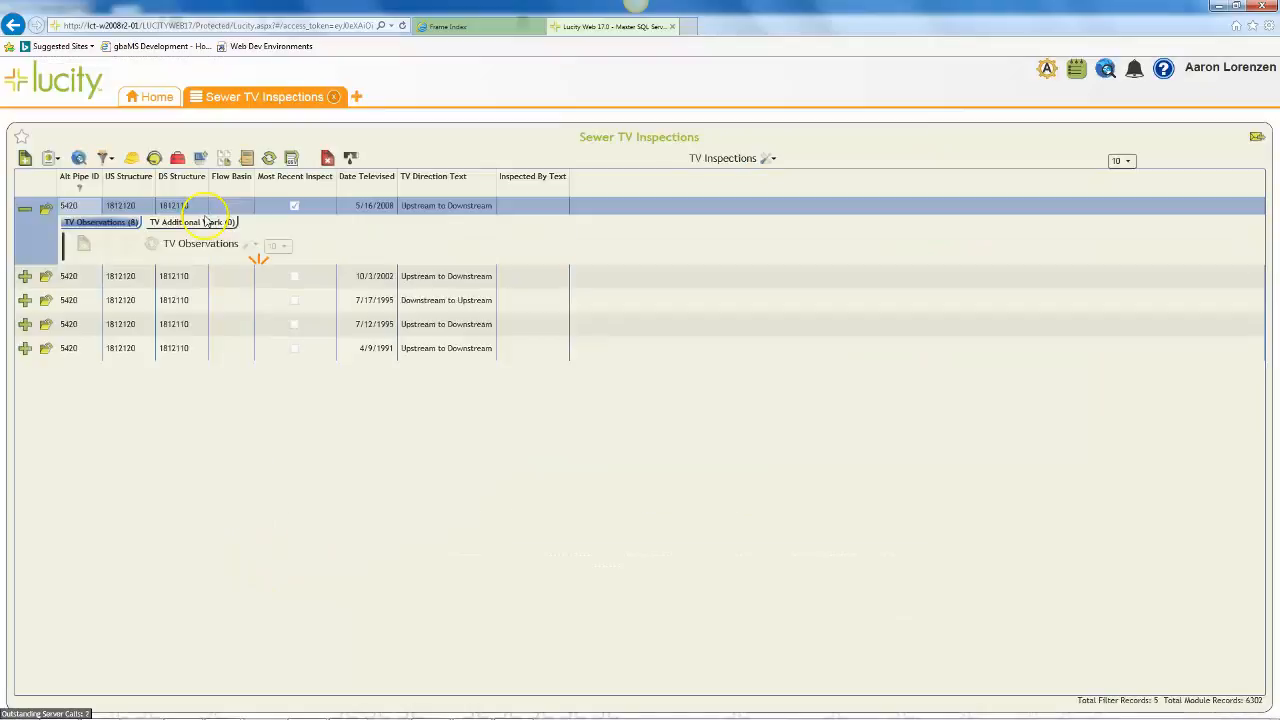
Collapse the 5/16/2008 inspection so only the sewer TV inspections list shows.
click(100, 220)
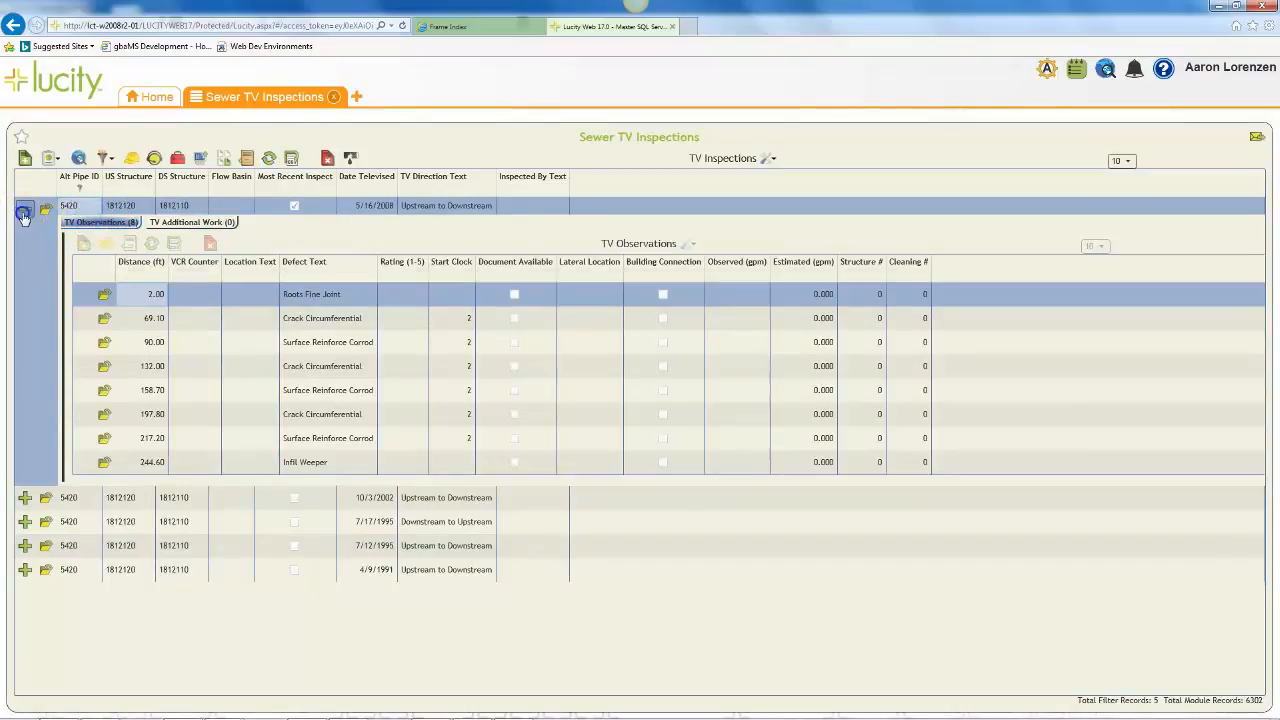
click(24, 208)
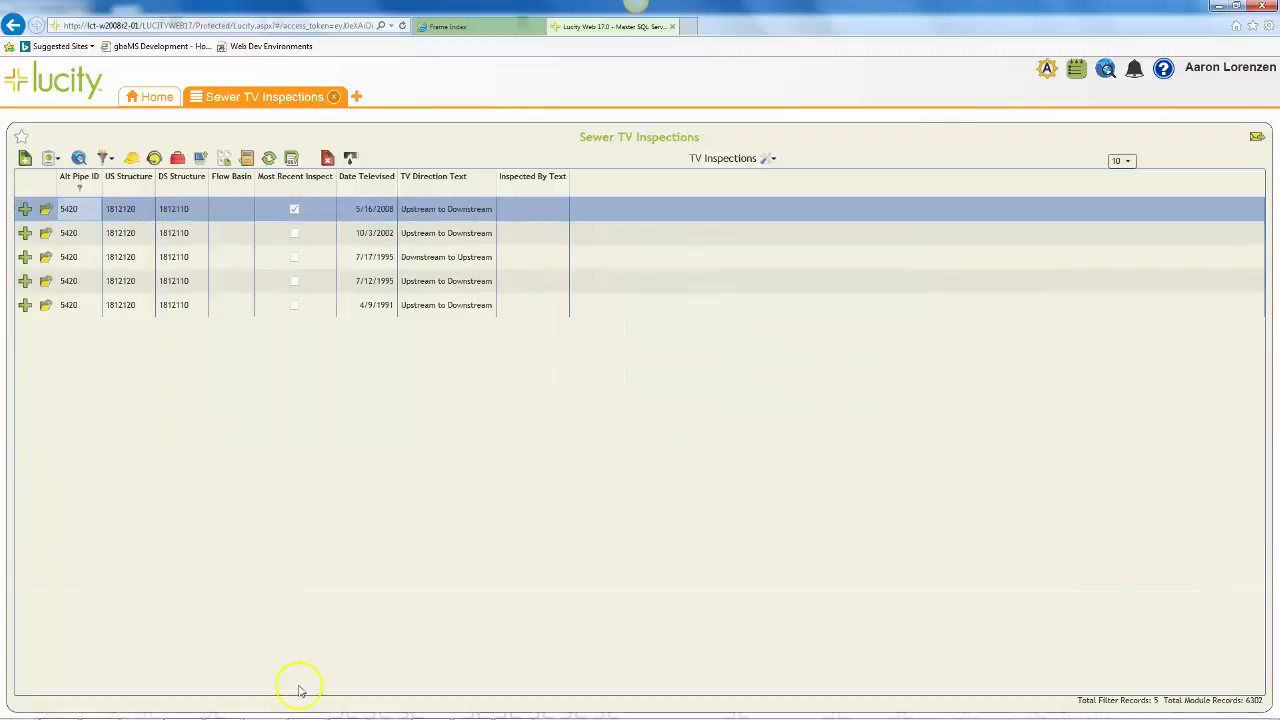
mouse_move(292, 634)
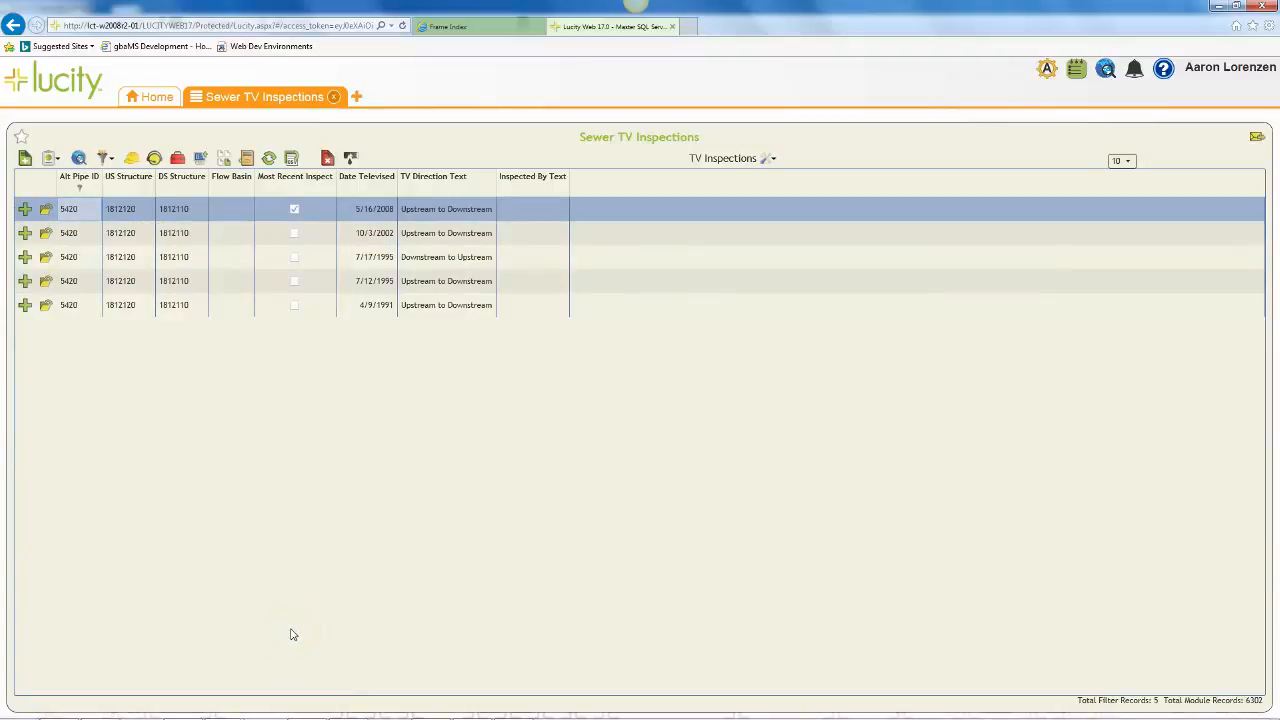